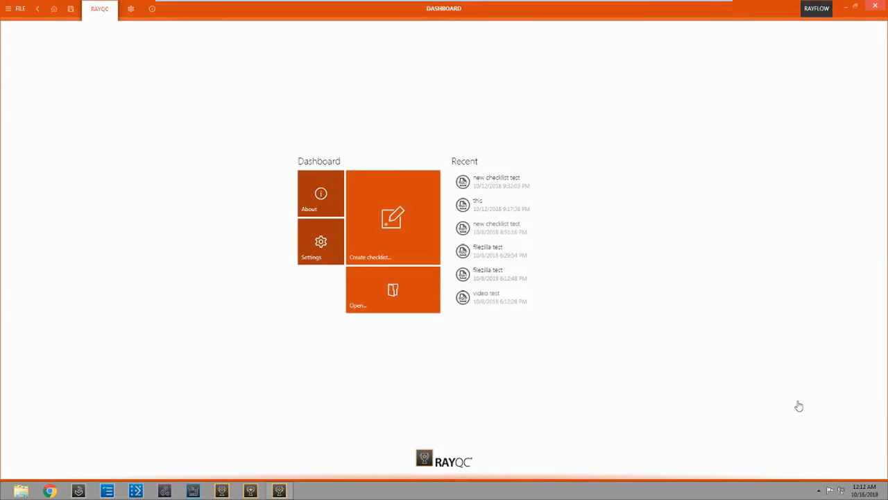
mouse_move(658, 402)
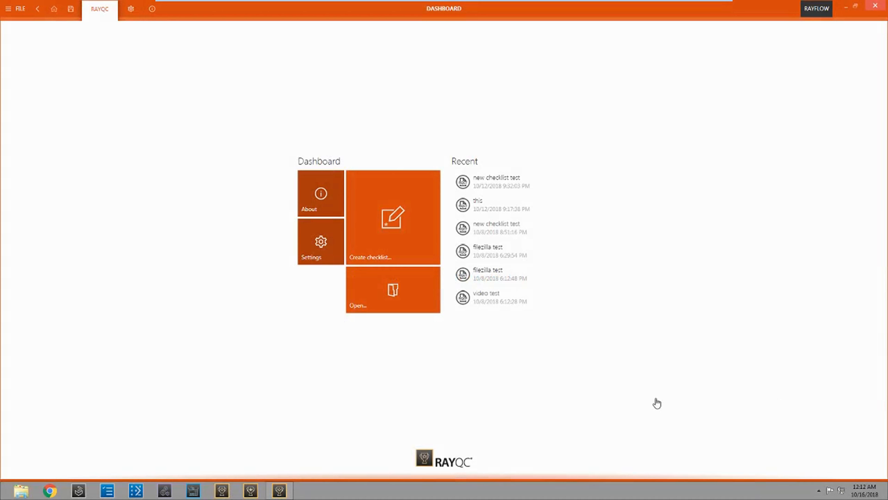
mouse_move(307, 402)
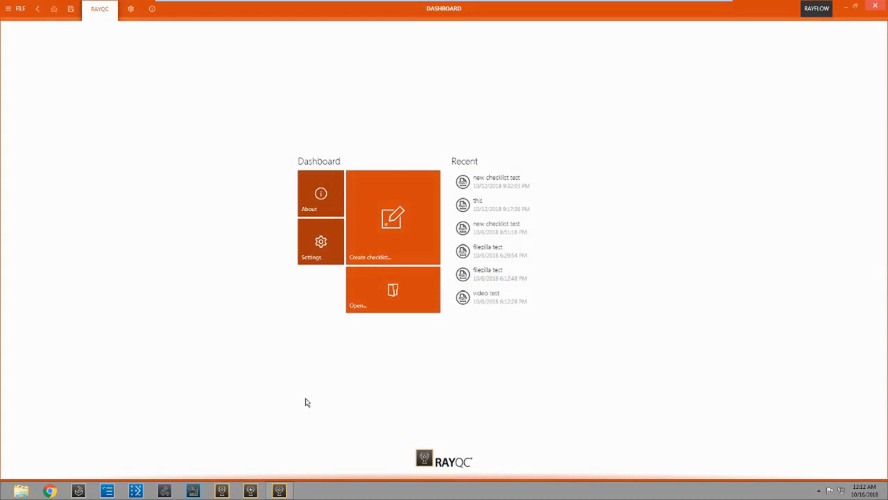
mouse_move(439, 136)
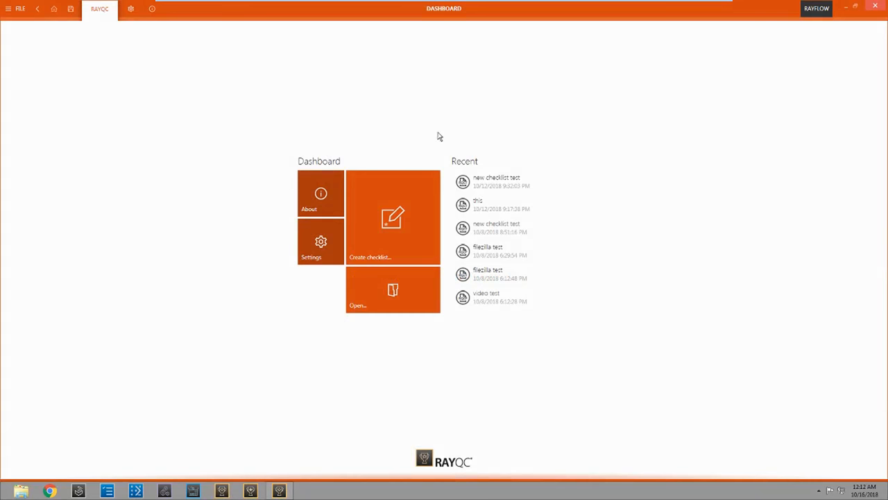
mouse_move(495, 251)
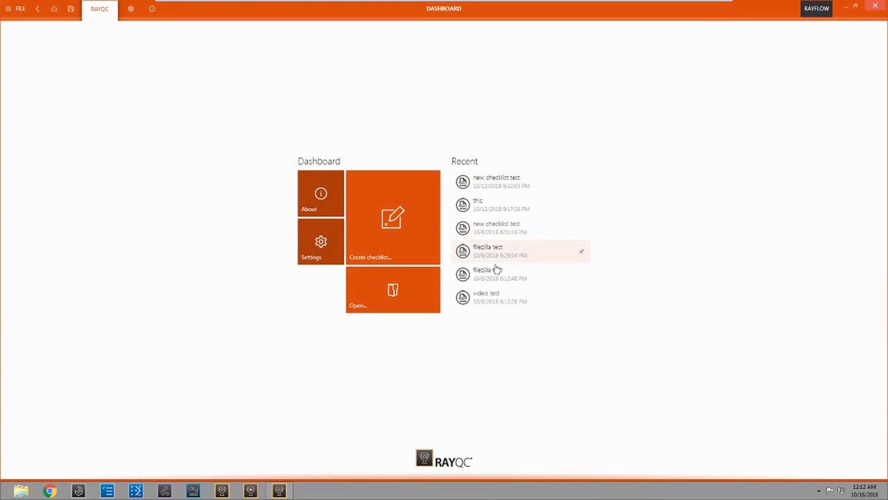
mouse_move(408, 338)
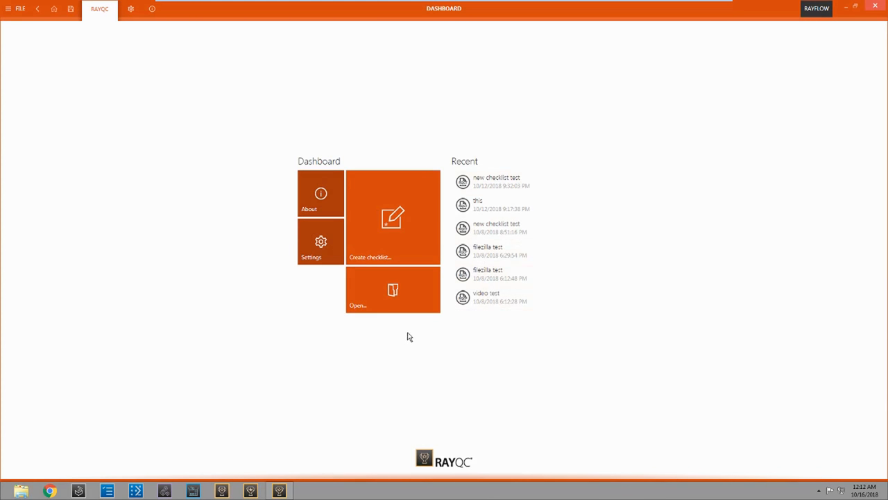
mouse_move(394, 291)
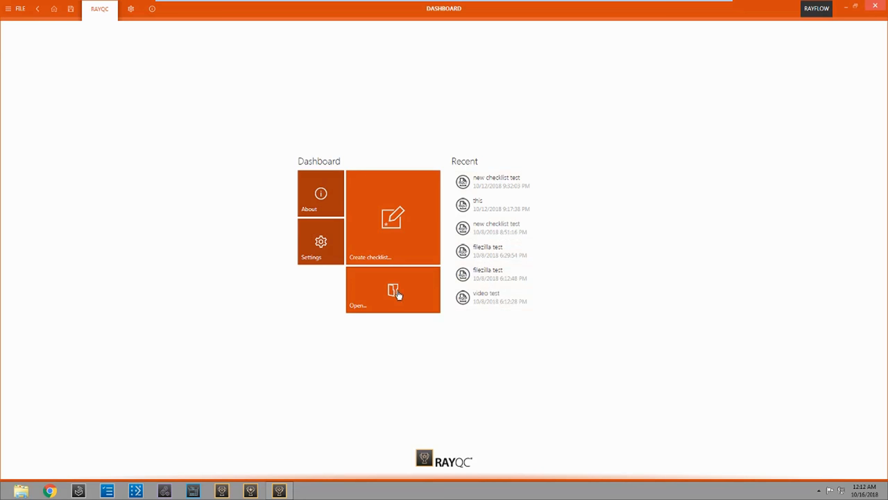
mouse_move(377, 204)
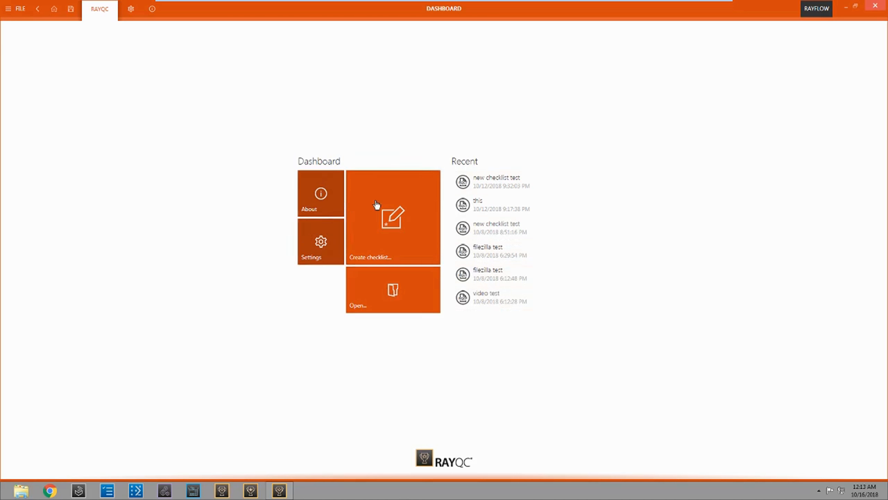
Step: Create a new checklist file named "this is a checklist" saved in the Documents library
left_click(391, 216)
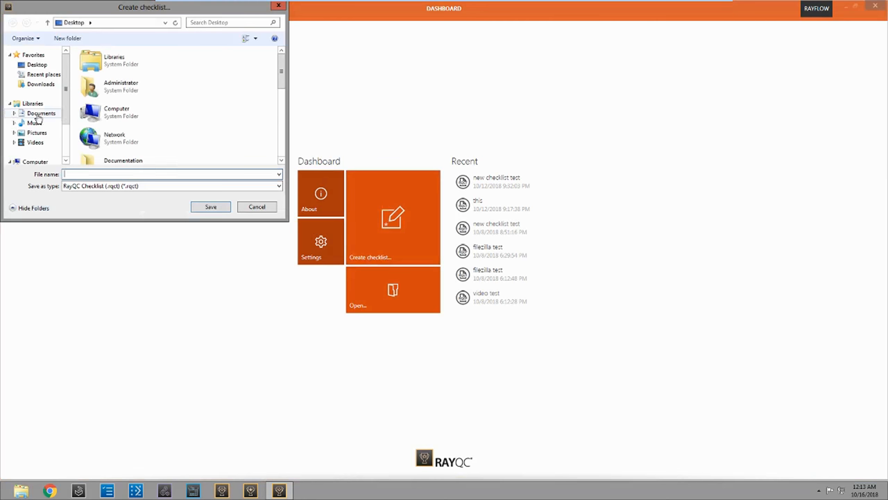
left_click(42, 112)
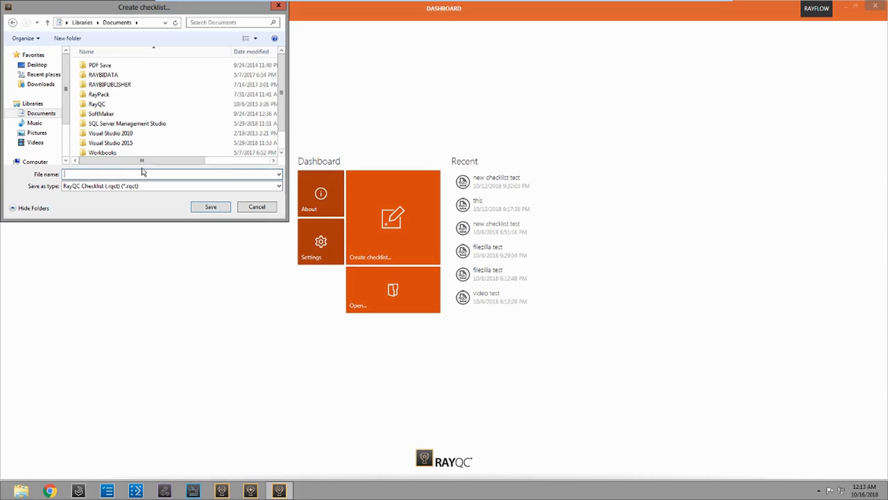
type("this is a")
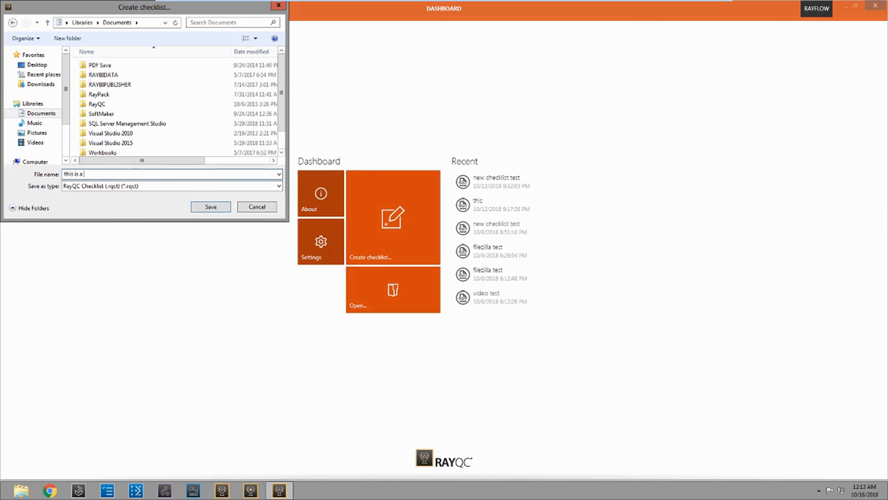
left_click(211, 207)
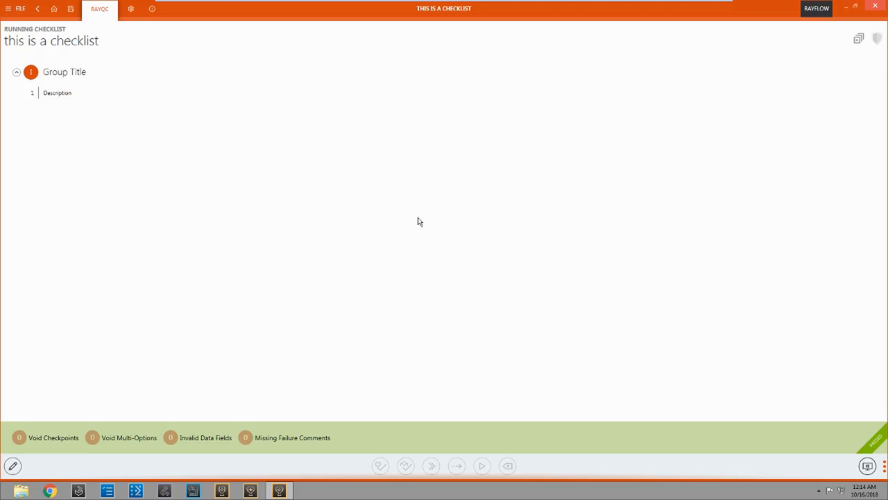
mouse_move(117, 92)
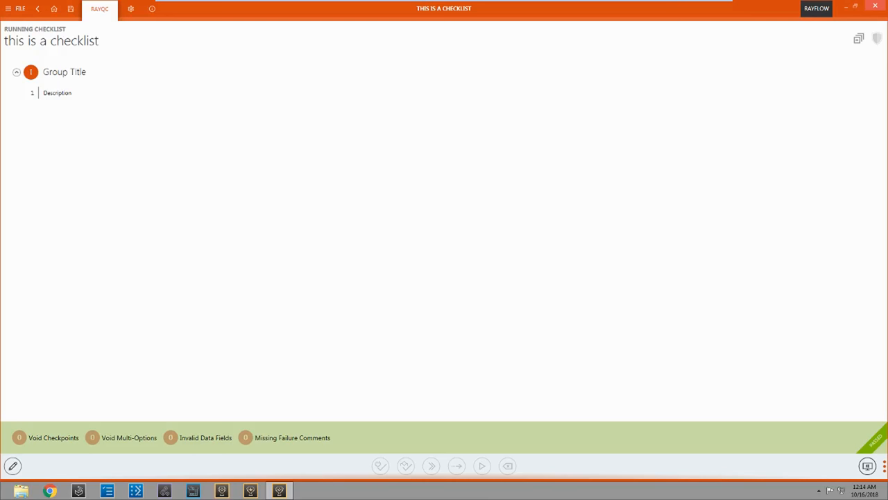
mouse_move(48, 472)
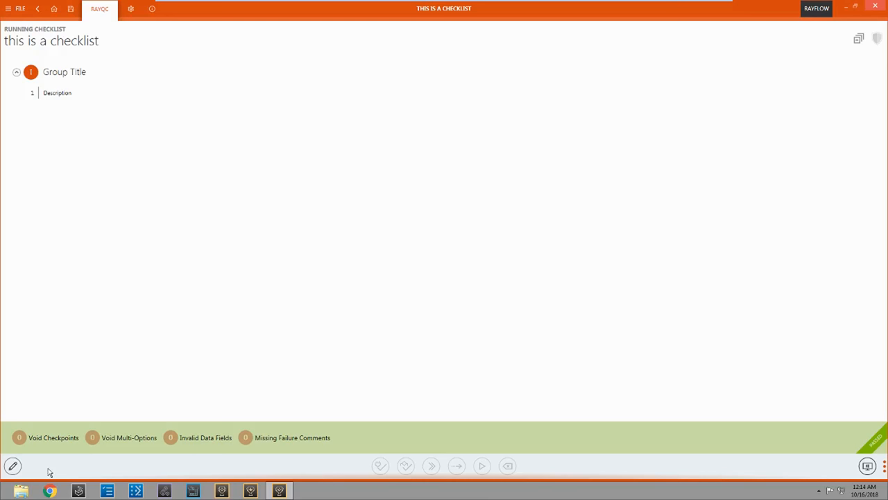
mouse_move(13, 467)
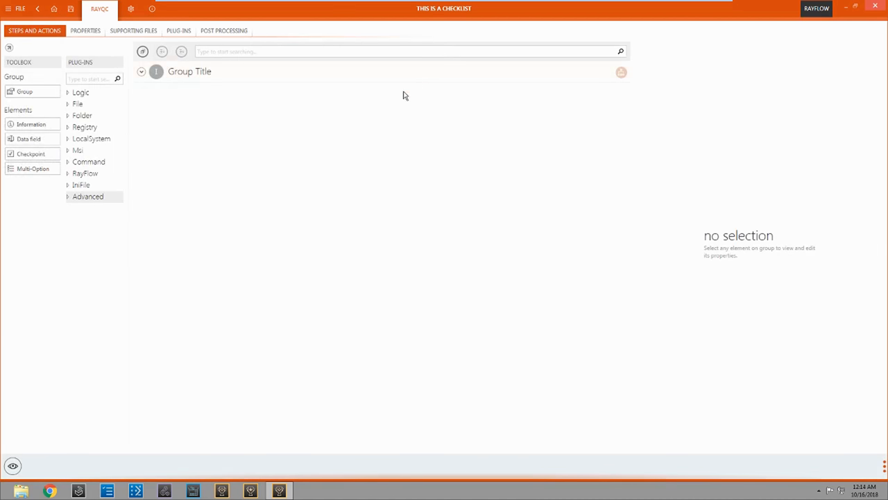
left_click(80, 92)
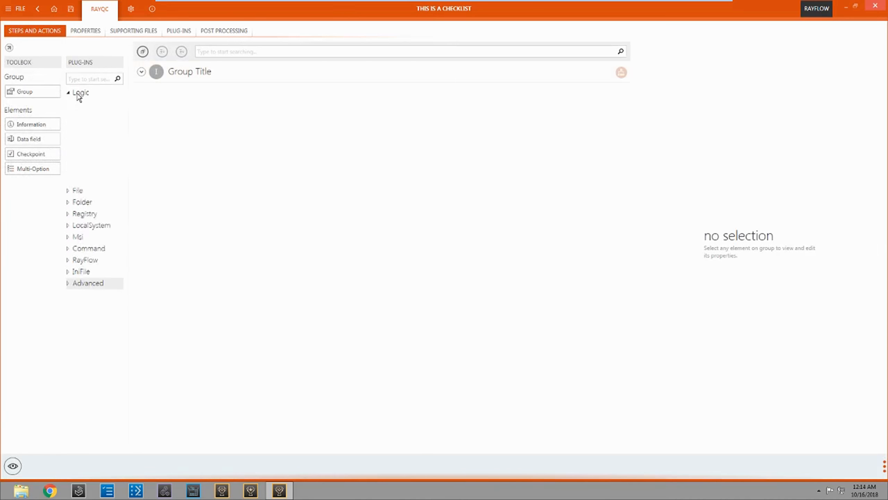
left_click(68, 92)
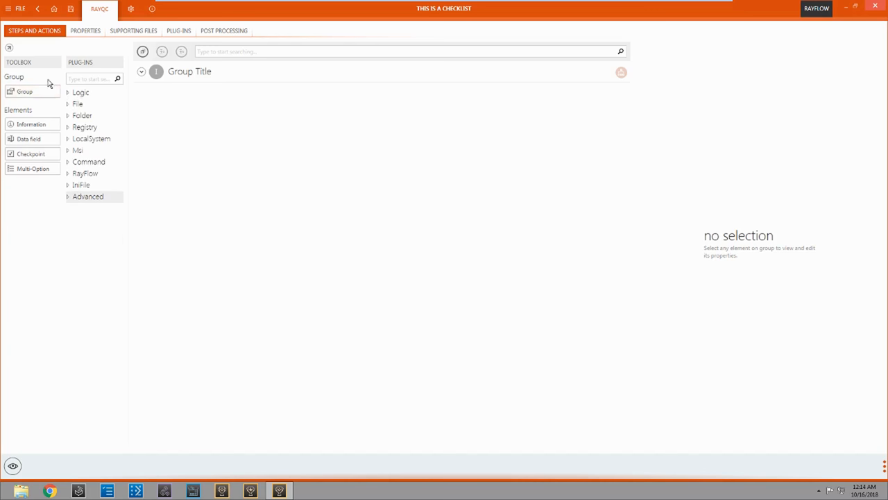
left_click(86, 31)
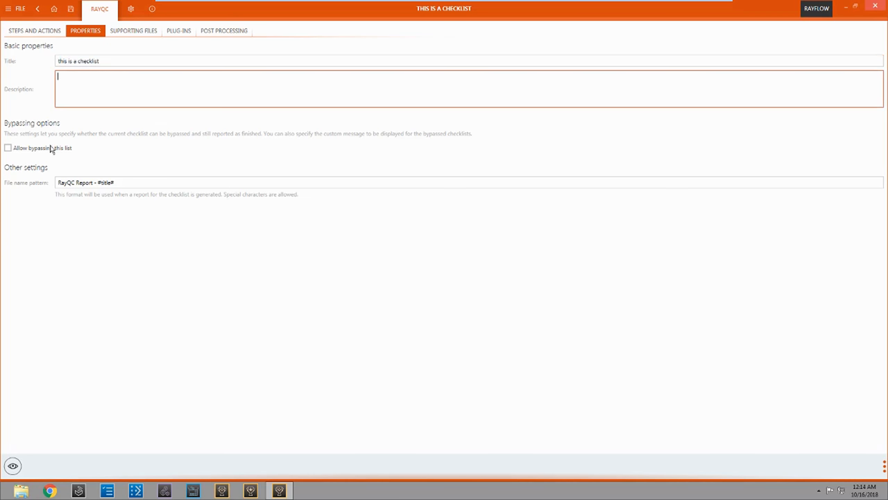
mouse_move(205, 199)
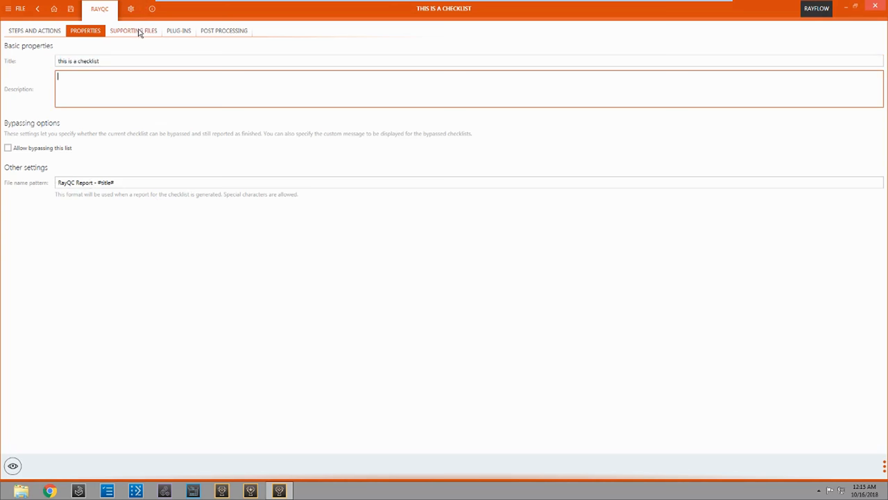
left_click(133, 30)
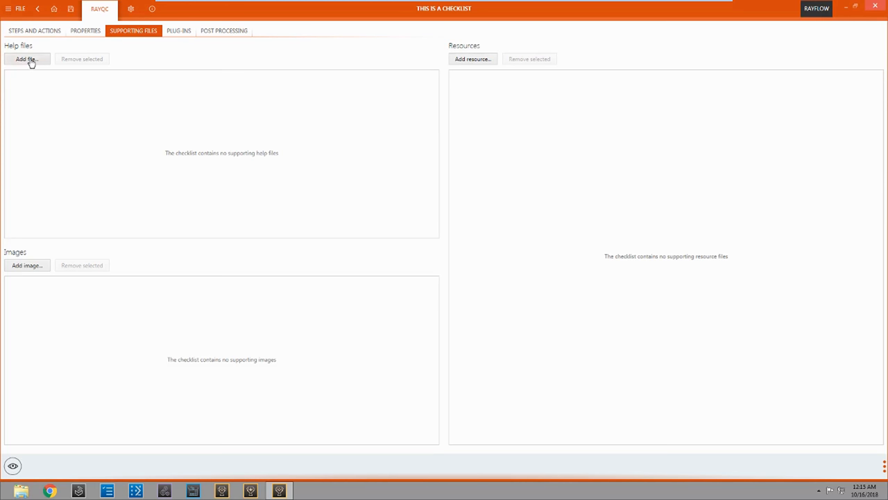
mouse_move(255, 340)
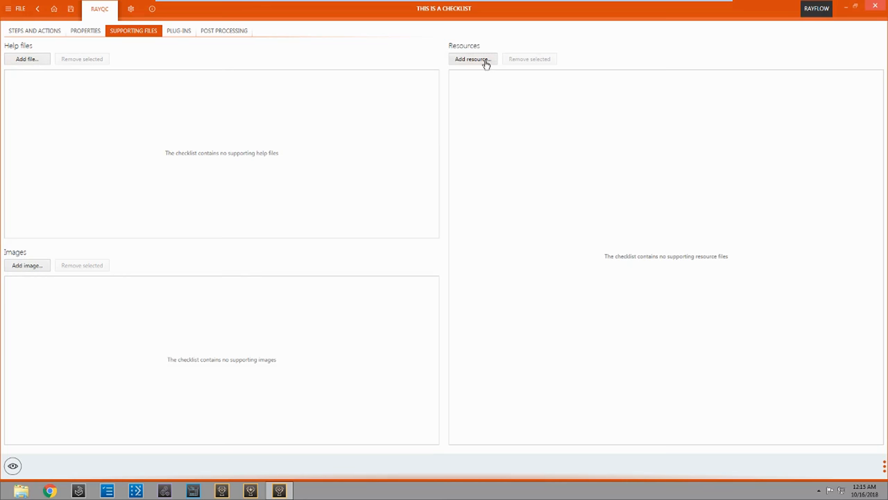
left_click(178, 31)
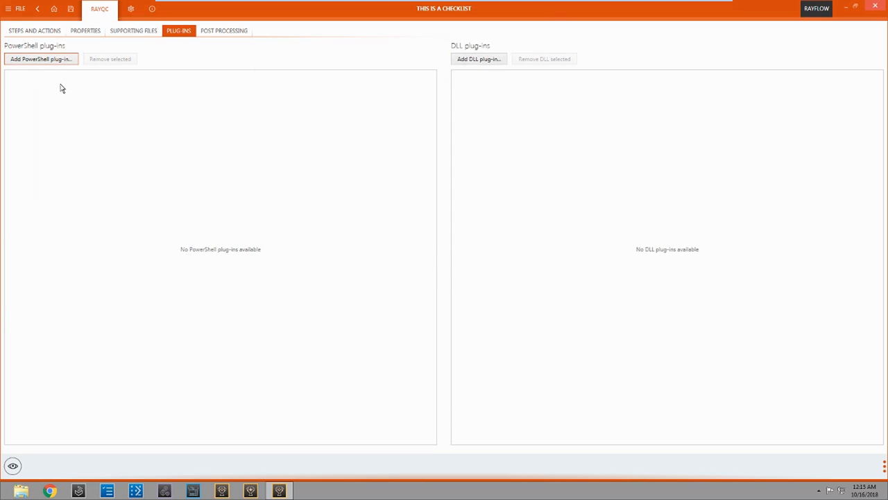
mouse_move(144, 94)
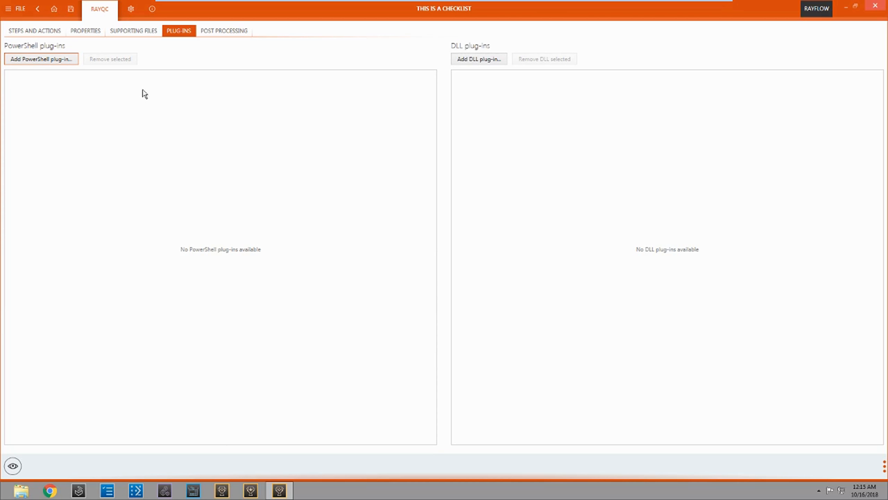
mouse_move(433, 86)
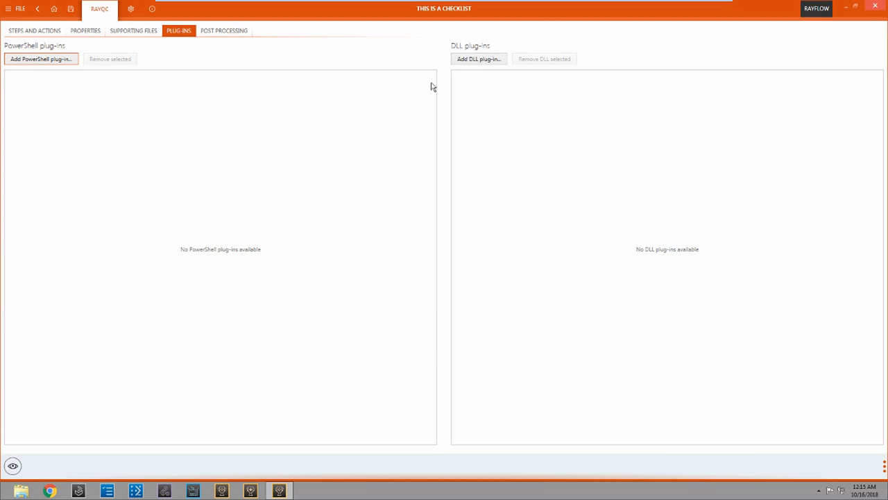
mouse_move(224, 35)
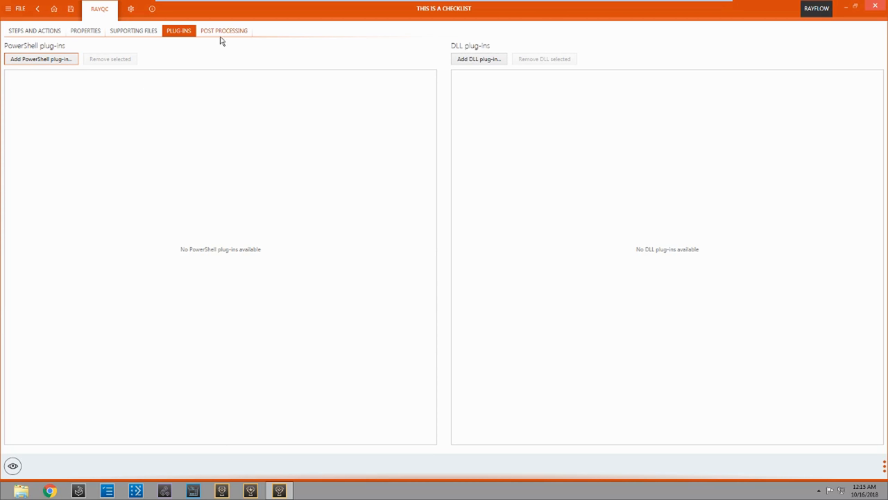
left_click(223, 30)
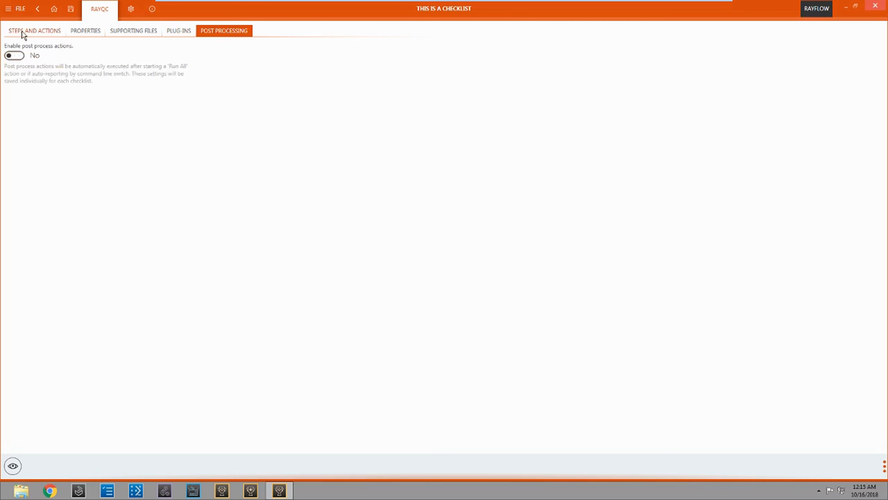
left_click(33, 30)
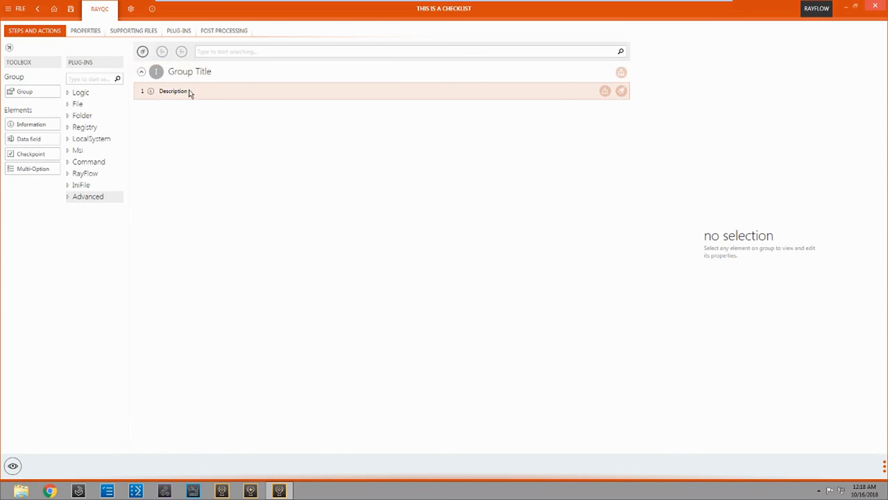
mouse_move(217, 92)
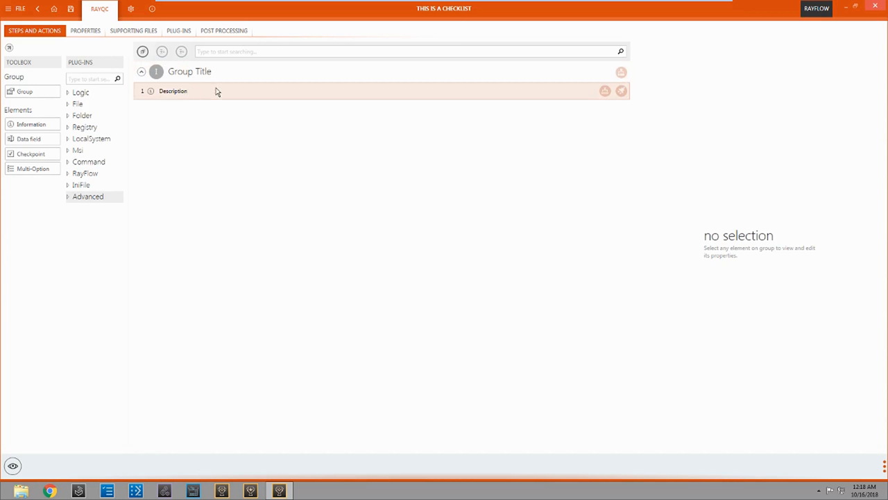
mouse_move(189, 93)
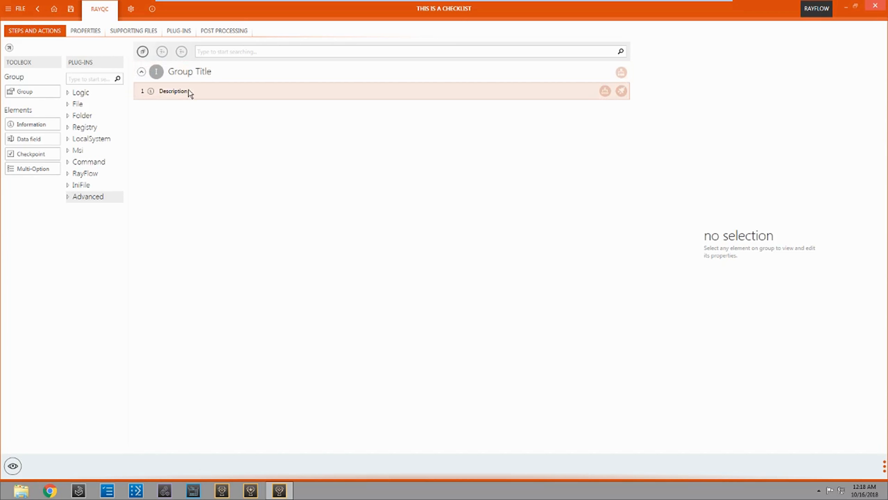
mouse_move(236, 95)
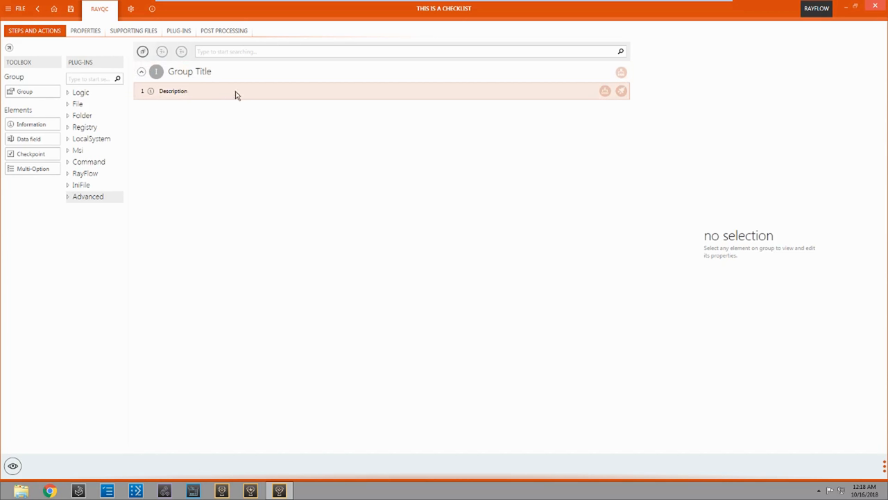
mouse_move(108, 145)
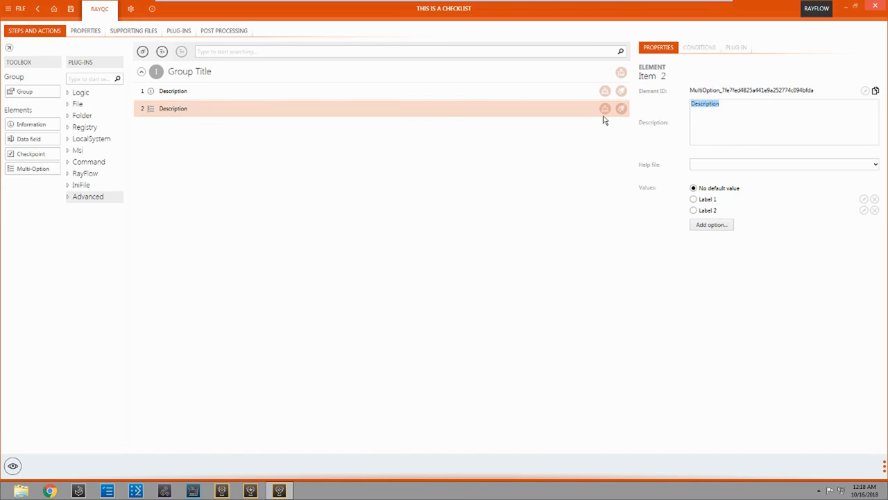
Step: Set the step's question to "Do you like RayQC?" with answers Yes and No
type("Do you like")
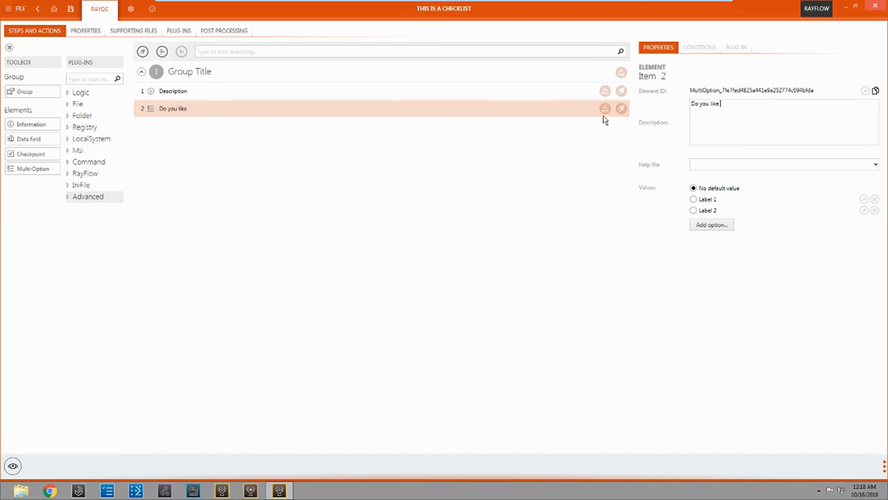
type("RayQW")
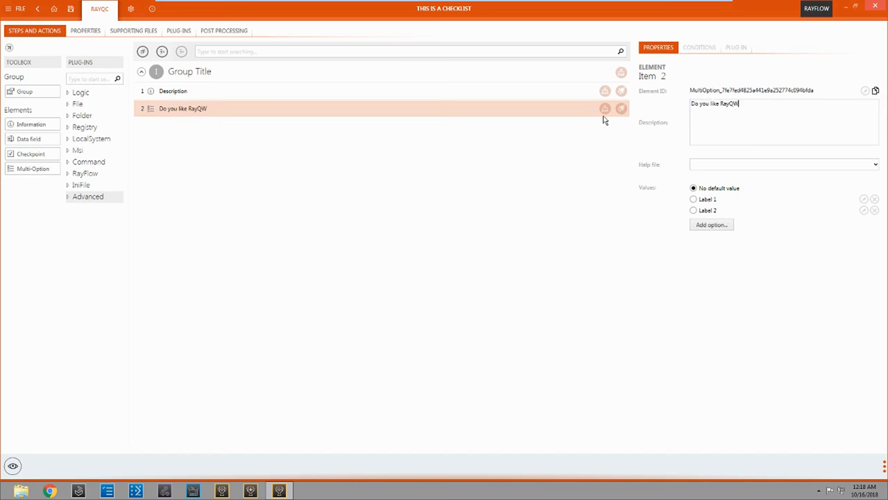
type("?")
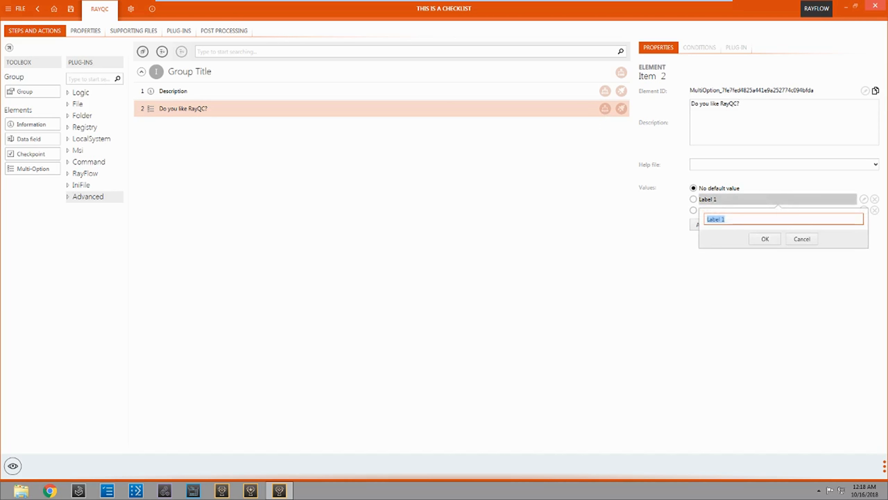
type("Yes")
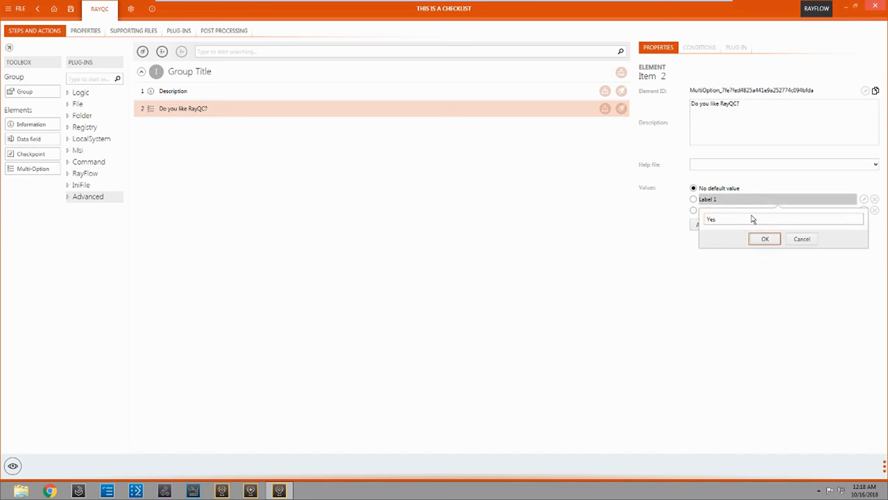
left_click(765, 239)
type("No")
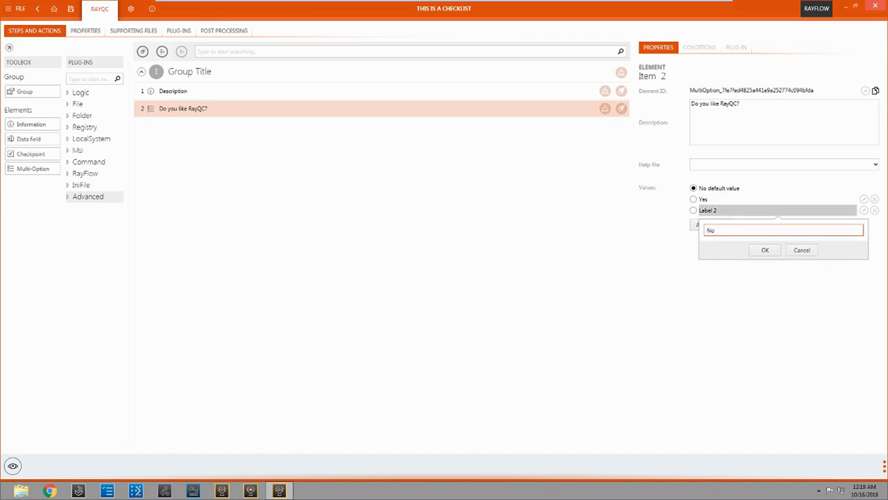
left_click(765, 249)
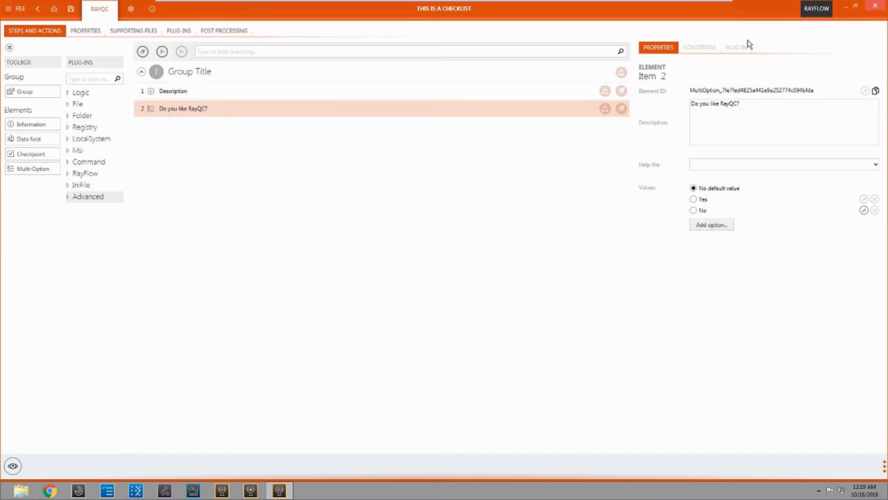
Step: Show the question step's conditions and start a trial run of the checklist
left_click(699, 47)
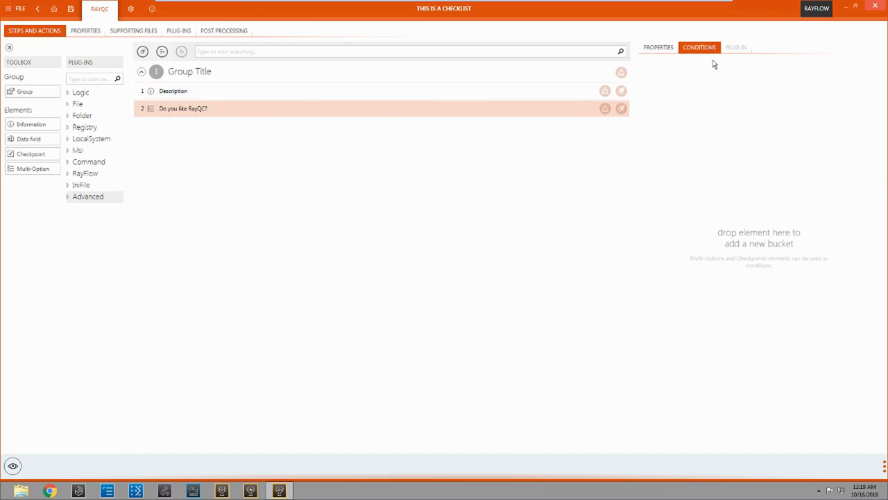
left_click(657, 48)
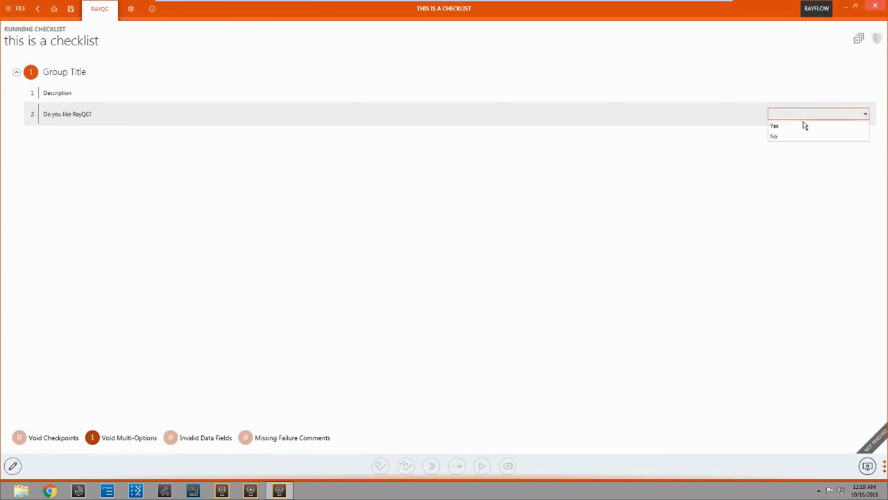
Step: Answer No to "Do you like RayQC?" in the trial run
left_click(773, 136)
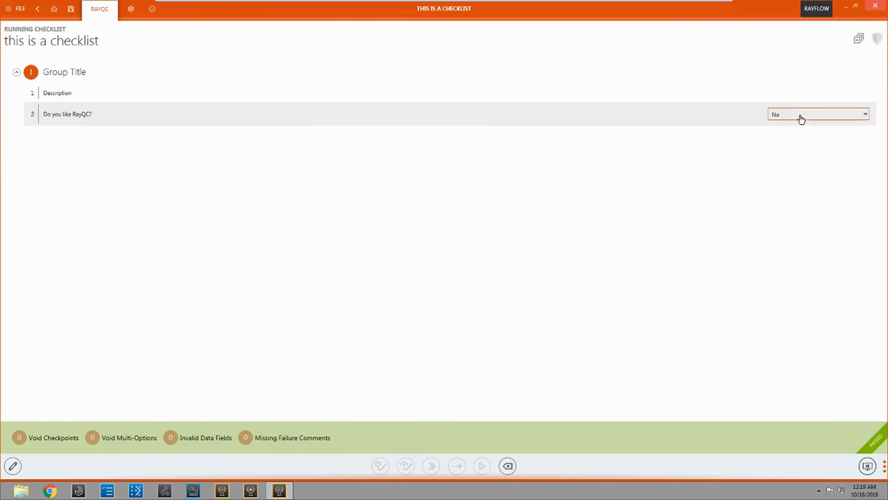
left_click(817, 114)
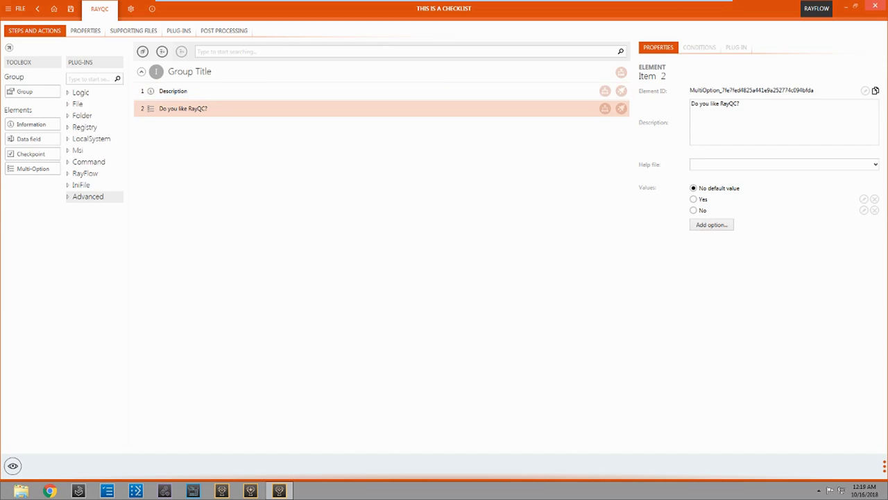
mouse_move(444, 229)
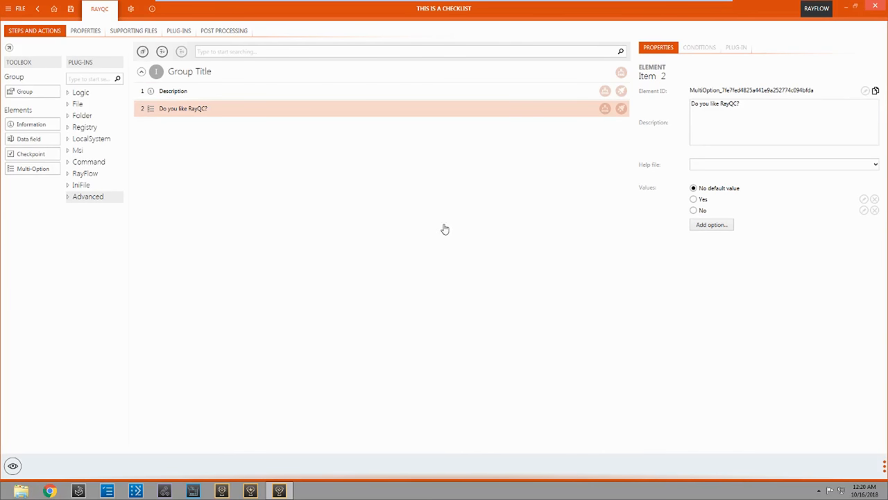
mouse_move(147, 172)
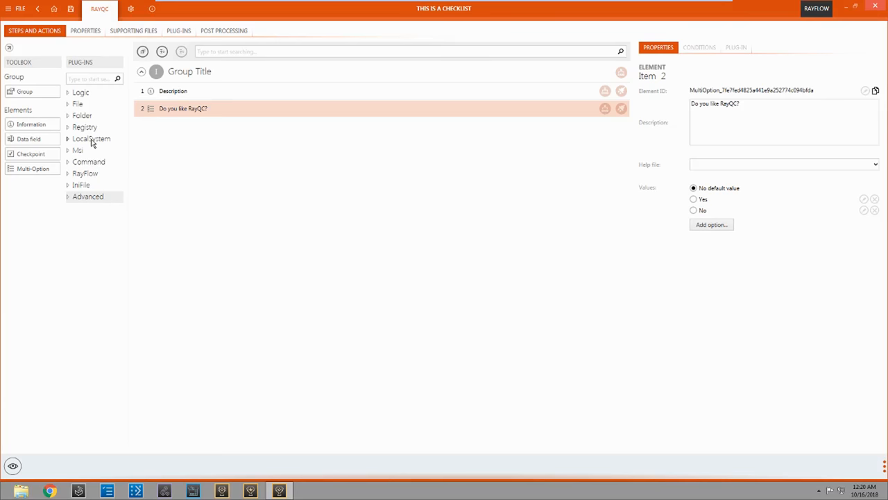
Step: Add the LocalSystem GetOsName plug-in step below the "Do you like RayQC?" question
left_click(91, 139)
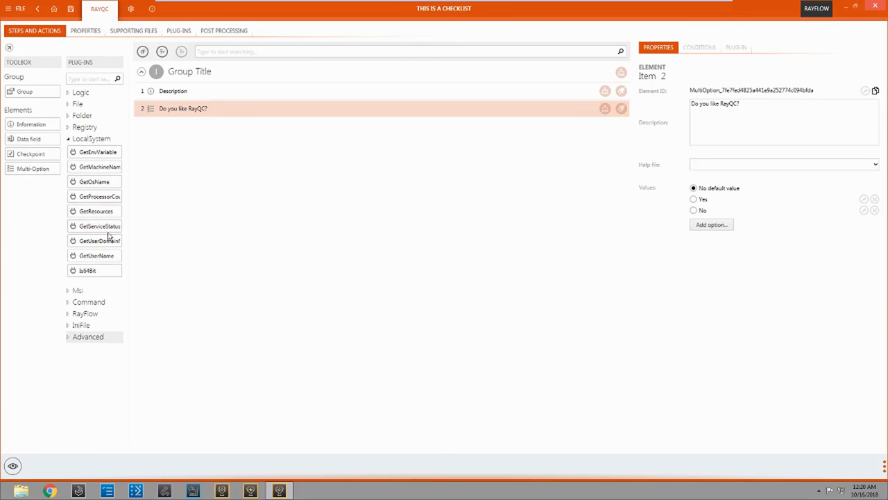
mouse_move(94, 180)
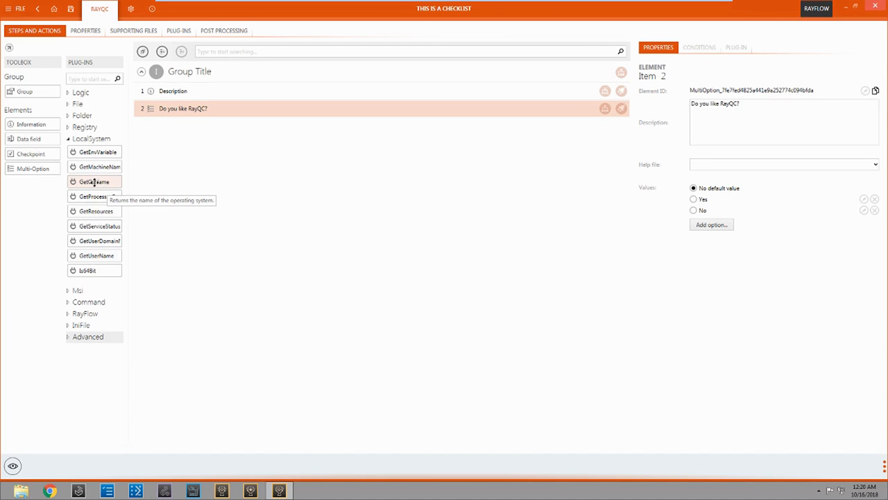
left_click_drag(94, 180, 381, 125)
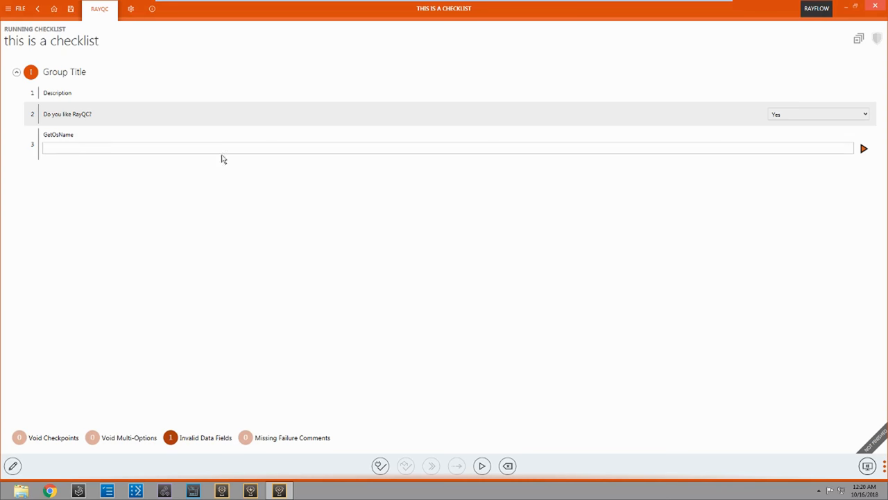
mouse_move(864, 153)
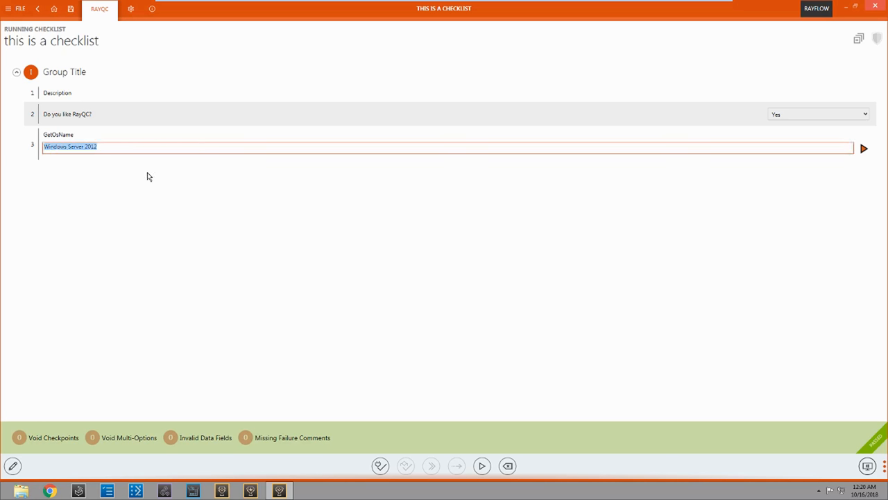
mouse_move(69, 408)
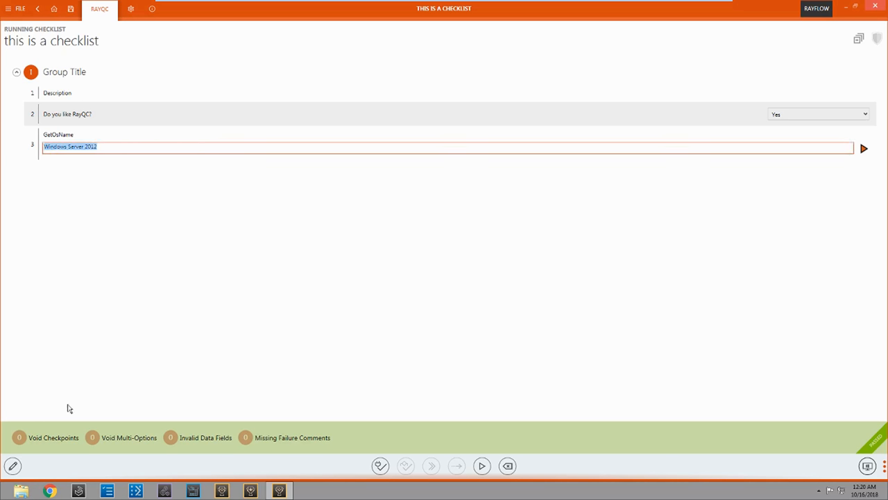
mouse_move(183, 188)
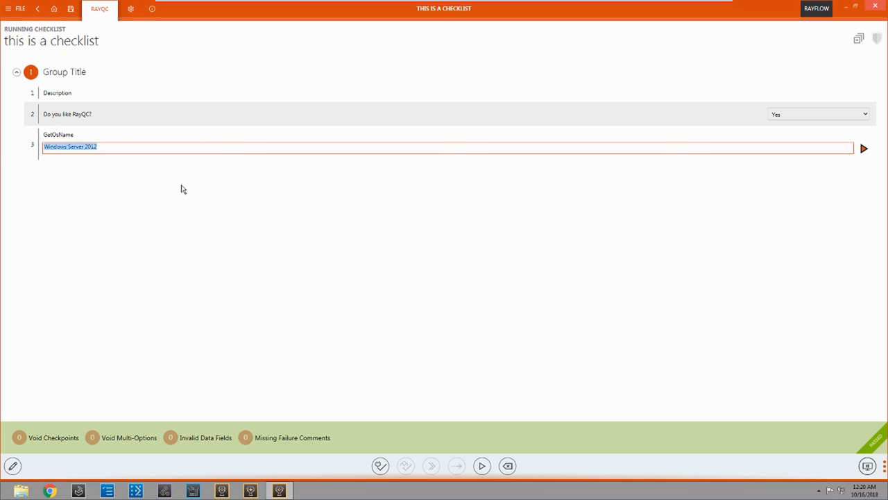
mouse_move(187, 177)
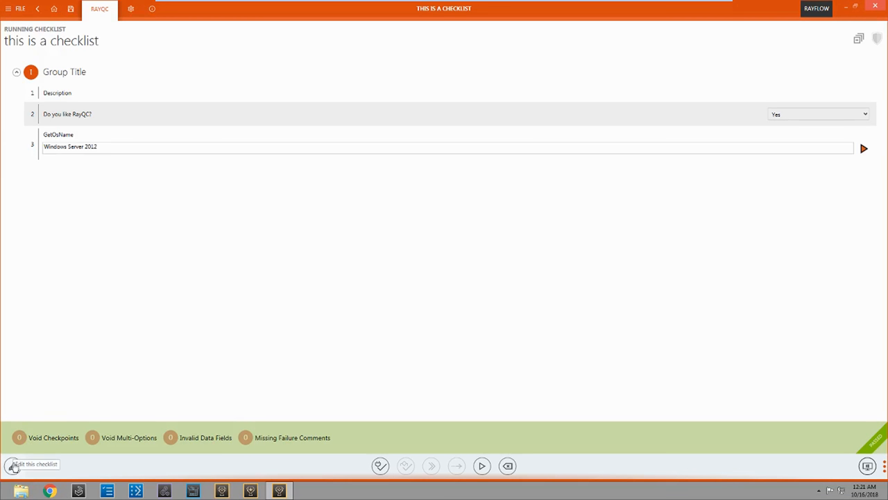
Step: Give the GetOsName step the condition "Do you like RayQC?" Is Yes
left_click(34, 463)
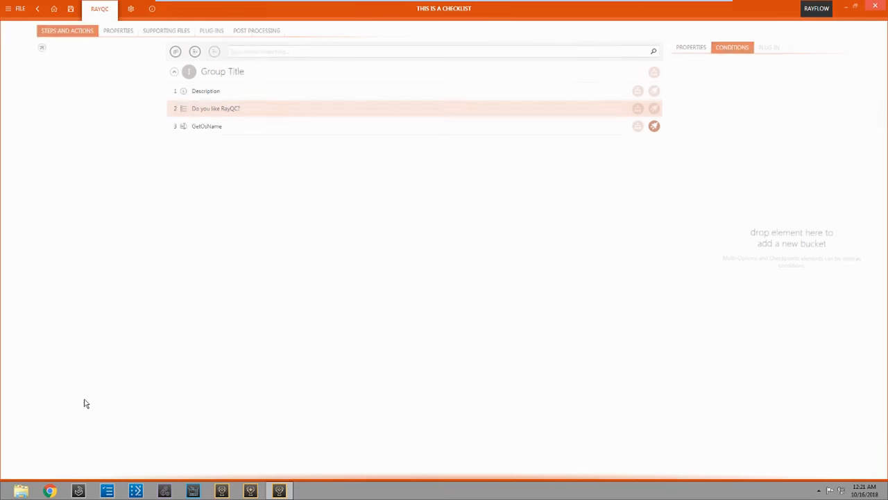
left_click(42, 47)
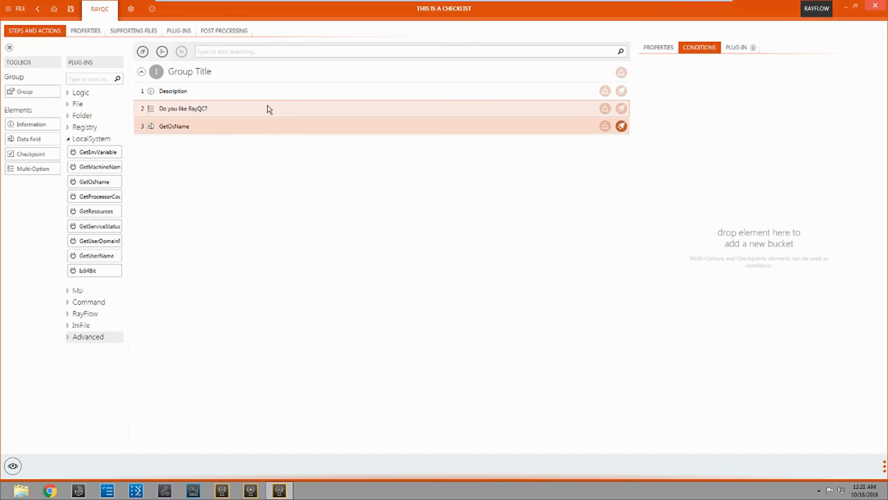
mouse_move(305, 114)
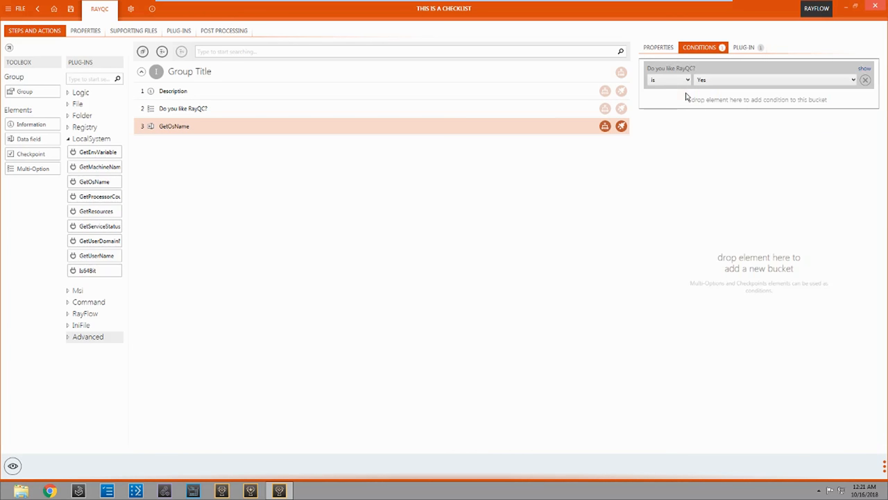
mouse_move(665, 72)
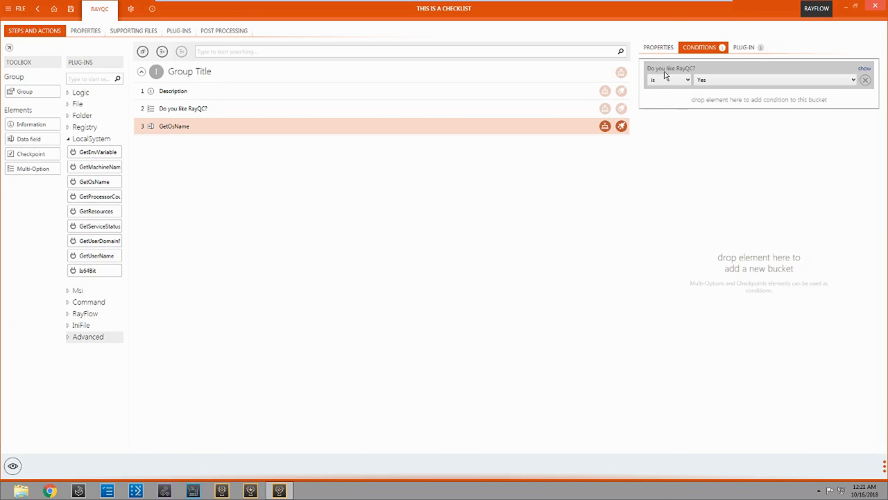
mouse_move(692, 82)
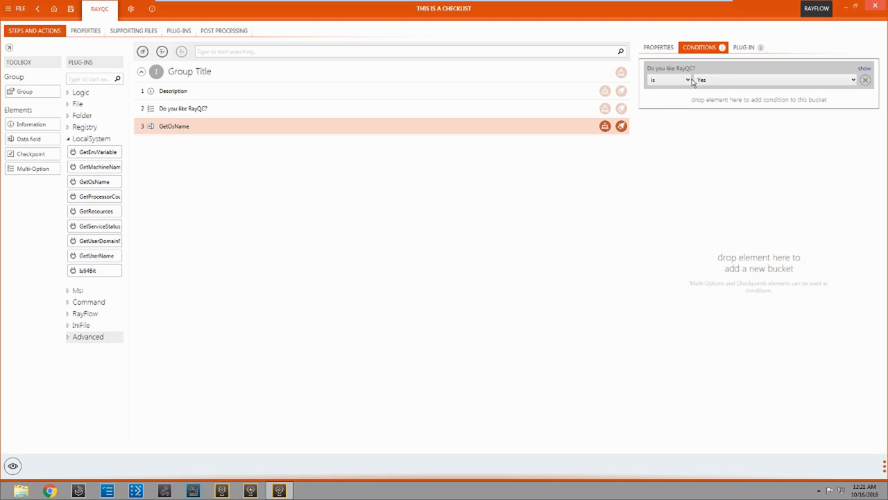
left_click(668, 79)
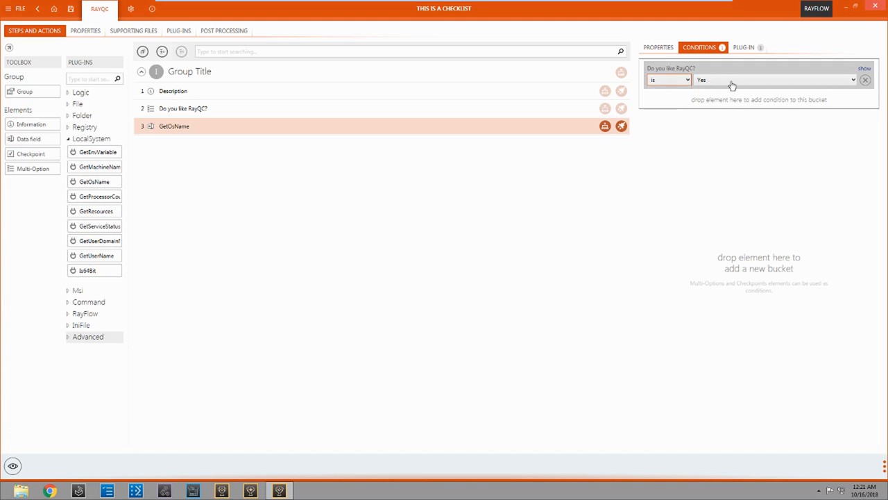
mouse_move(779, 86)
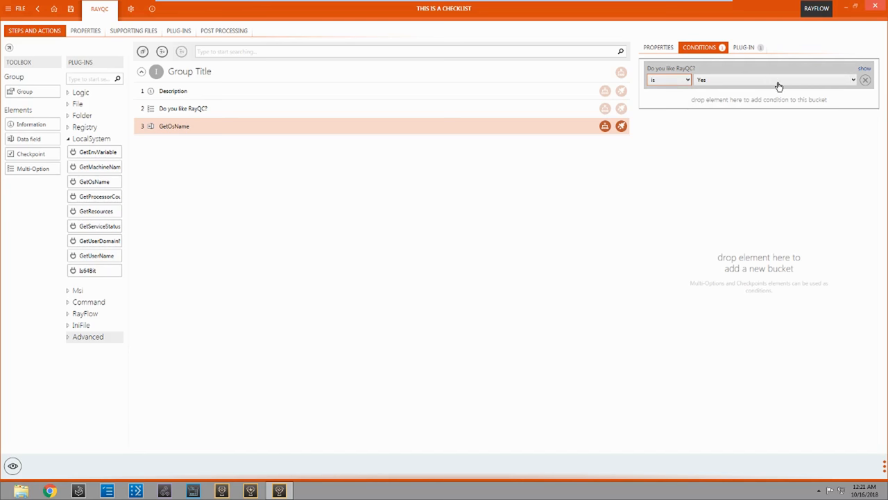
left_click(774, 79)
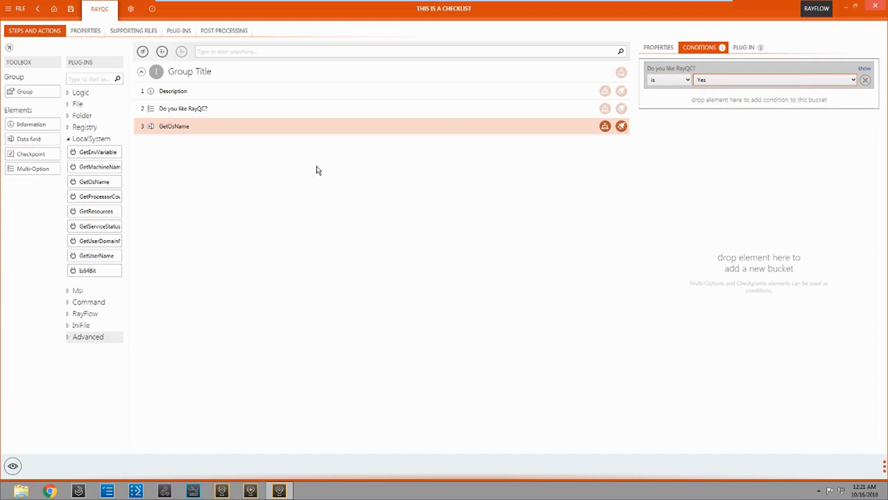
mouse_move(13, 466)
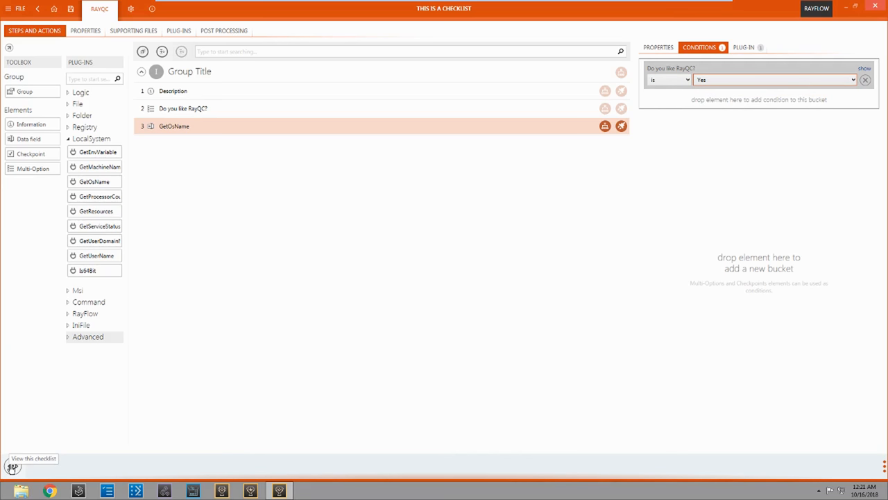
Step: Preview the checklist: answer Yes, run GetOsName, then answer No and return to editing
left_click(33, 463)
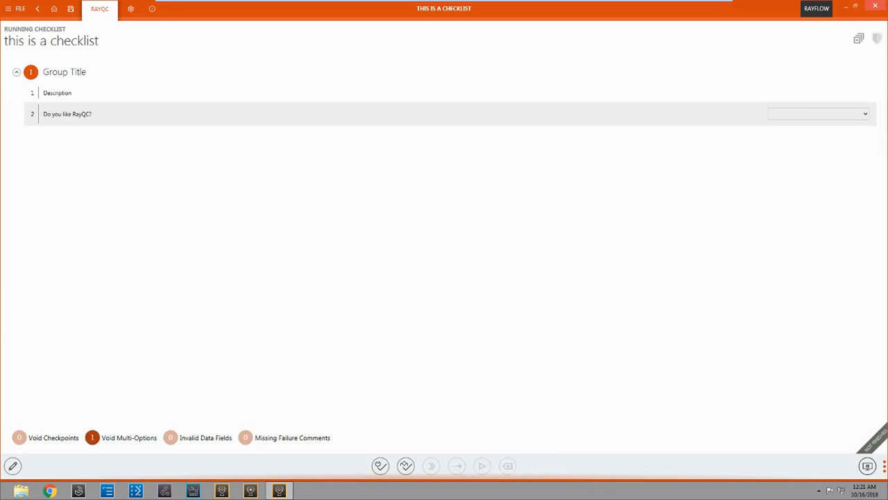
mouse_move(508, 456)
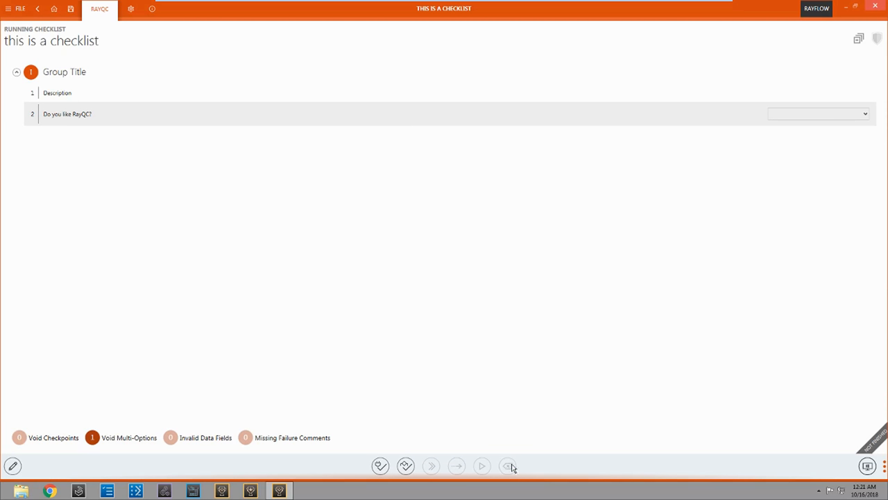
mouse_move(392, 163)
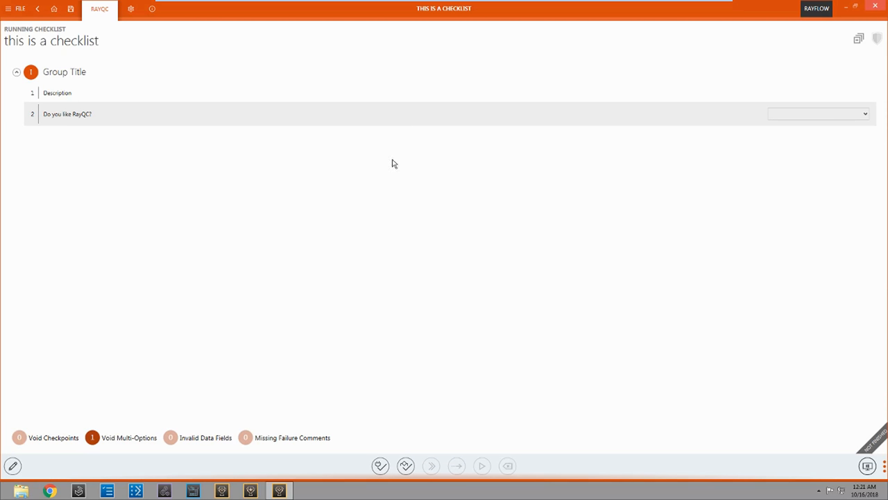
mouse_move(34, 139)
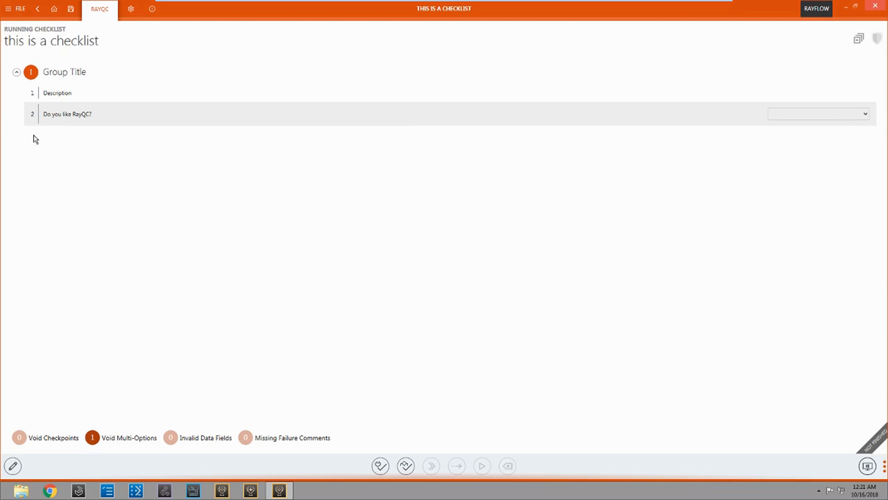
mouse_move(6, 129)
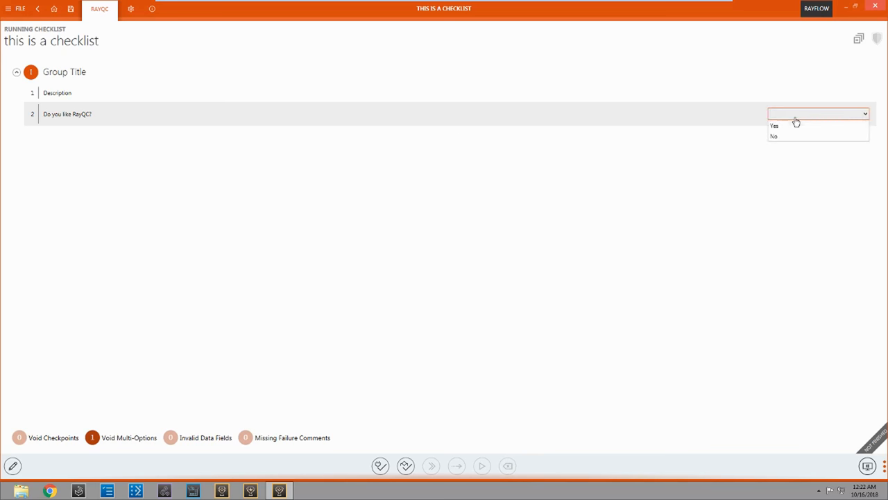
left_click(775, 125)
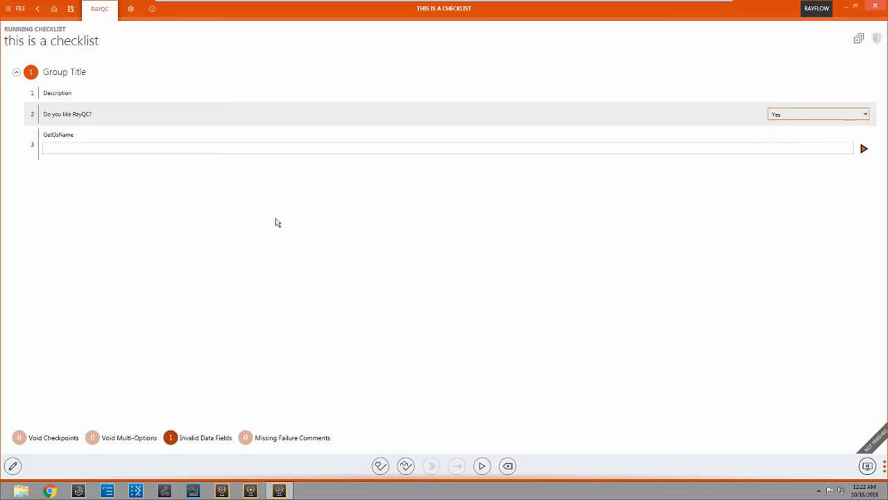
mouse_move(115, 170)
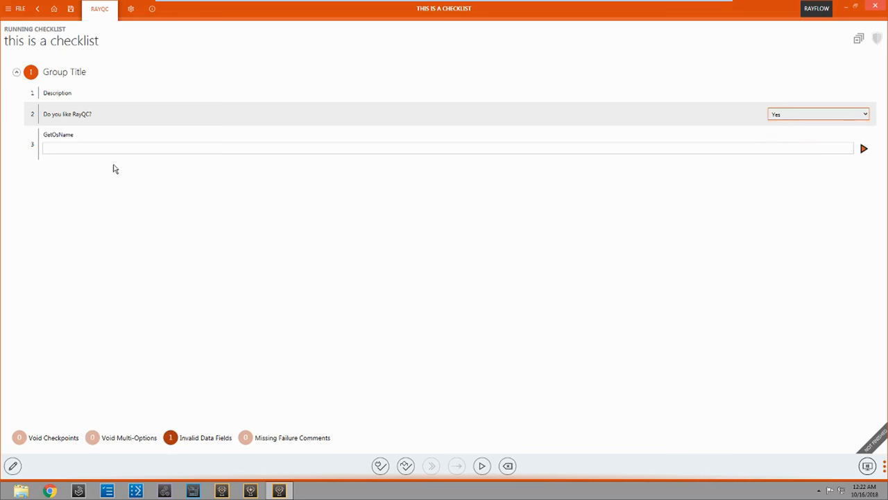
mouse_move(866, 154)
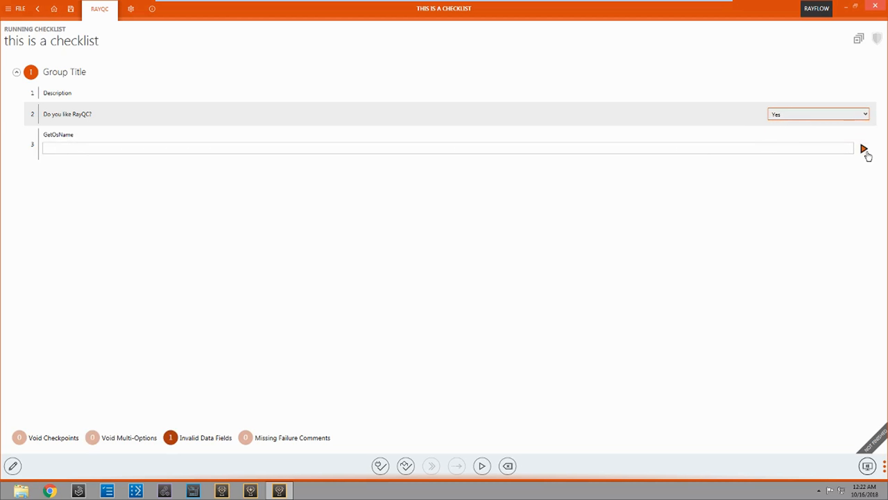
left_click(863, 149)
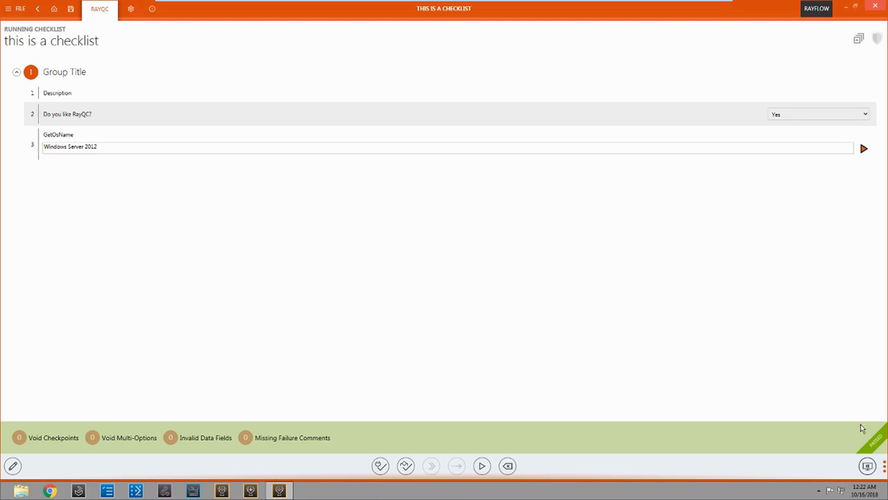
mouse_move(352, 435)
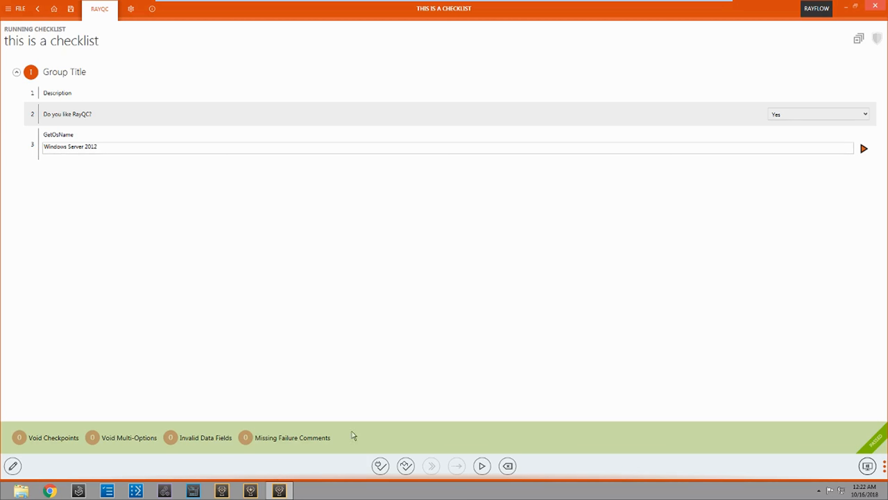
mouse_move(379, 230)
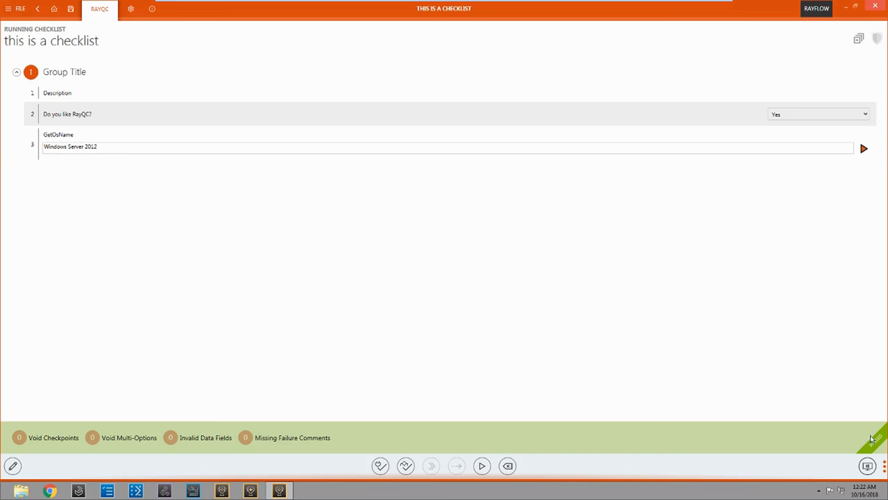
mouse_move(506, 444)
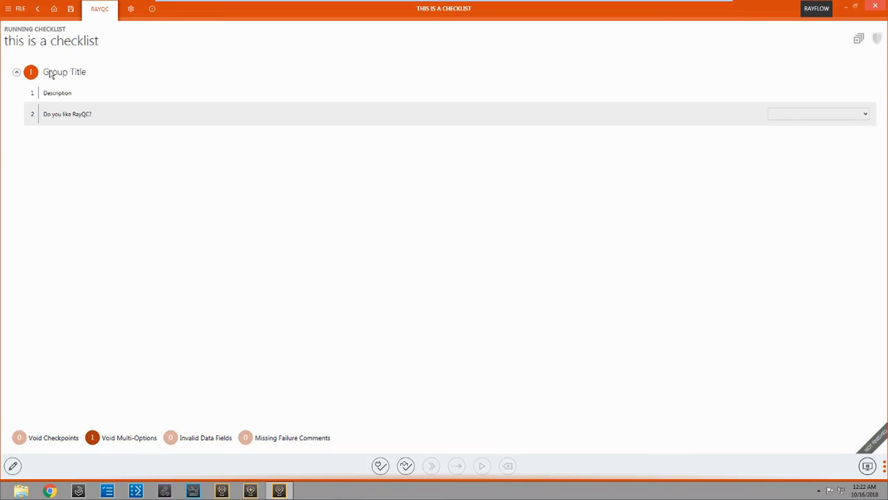
left_click(819, 114)
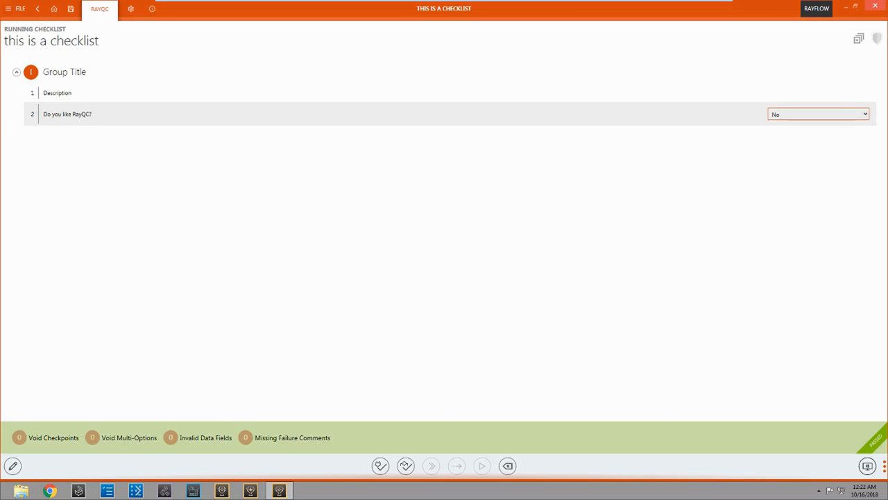
mouse_move(377, 186)
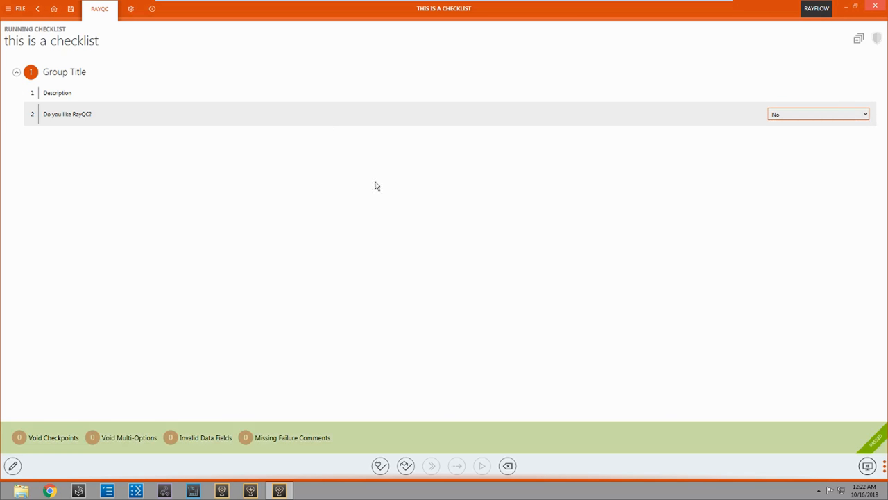
mouse_move(24, 143)
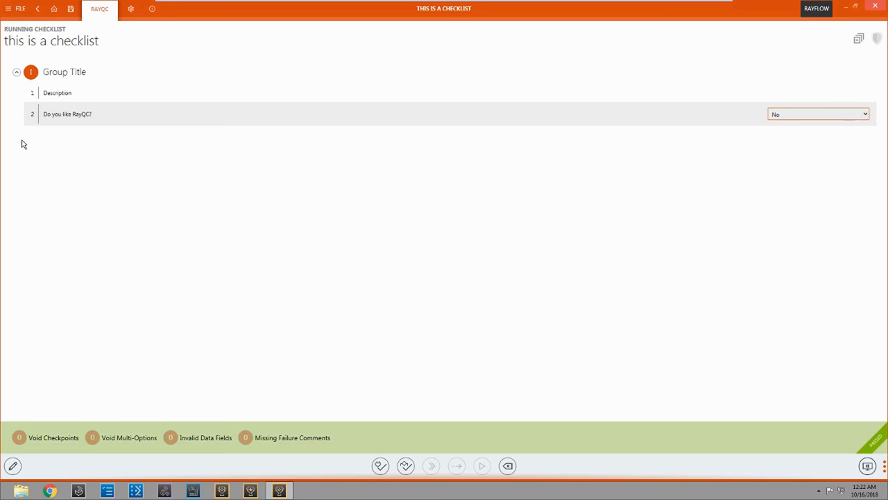
mouse_move(13, 466)
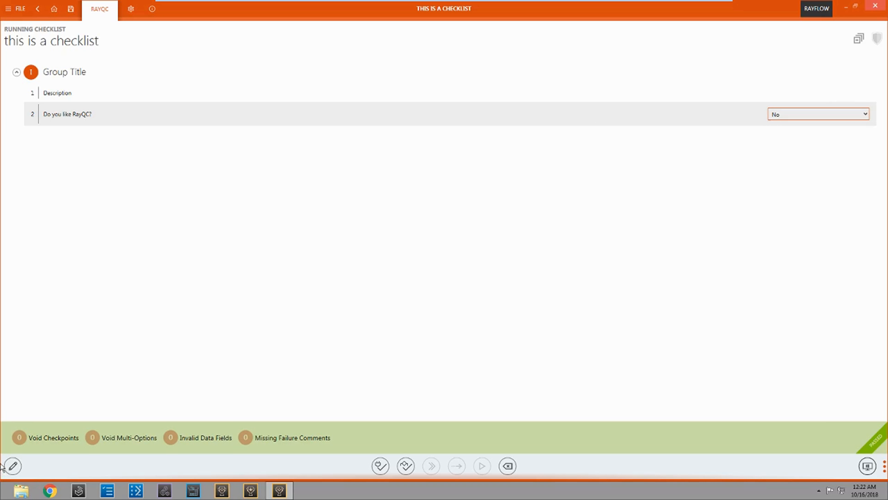
left_click(12, 466)
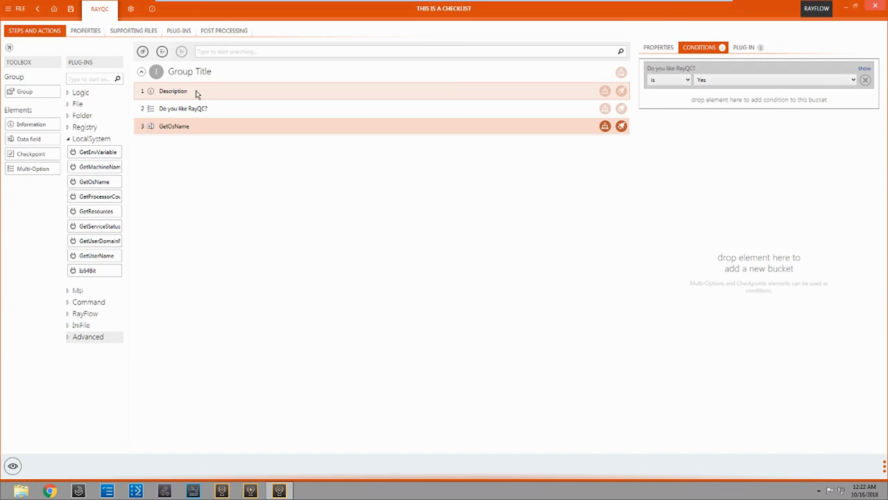
Step: Delete the default Description element and confirm its removal
right_click(172, 91)
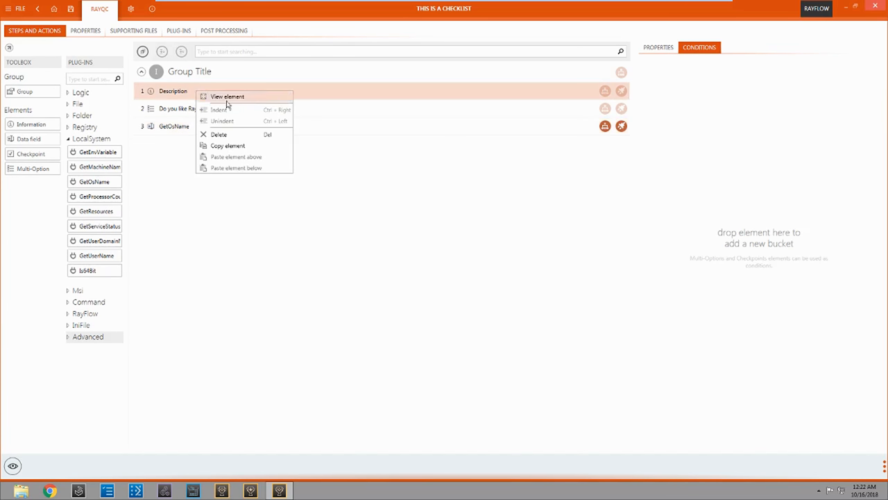
left_click(220, 133)
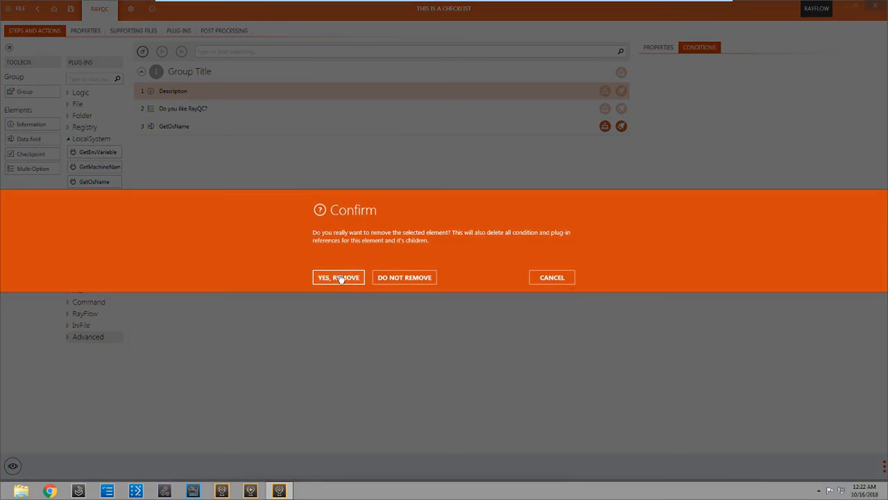
left_click(338, 277)
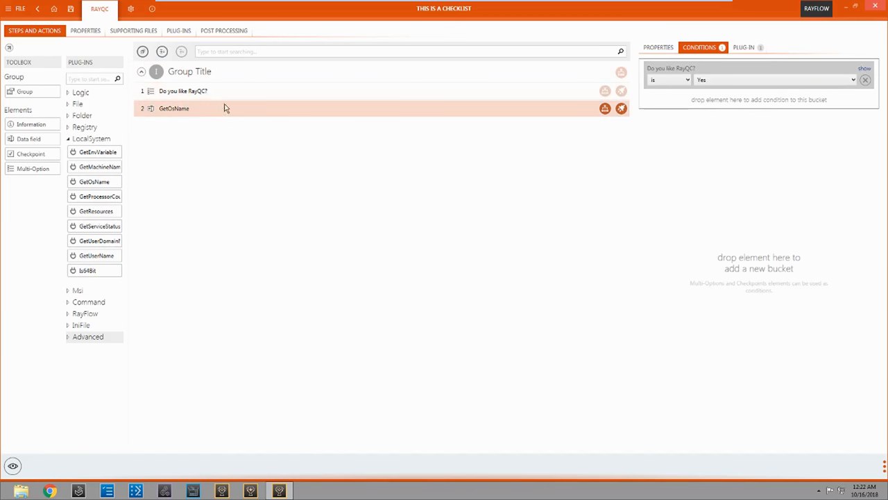
mouse_move(221, 96)
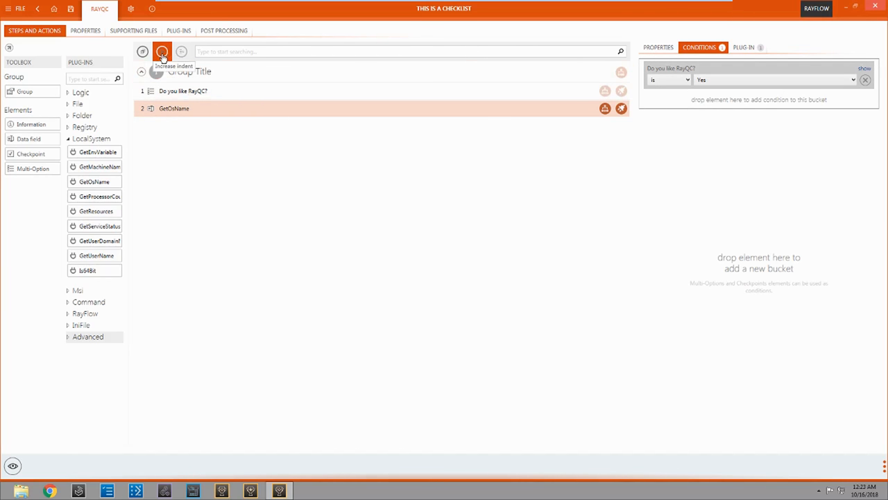
Step: Indent GetOsName so it becomes sub-step 1.1 under the question
left_click(160, 51)
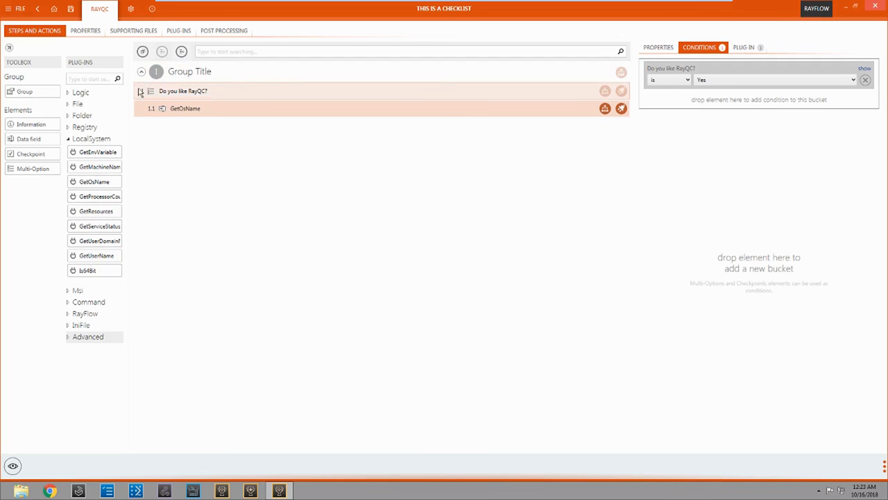
left_click(222, 174)
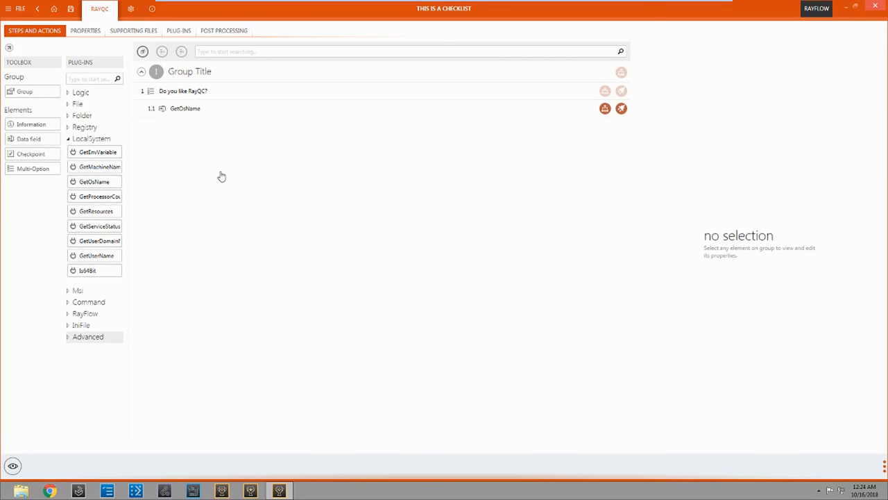
mouse_move(191, 161)
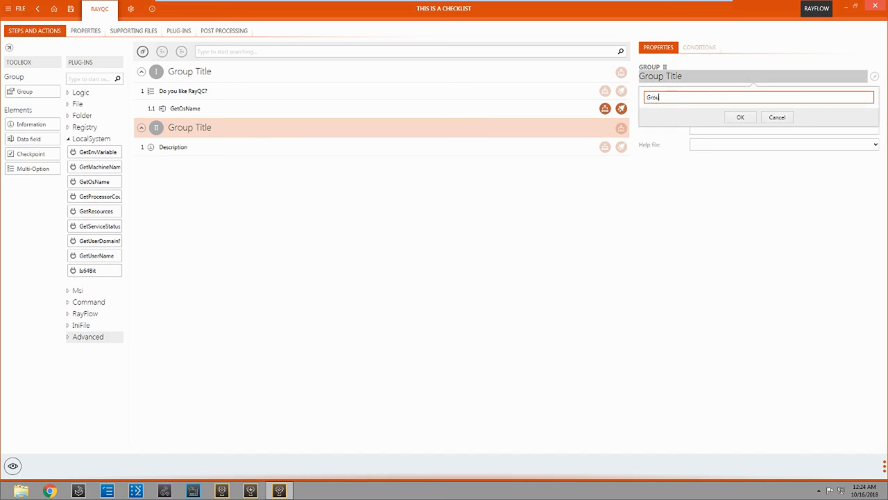
Step: Add Group 2 with the LocalSystem 64-bit check and remove its Description item
type("Group 2")
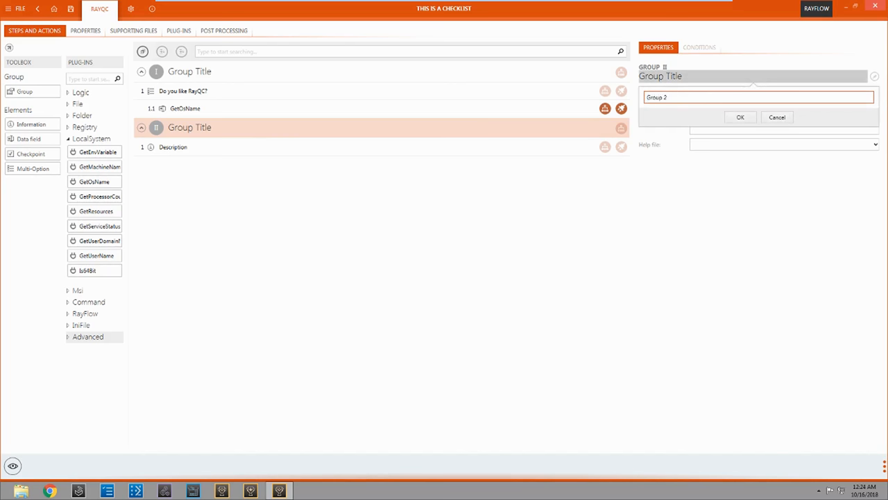
left_click(739, 116)
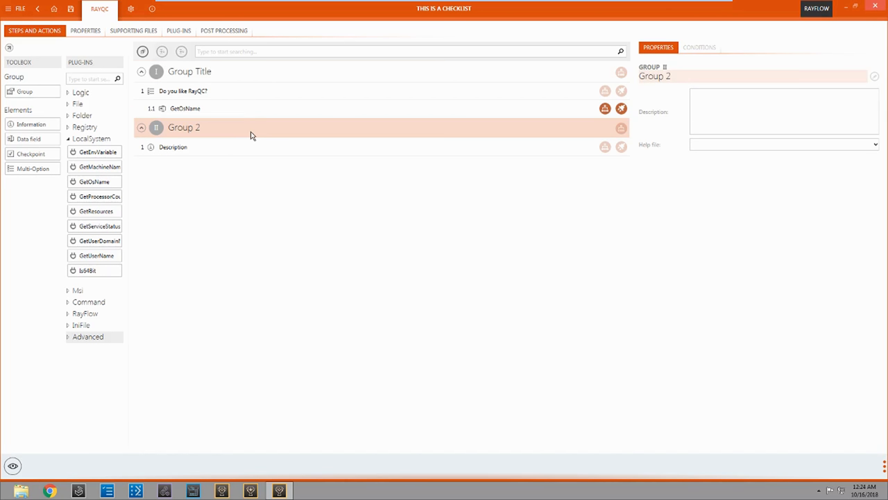
mouse_move(157, 234)
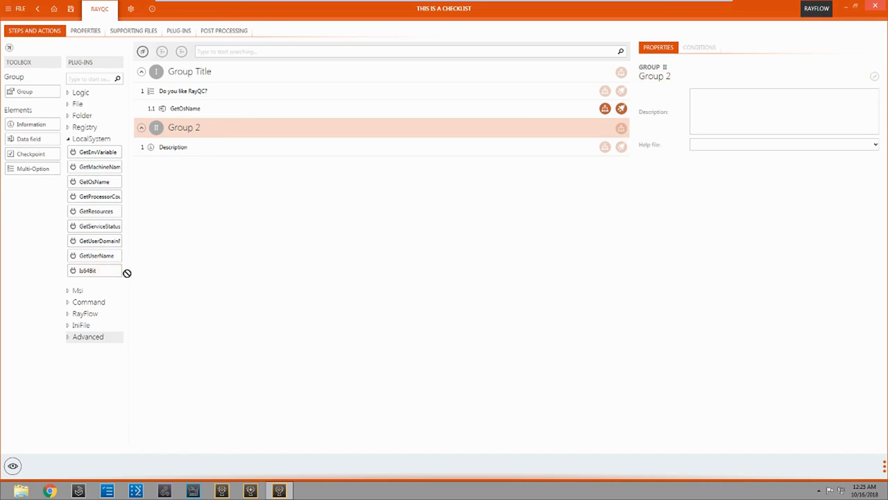
left_click_drag(87, 269, 382, 164)
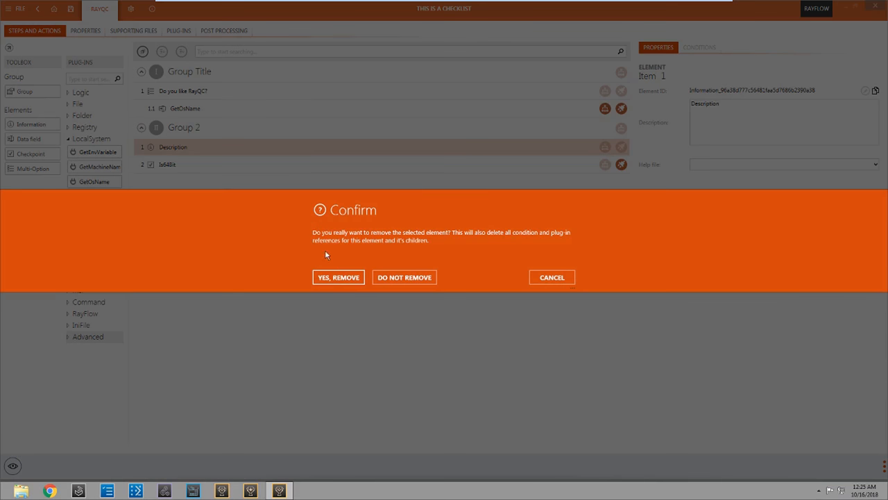
left_click(339, 278)
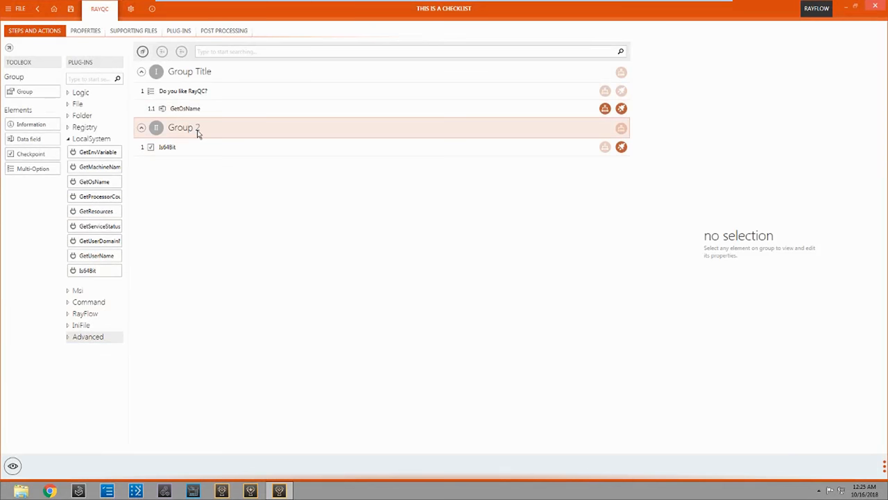
left_click(183, 128)
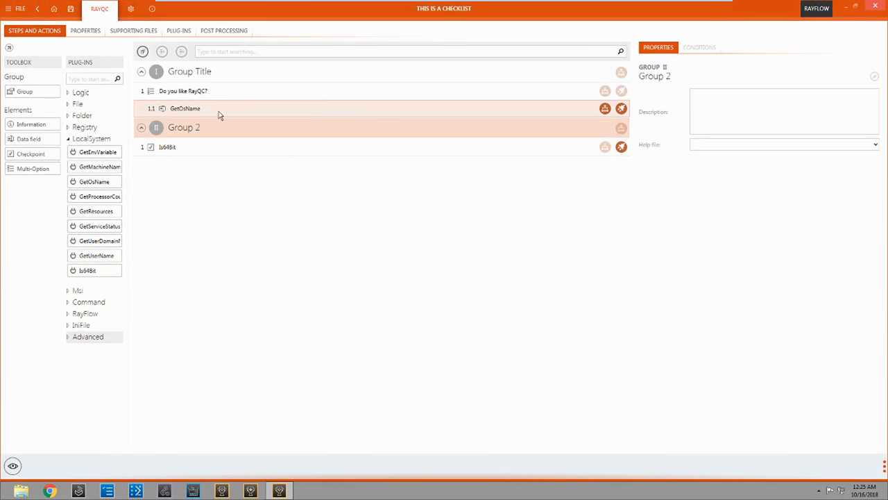
Step: Show the Conditions view for Group 2
left_click(699, 47)
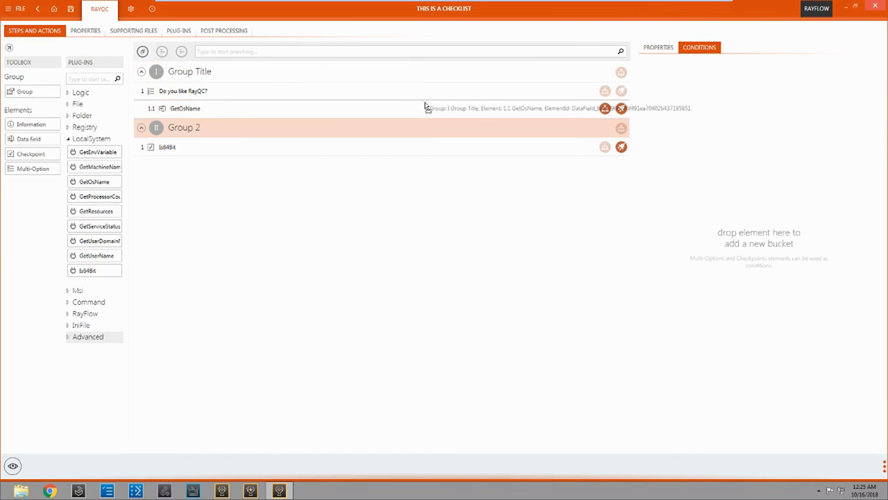
mouse_move(333, 96)
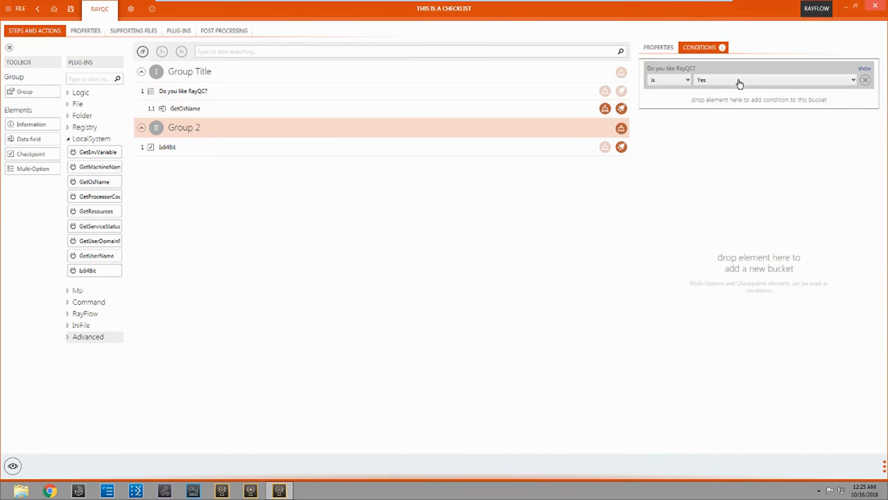
mouse_move(635, 75)
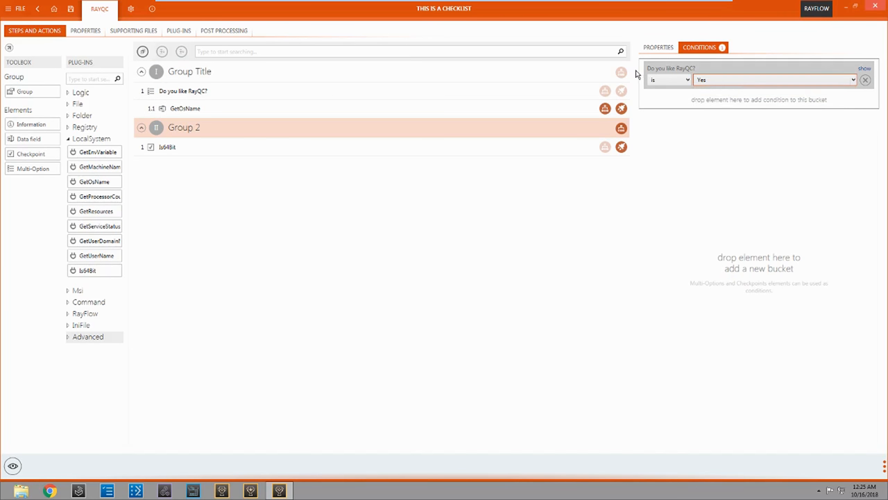
mouse_move(244, 133)
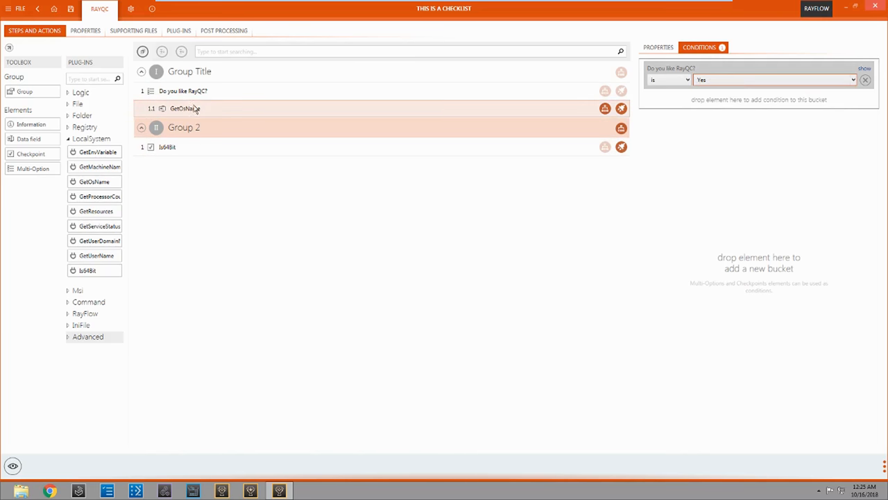
mouse_move(13, 466)
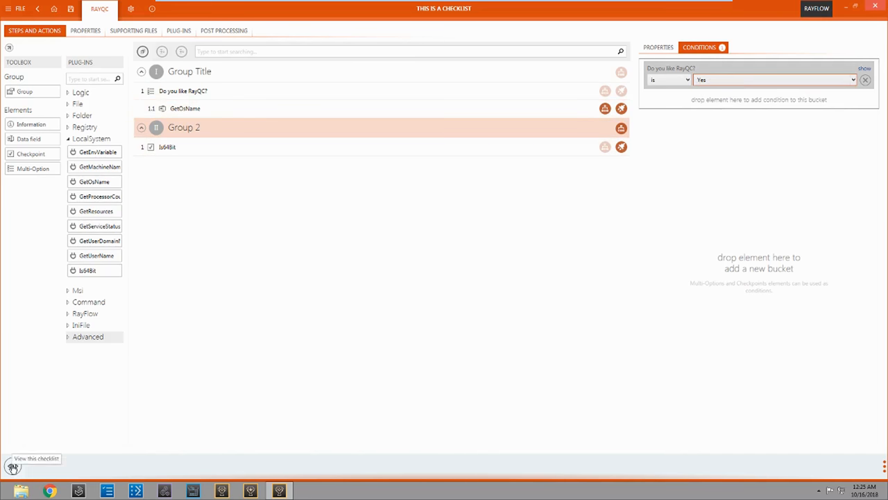
Step: Start the checklist run, answer Yes to 'Do you like RayQC?' and run Group 2's 64-bit check
left_click(12, 463)
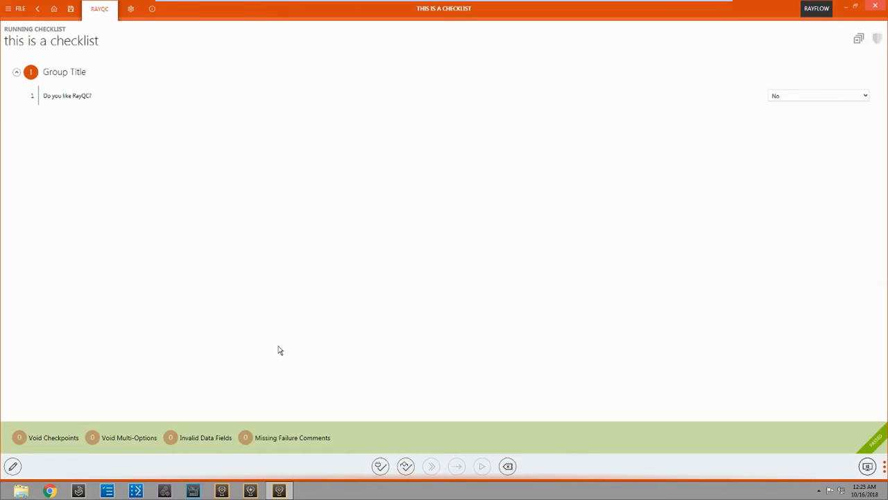
left_click(818, 96)
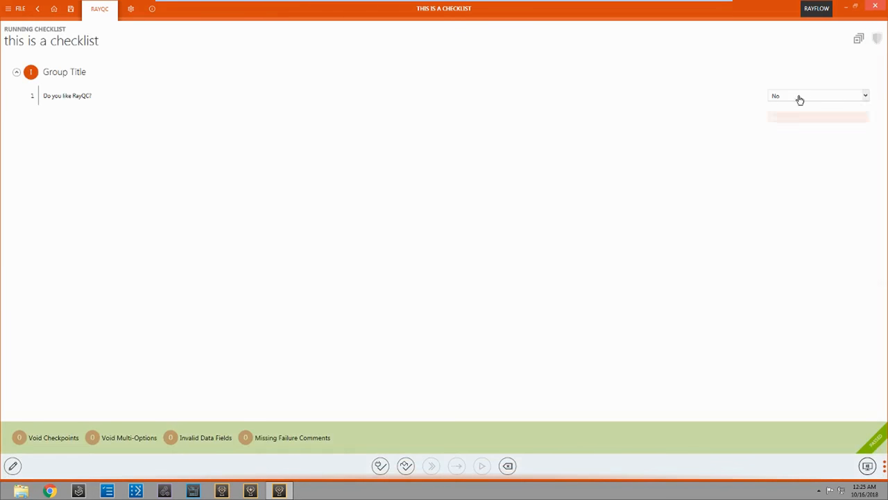
left_click(818, 95)
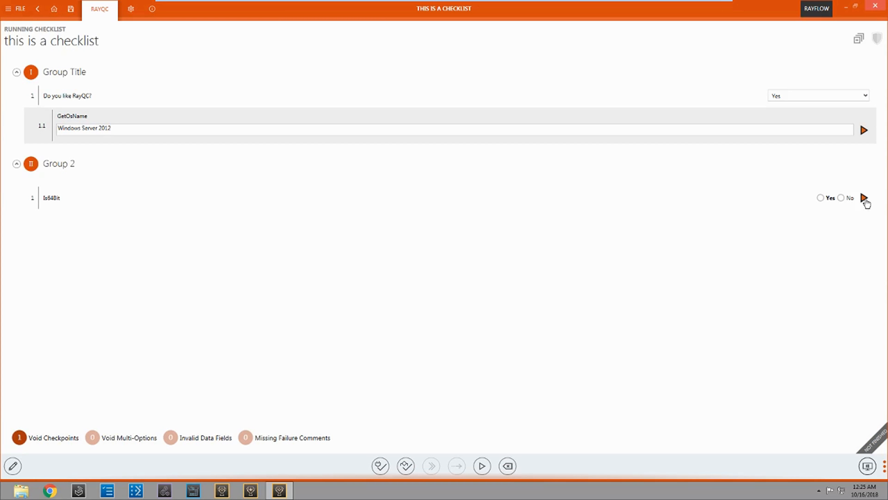
left_click(820, 197)
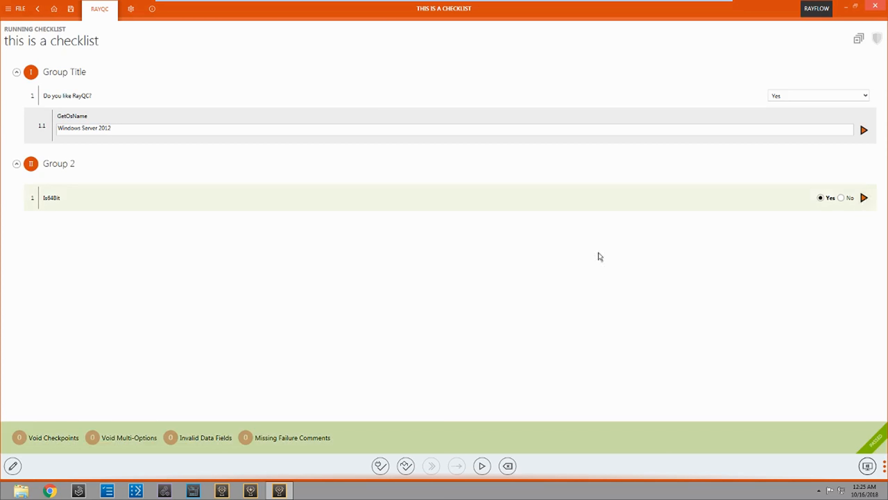
mouse_move(873, 209)
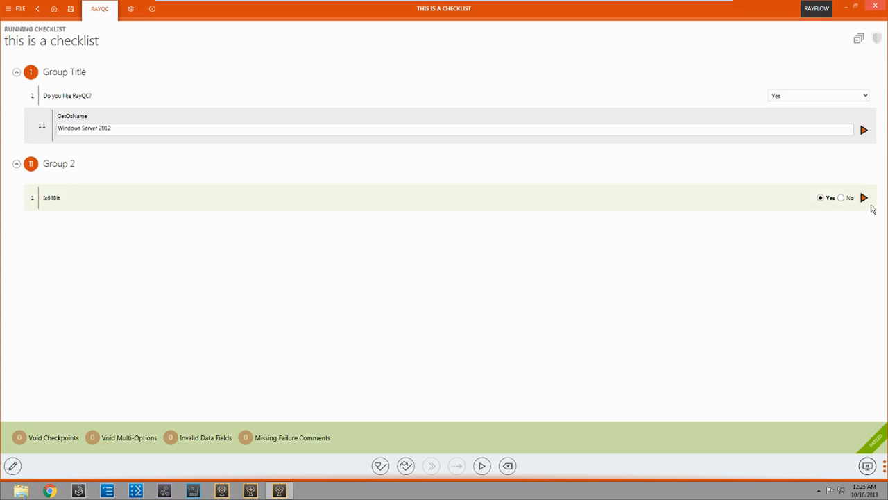
mouse_move(866, 200)
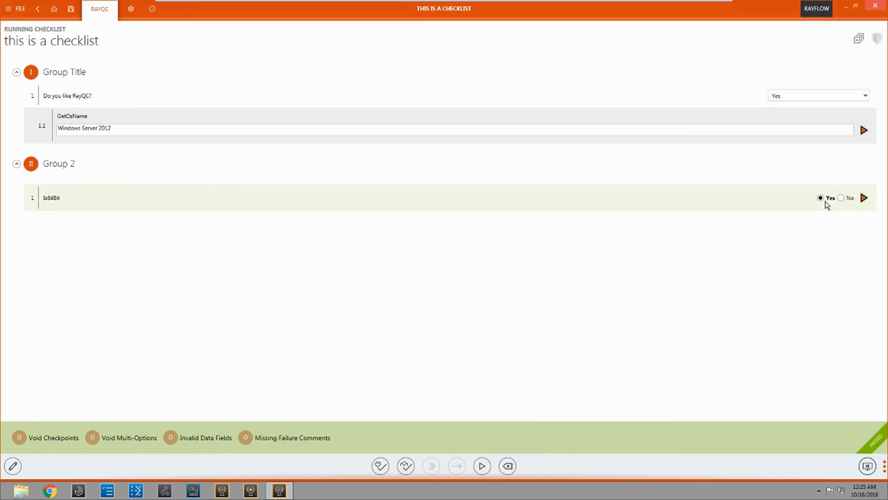
mouse_move(452, 422)
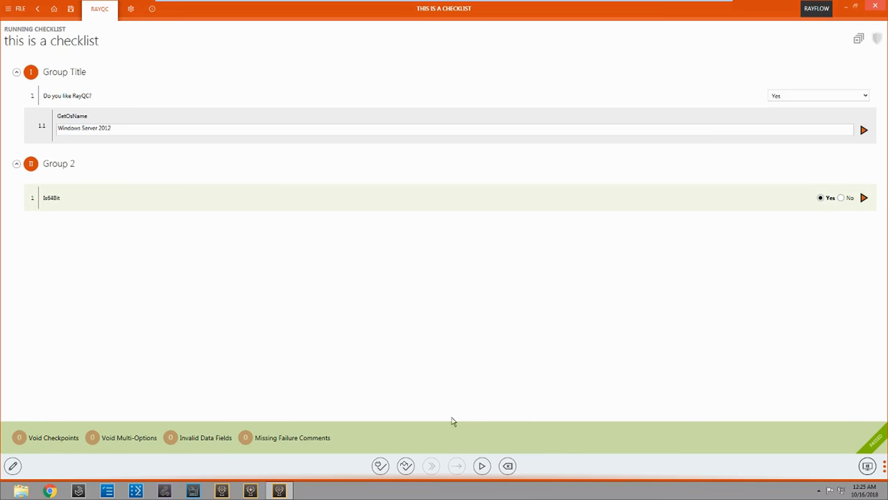
mouse_move(409, 431)
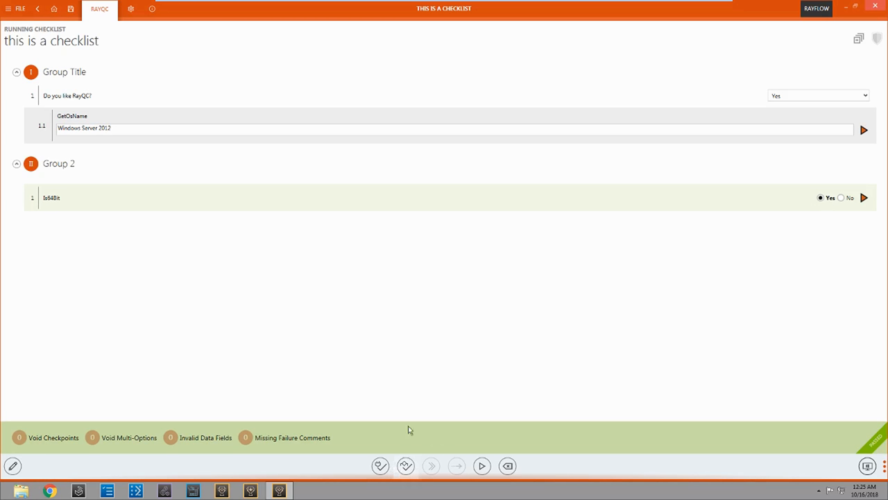
mouse_move(338, 388)
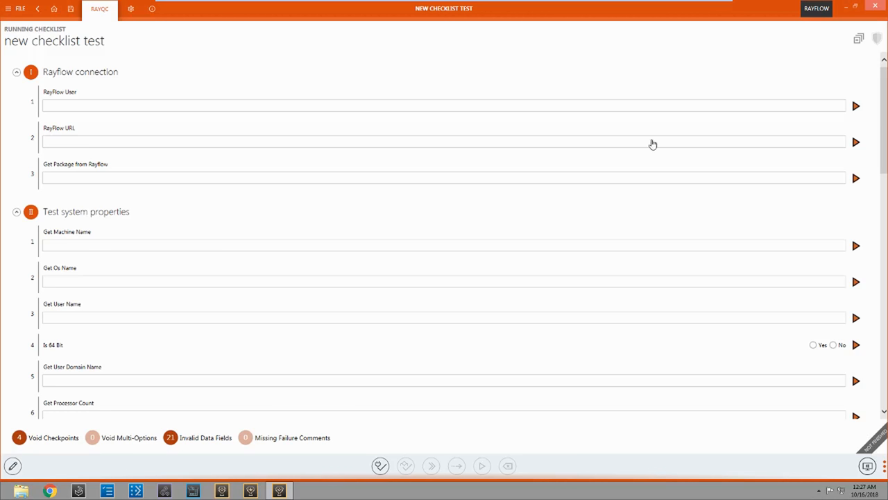
mouse_move(422, 84)
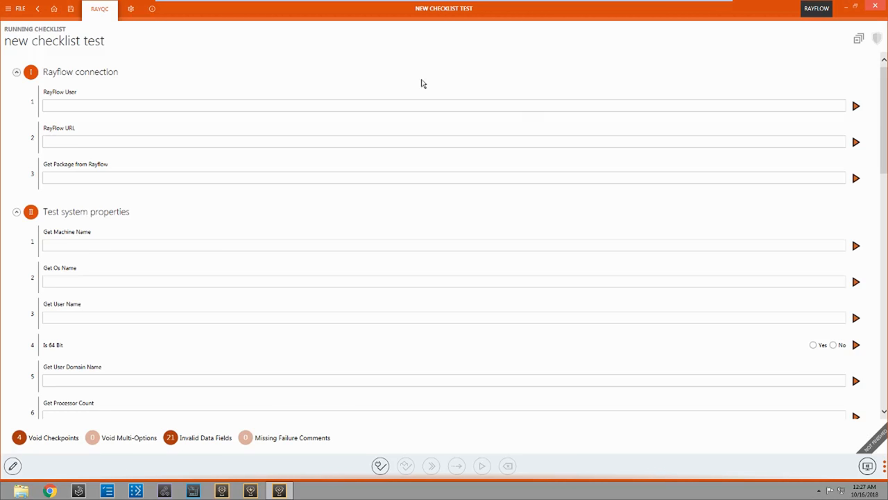
mouse_move(455, 86)
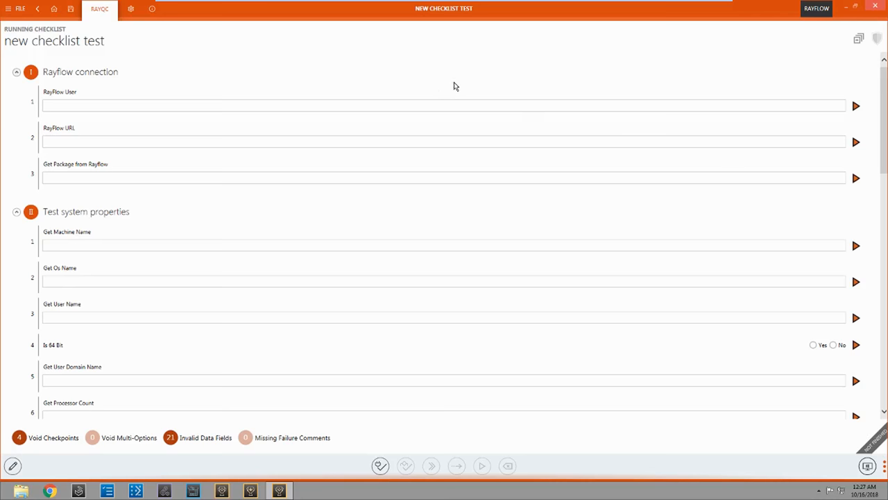
Step: Scroll down through the 'new checklist test' groups and back to the top
scroll("down", 3)
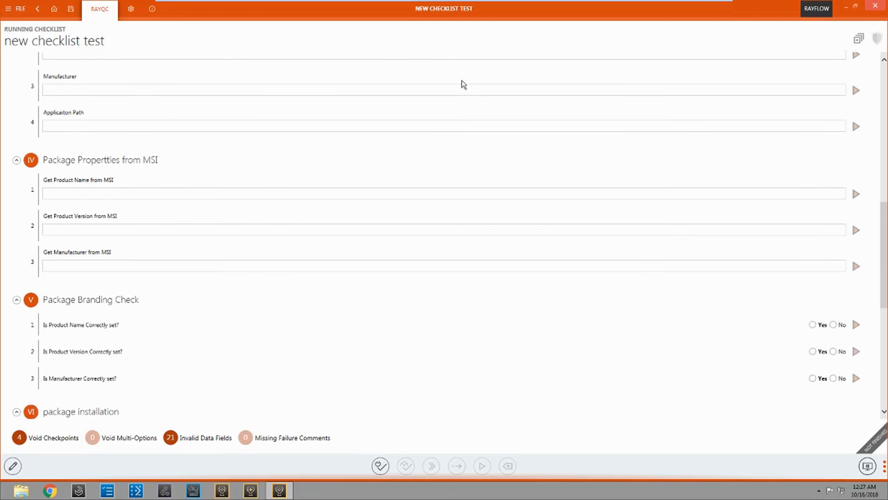
scroll("down", 3)
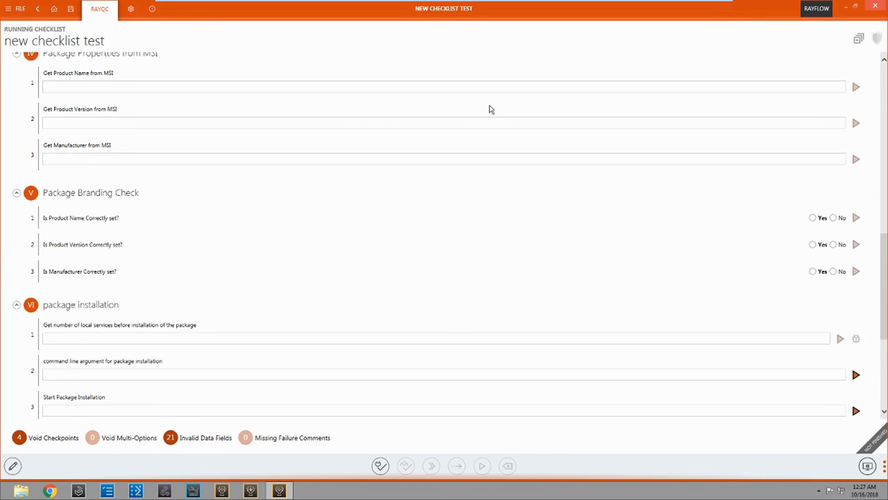
scroll("up", 3)
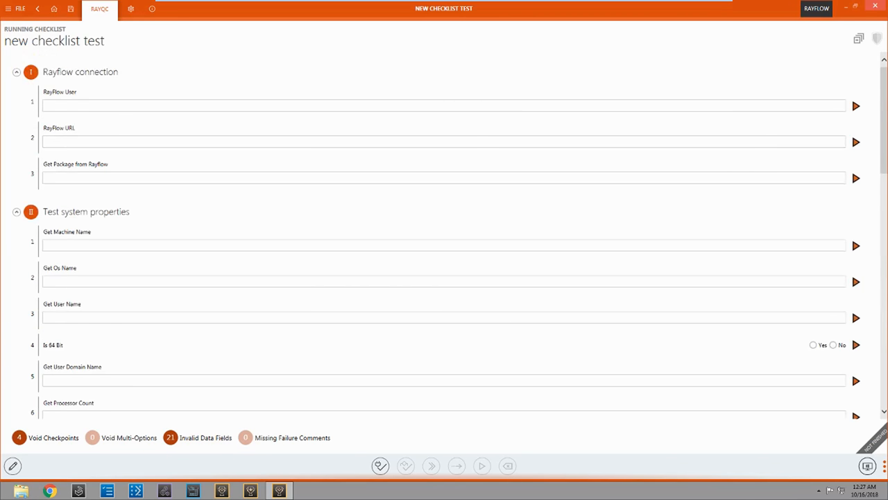
mouse_move(668, 85)
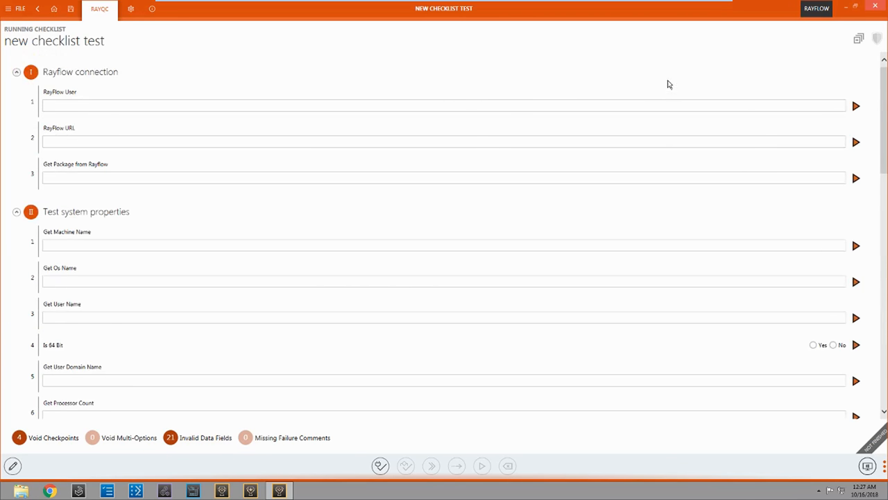
mouse_move(430, 75)
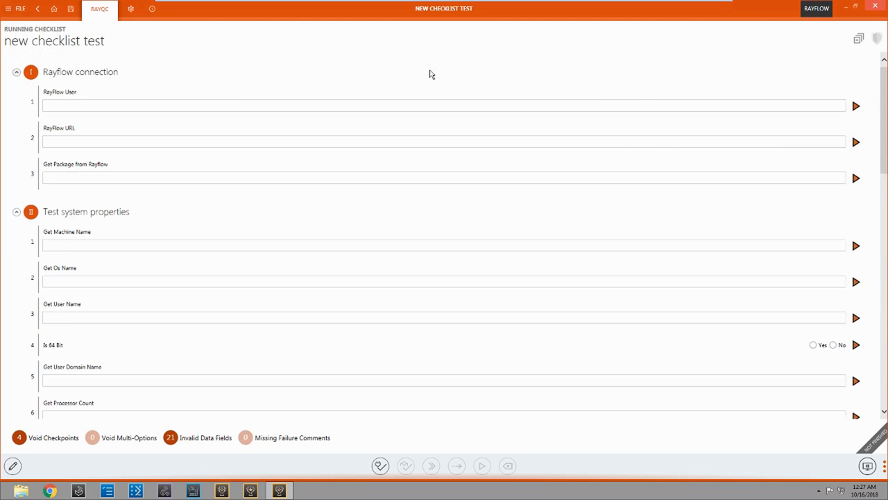
mouse_move(132, 82)
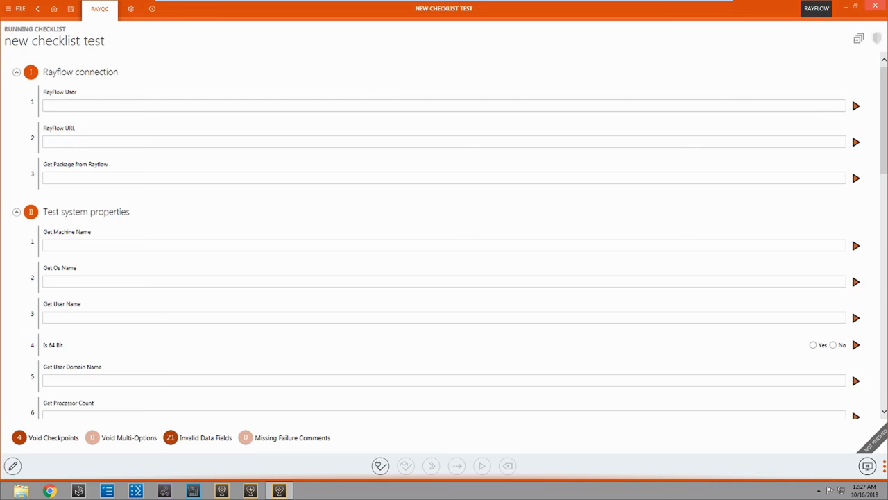
mouse_move(786, 25)
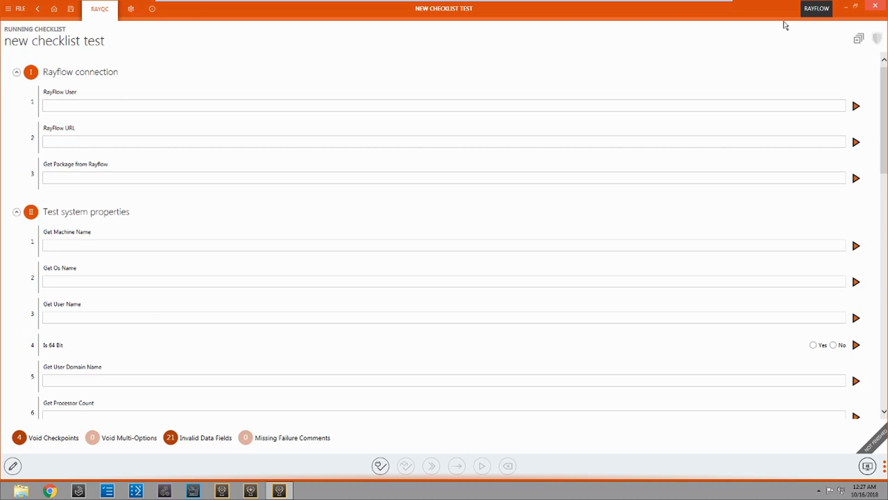
Step: Sign in to RayFlow as Admin and connect to the Packaging Factory project
left_click(815, 8)
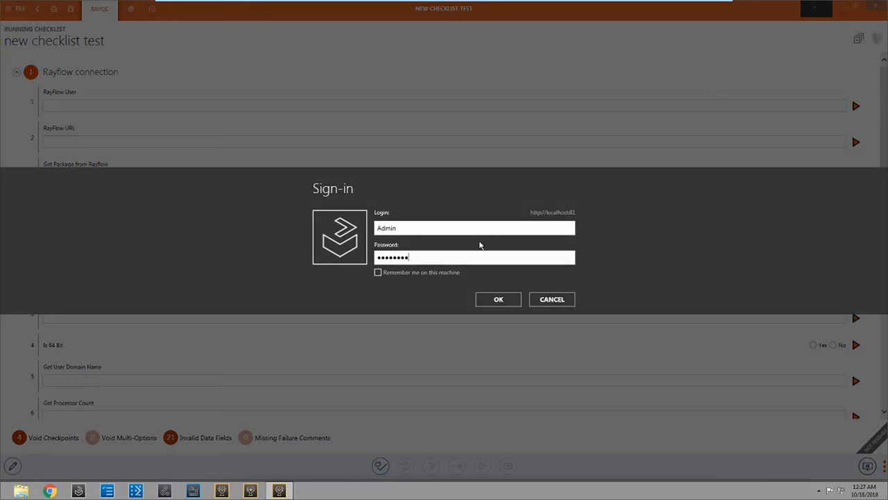
left_click(497, 300)
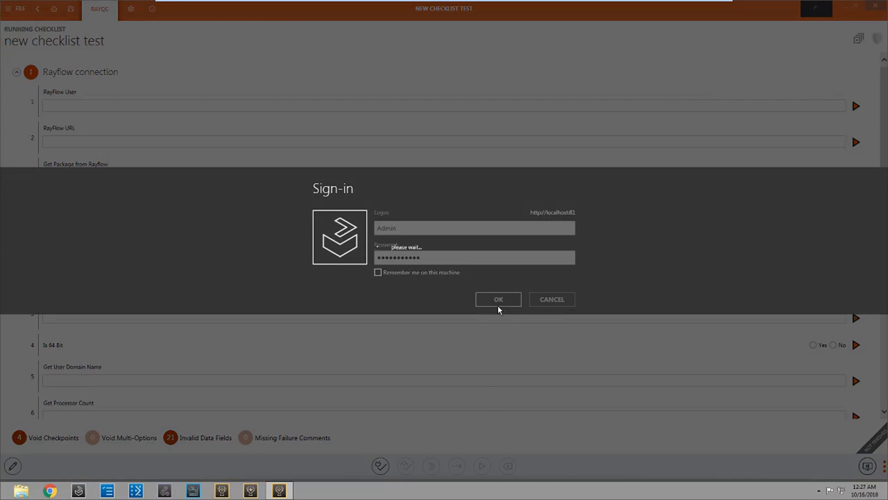
left_click(497, 299)
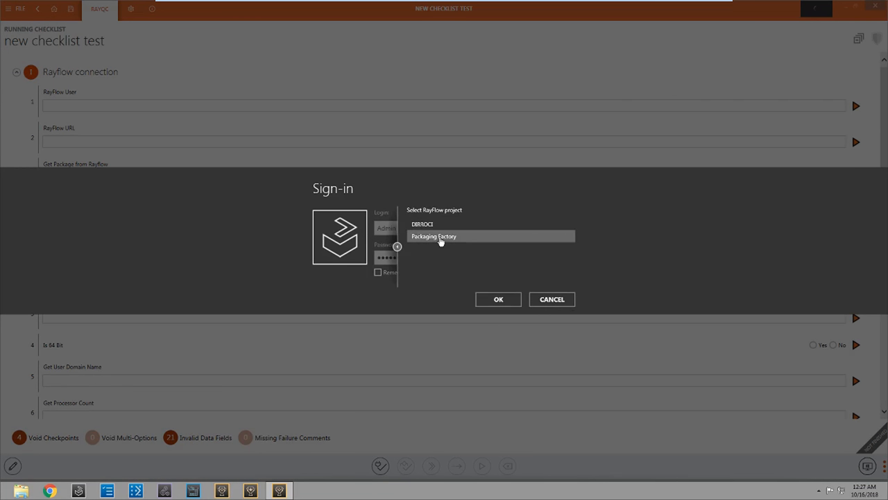
left_click(498, 299)
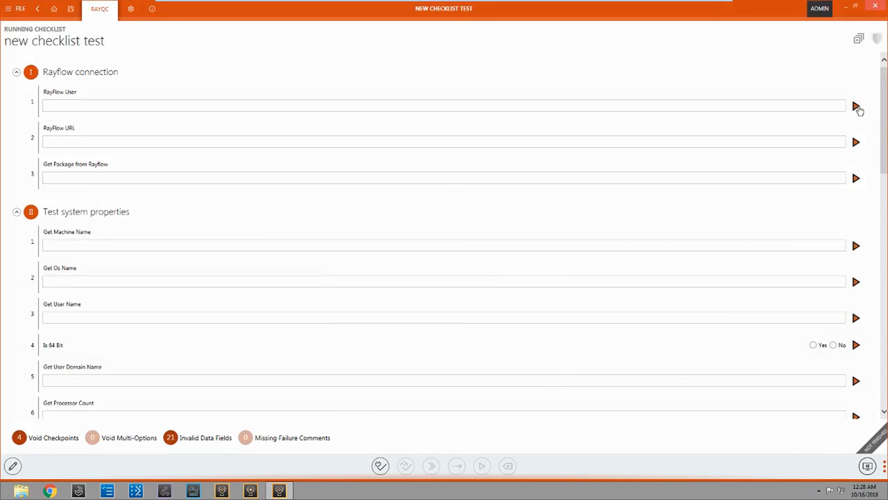
Step: Fetch the RayFlow User and URL values, then get the Notepad++ package from the Virtual Packaging Factory phase
left_click(854, 106)
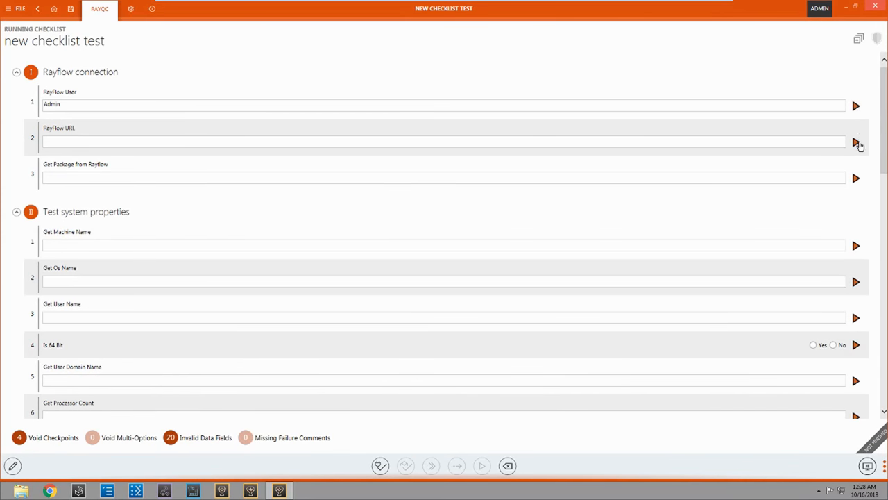
left_click(855, 142)
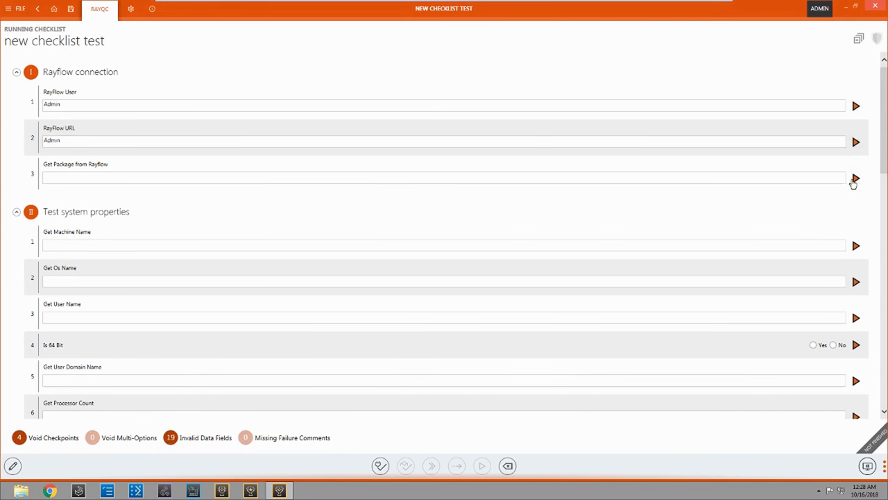
left_click(855, 177)
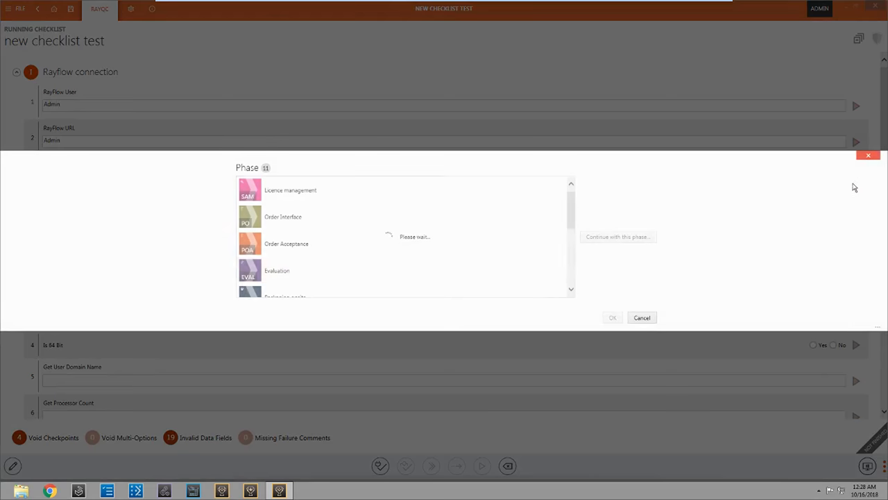
scroll("down", 3)
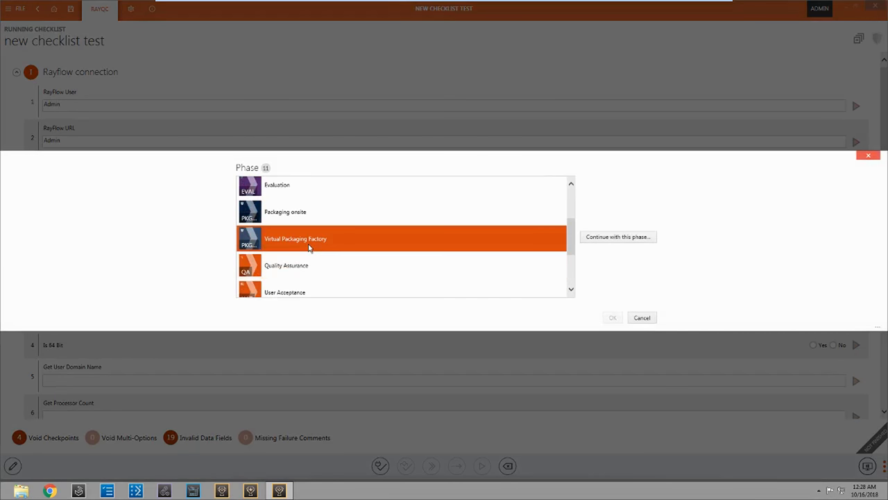
left_click(616, 236)
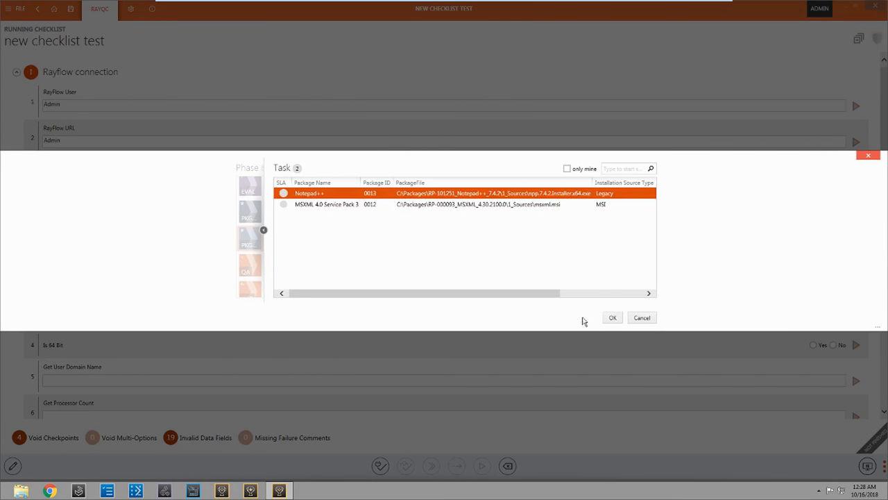
left_click(612, 316)
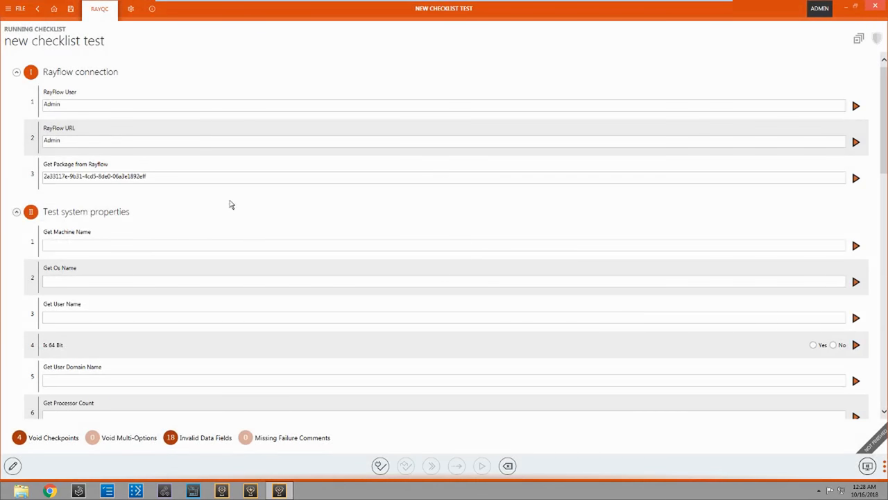
mouse_move(150, 216)
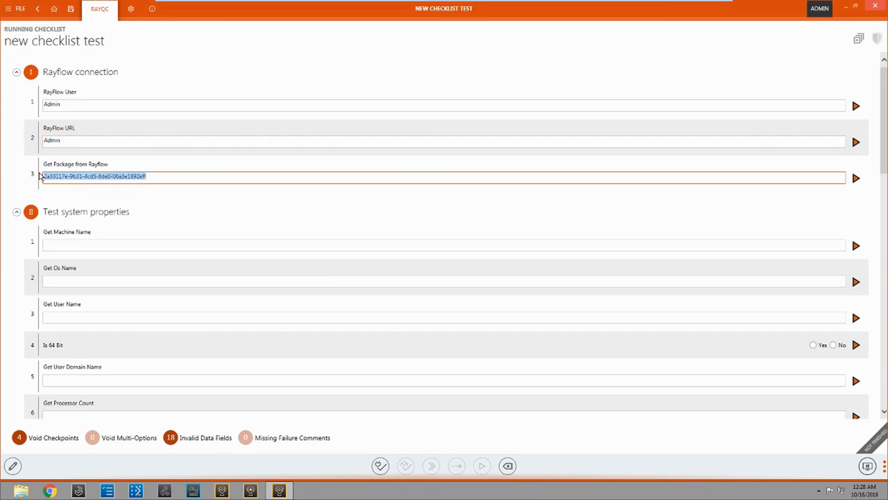
left_click(444, 244)
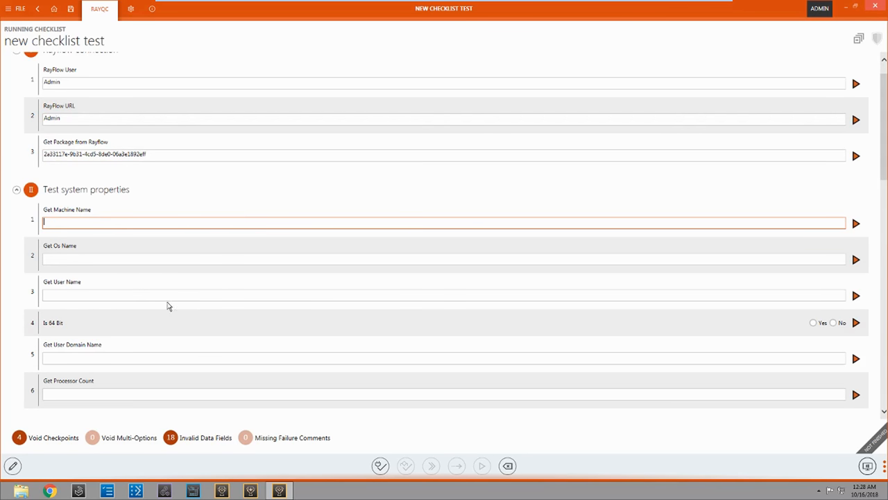
mouse_move(857, 244)
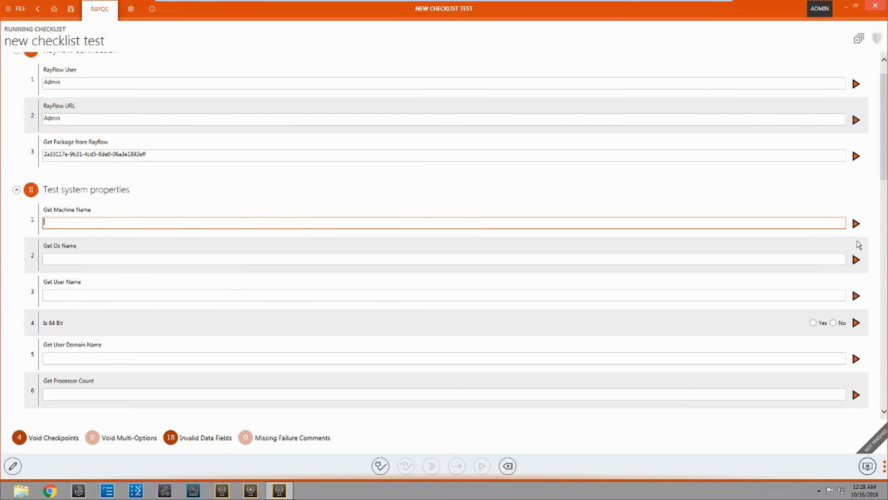
mouse_move(108, 193)
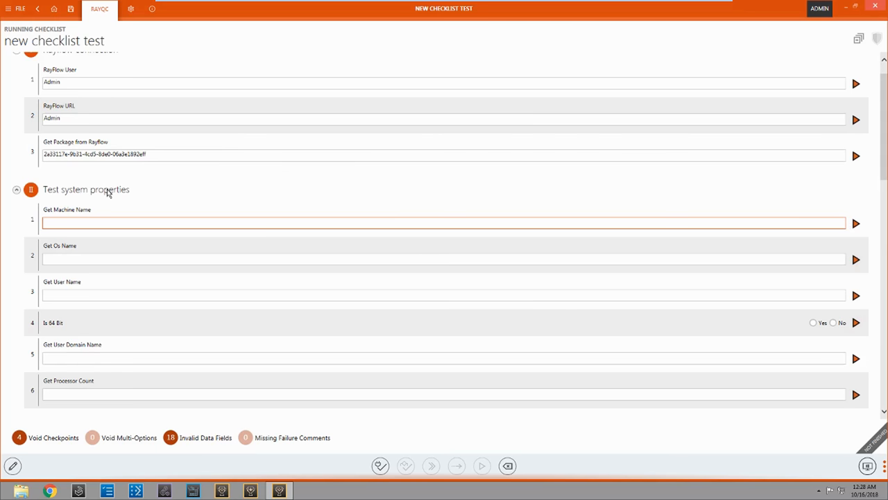
right_click(86, 189)
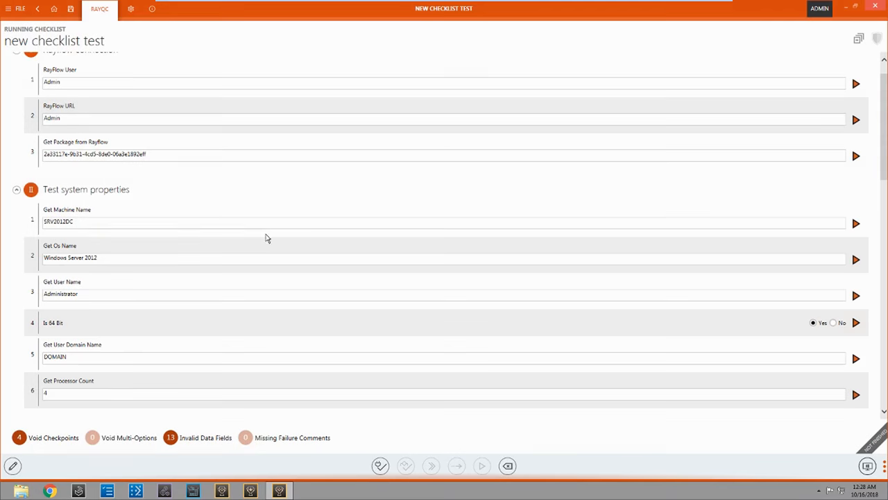
Step: Scroll down to the package properties from RayFlow and from MSI sections
scroll("down", 3)
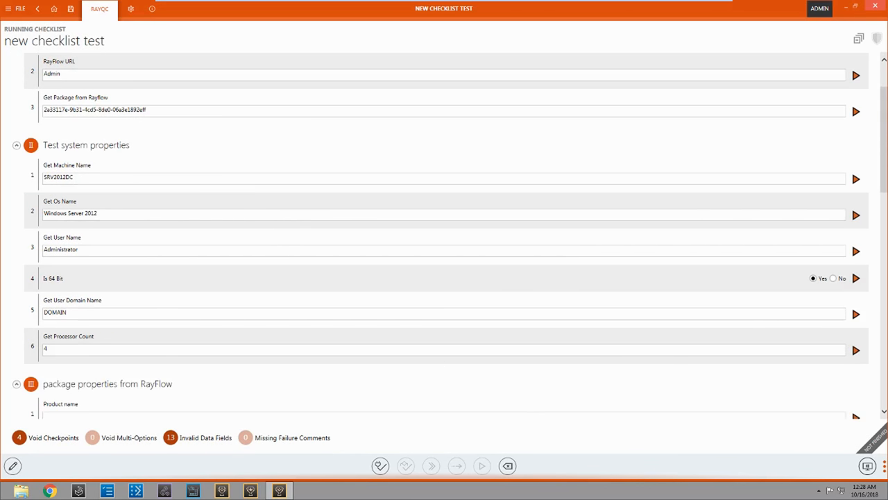
scroll("down", 3)
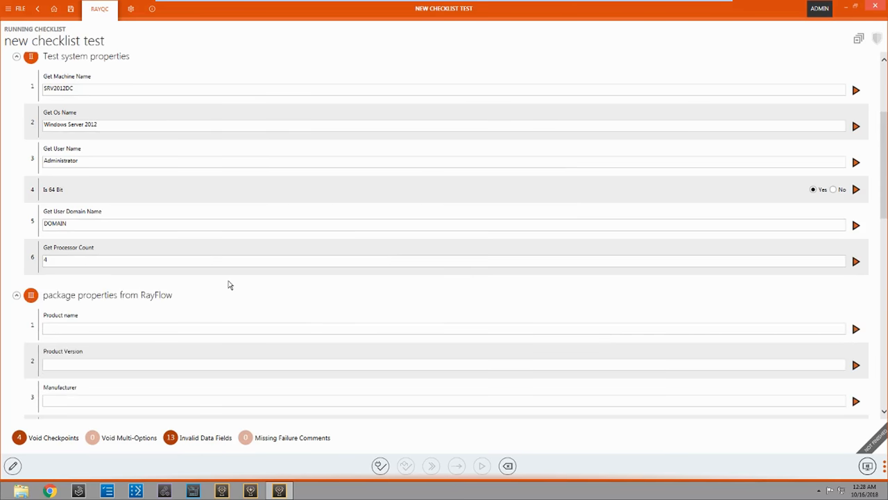
scroll("down", 3)
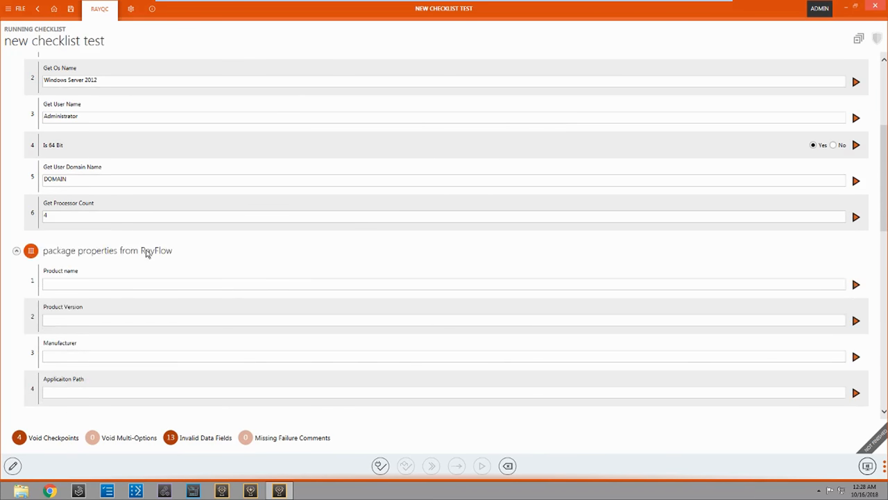
scroll("down", 3)
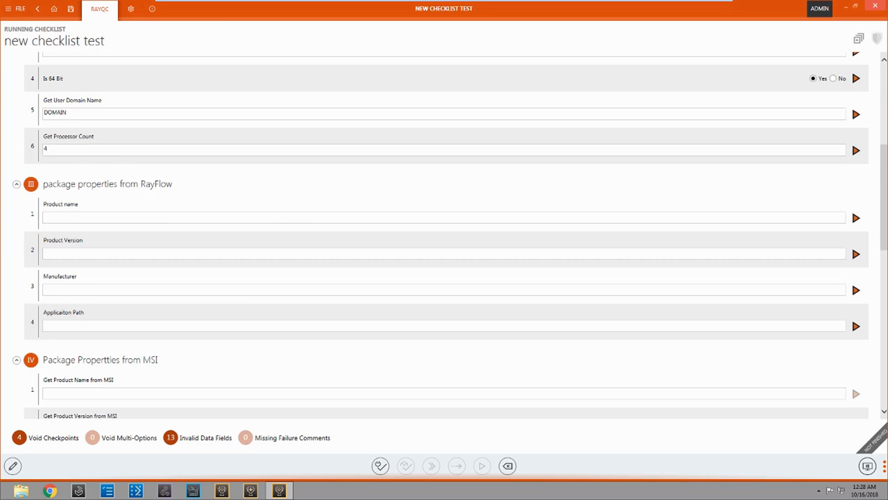
mouse_move(97, 198)
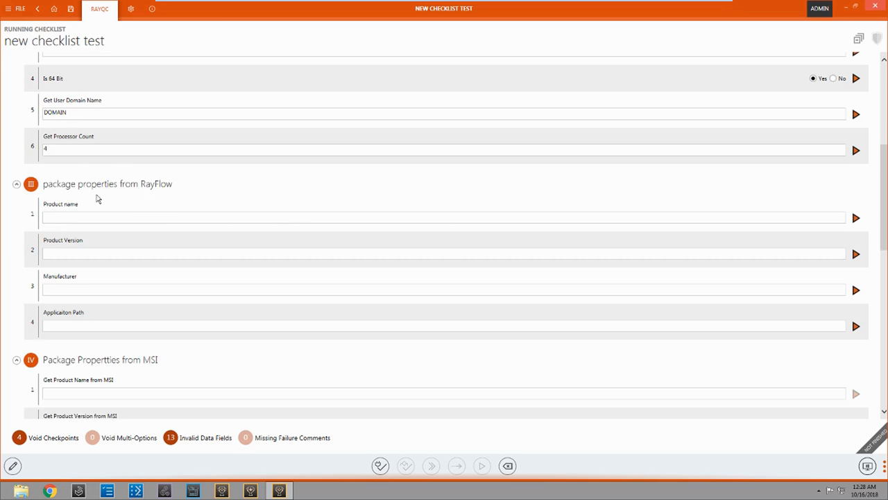
mouse_move(25, 197)
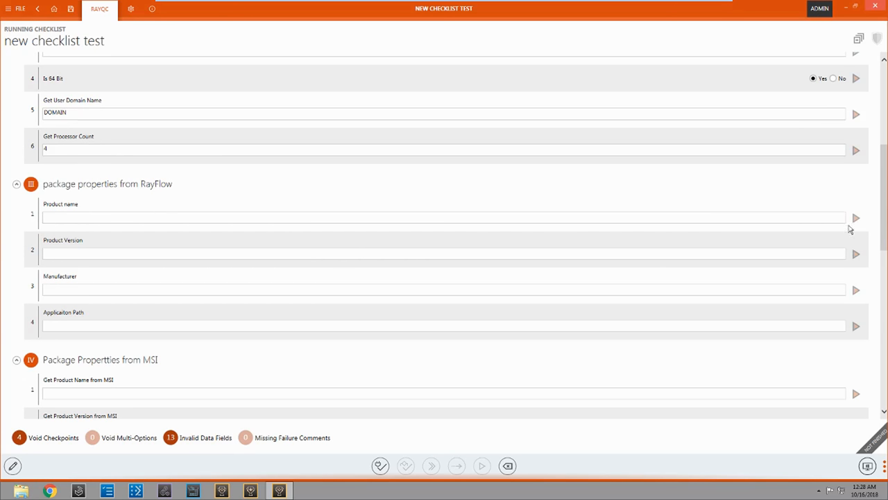
Step: Enter product name Notepad++ and fetch the Product Version, Manufacturer and Application Path values
type("Notepad++")
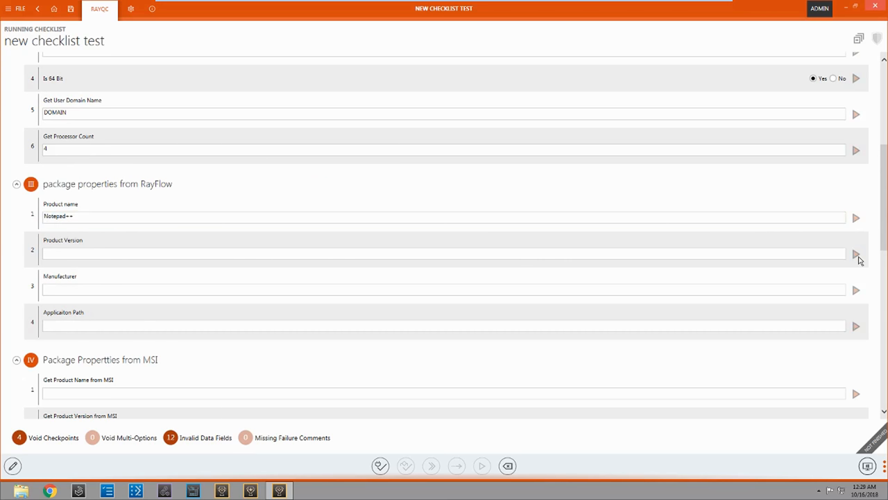
left_click(855, 254)
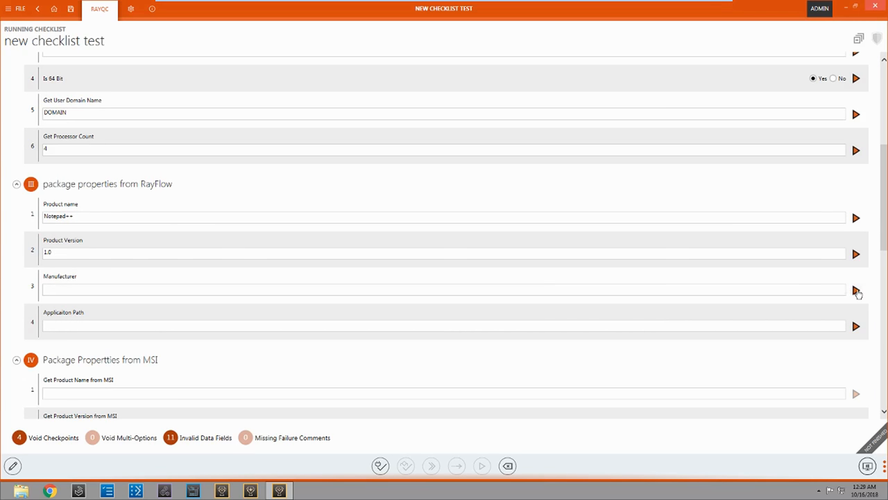
left_click(855, 291)
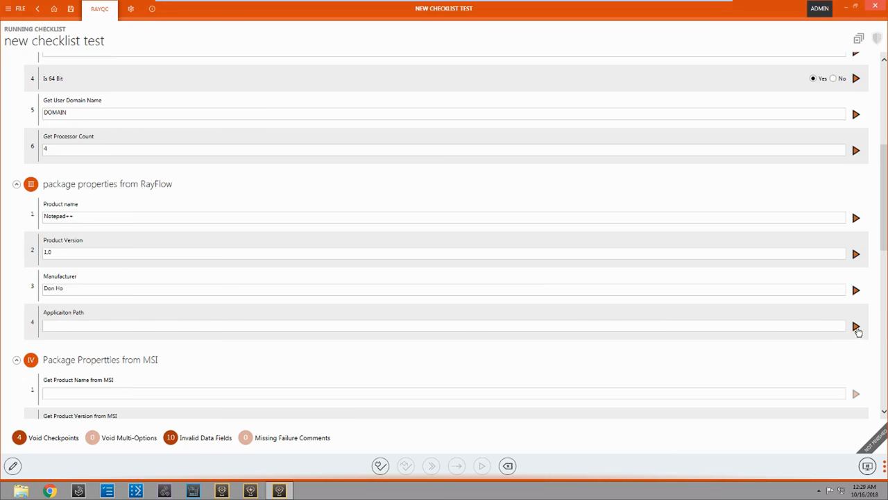
left_click(855, 326)
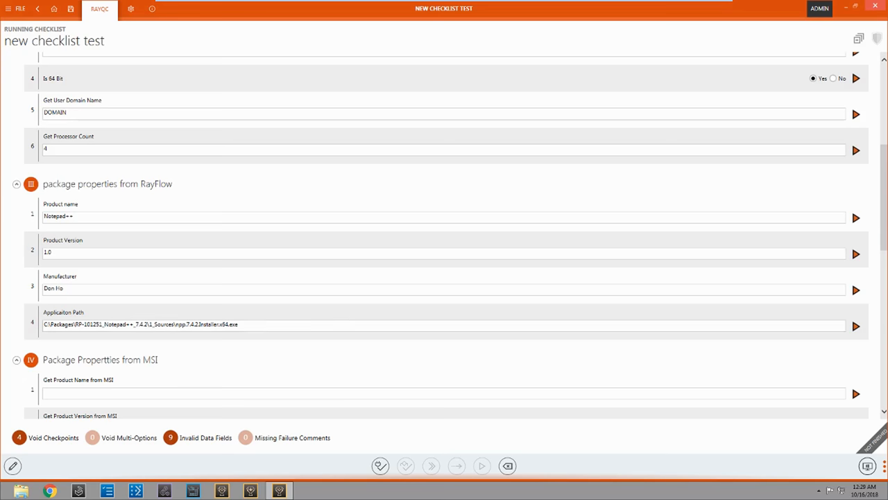
scroll("down", 3)
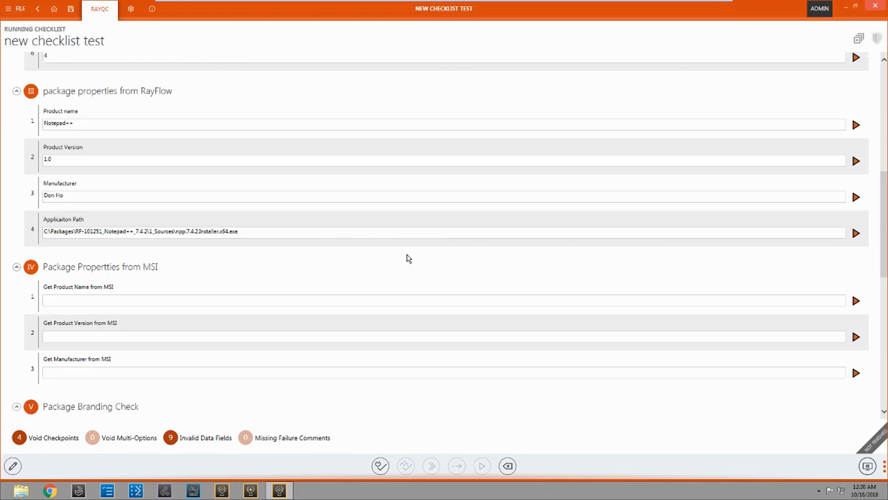
Step: Give 'Is Product Name Correctly set?' the failure comment 'was named incorrectly'
scroll("down", 3)
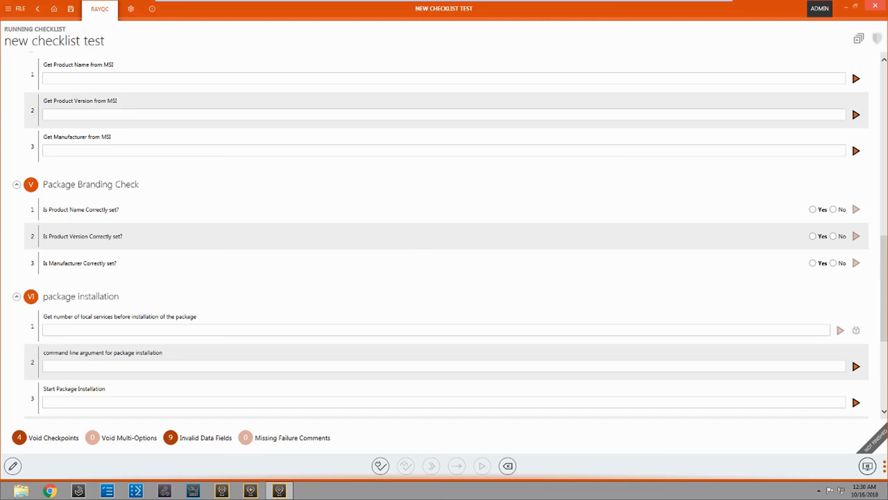
mouse_move(838, 214)
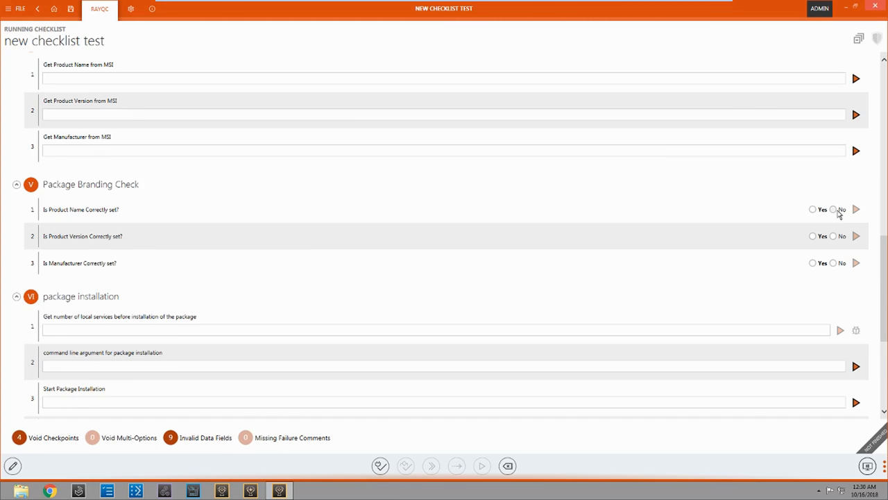
left_click(832, 210)
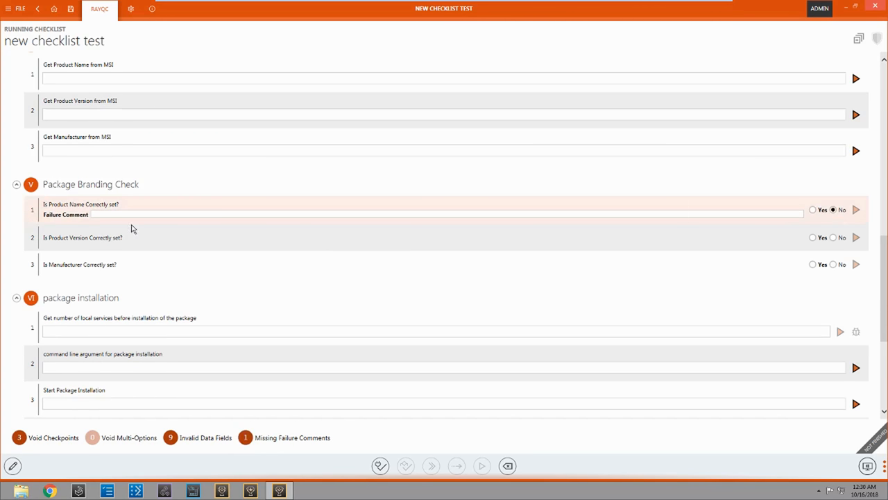
mouse_move(44, 236)
type("was named inco")
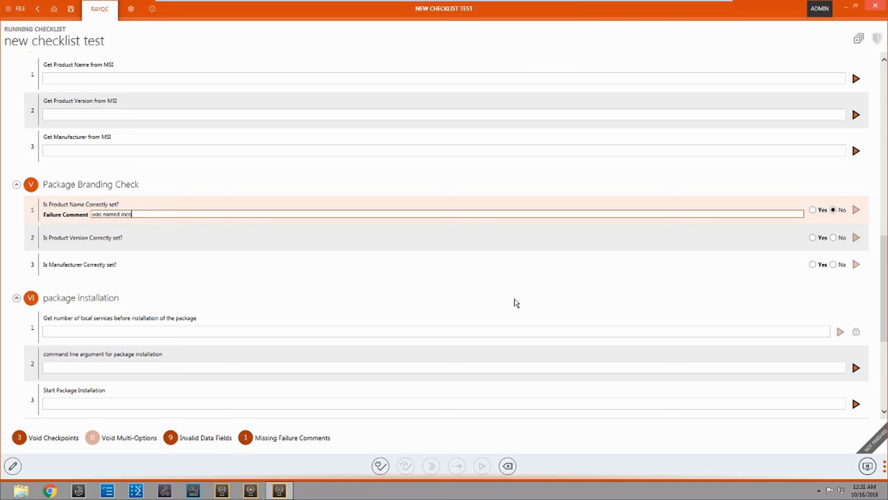
type("rrectly")
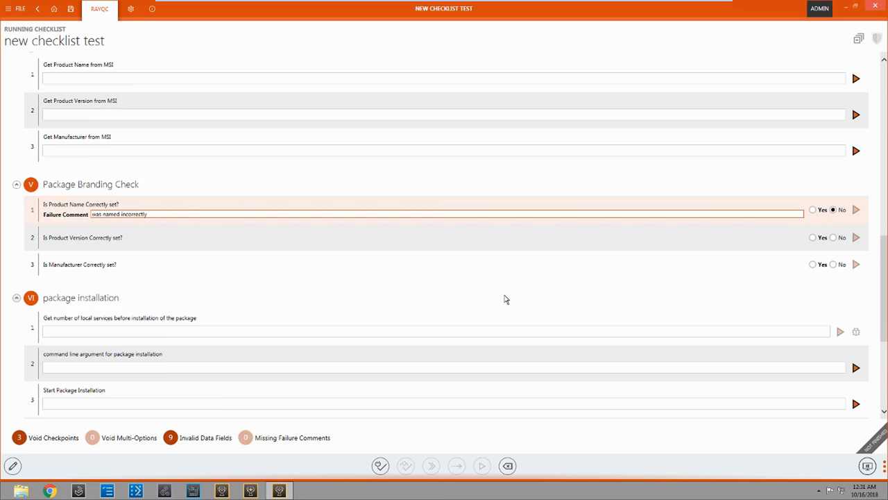
scroll("down", 3)
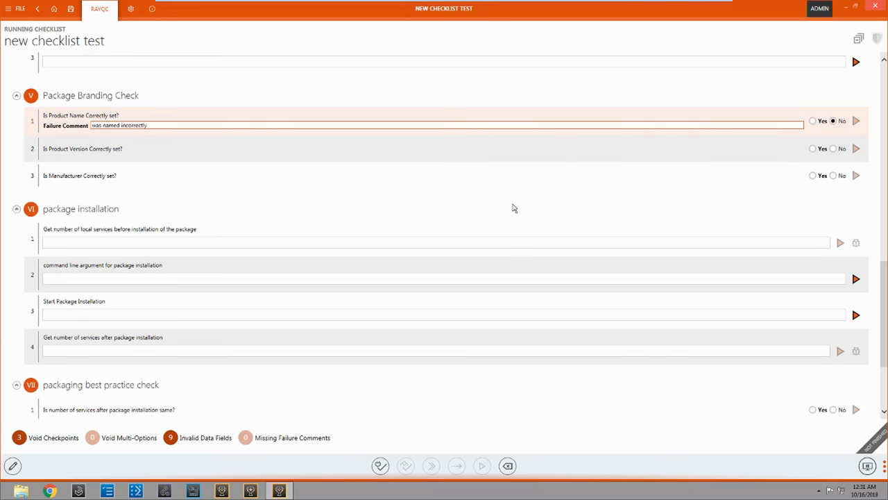
scroll("up", 3)
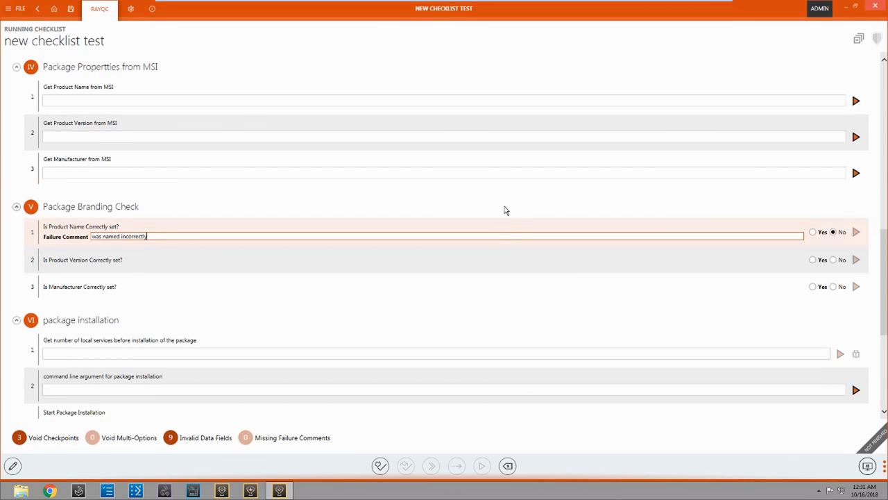
mouse_move(197, 455)
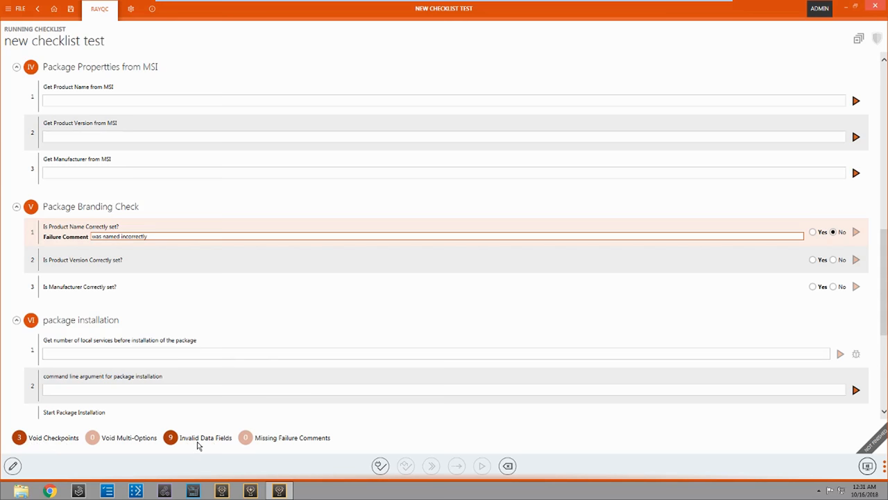
mouse_move(231, 431)
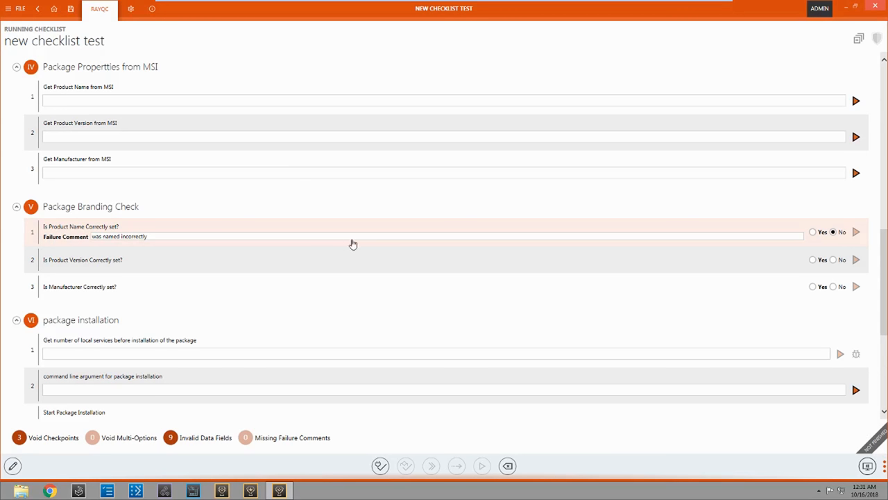
mouse_move(387, 260)
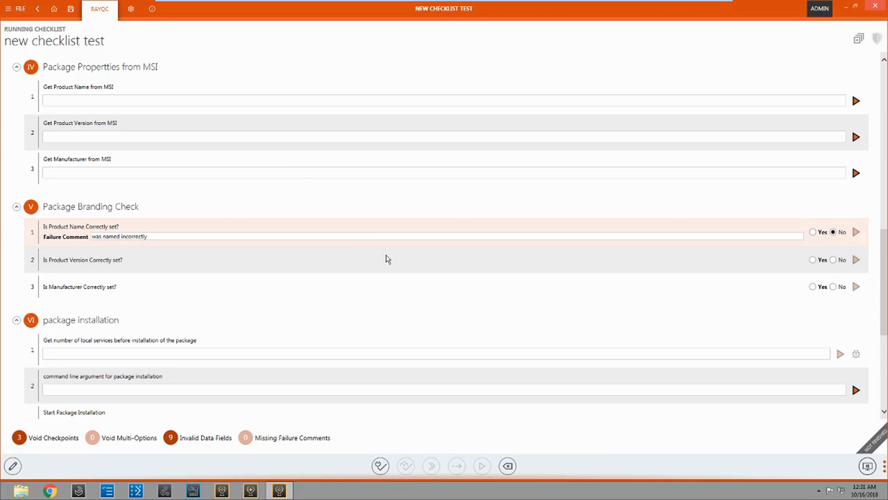
mouse_move(377, 280)
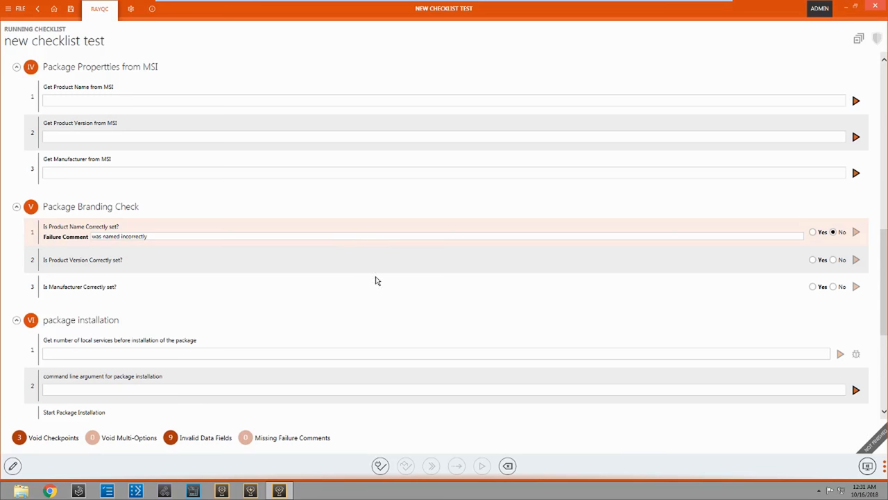
left_click(20, 9)
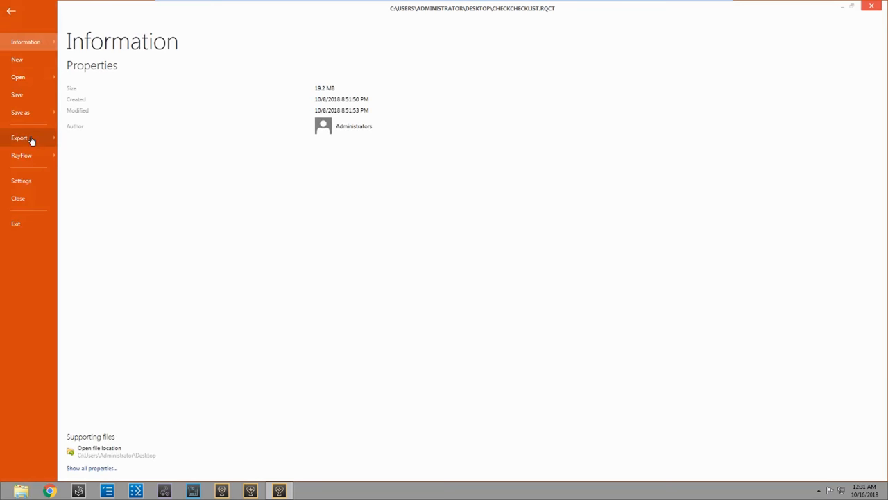
Step: Export the checklist as a Microsoft Word report with the Default DOCX Profile and save it to the desktop
left_click(19, 138)
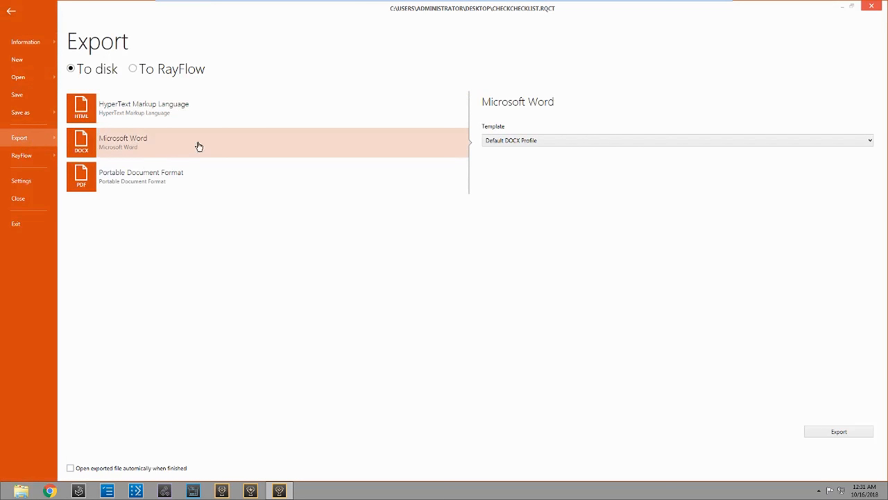
left_click(869, 139)
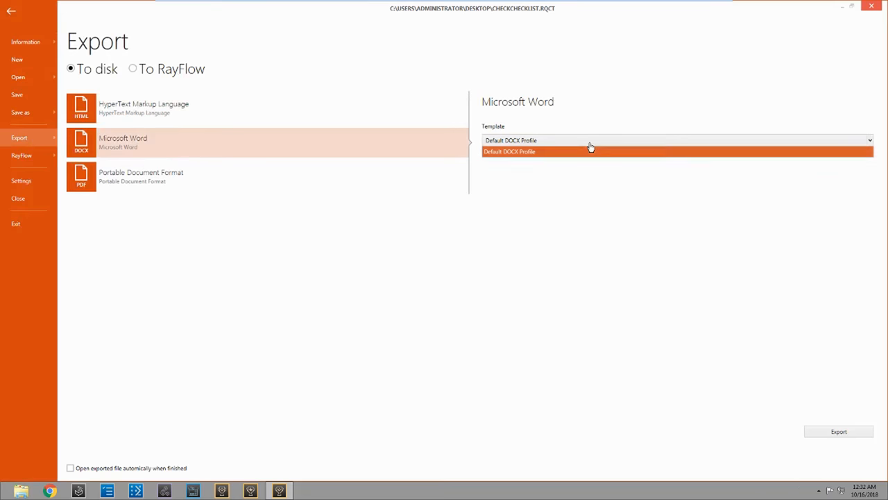
left_click(838, 430)
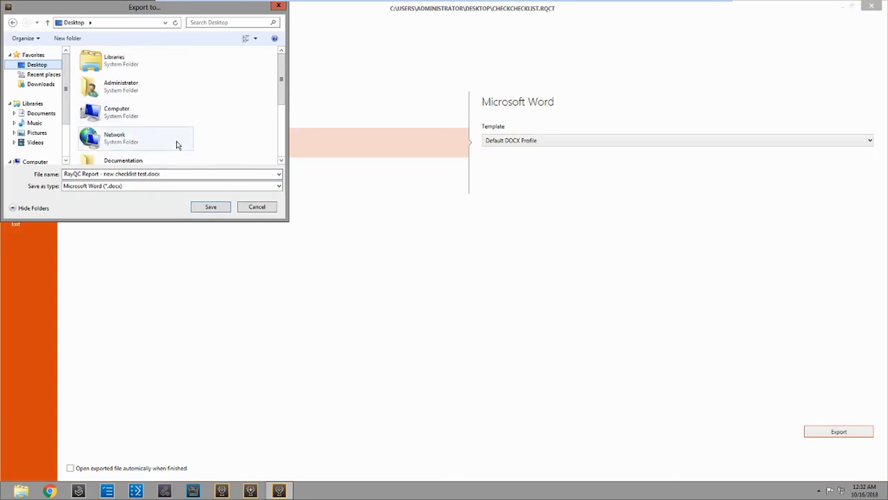
left_click(210, 205)
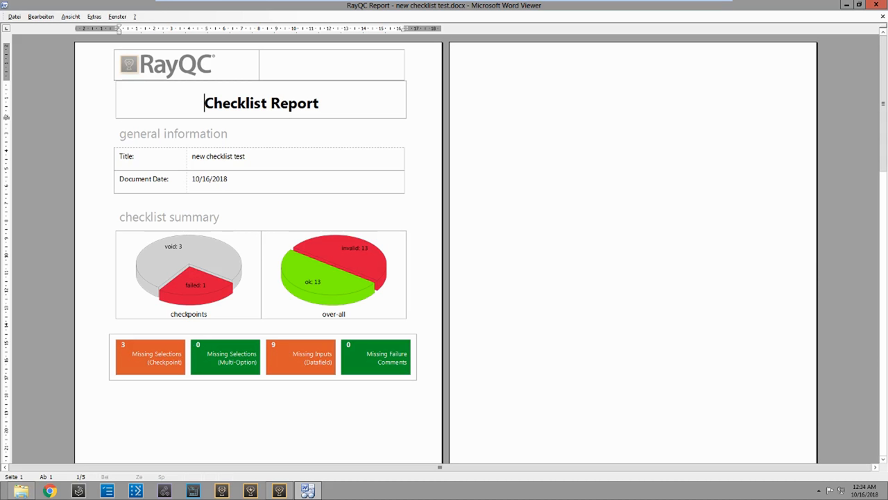
mouse_move(134, 360)
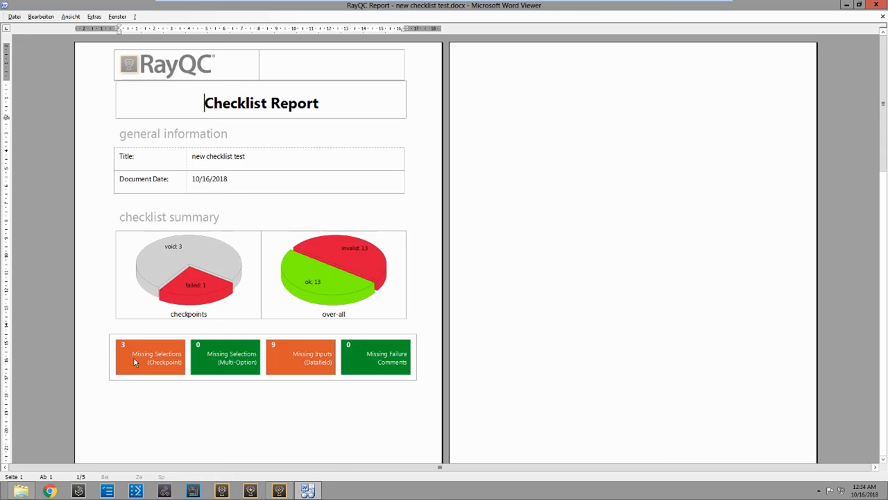
mouse_move(294, 366)
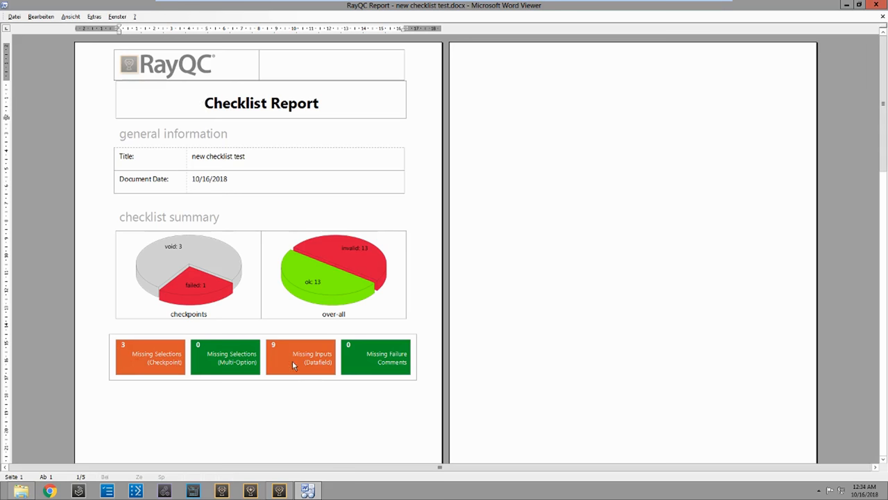
Step: Scroll the report to the Package Branding Check's failed product name entry and on to package installation
scroll("down", 3)
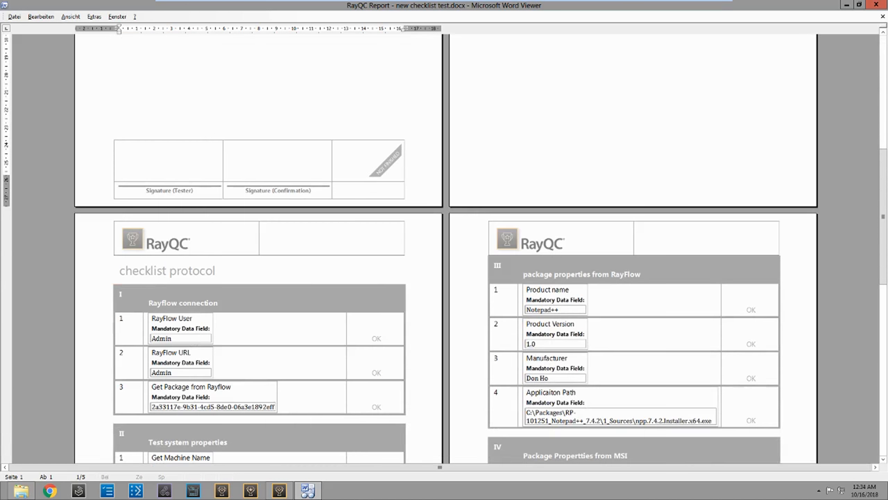
mouse_move(392, 175)
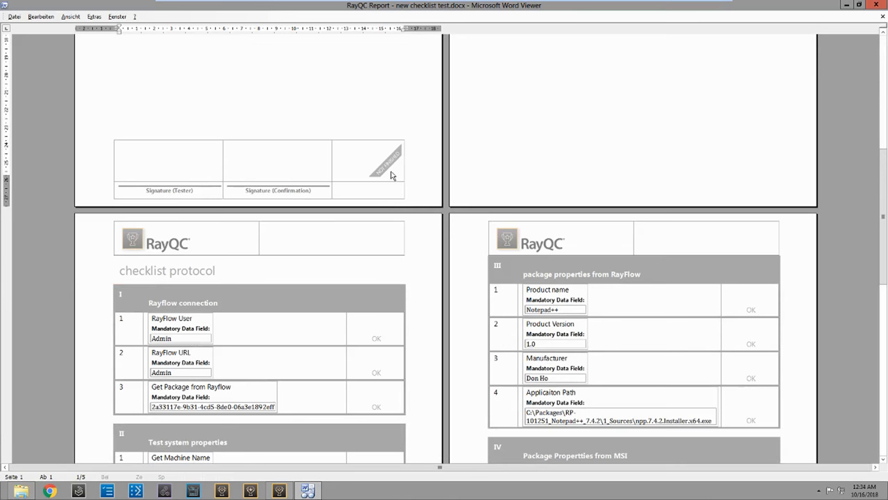
scroll("down", 3)
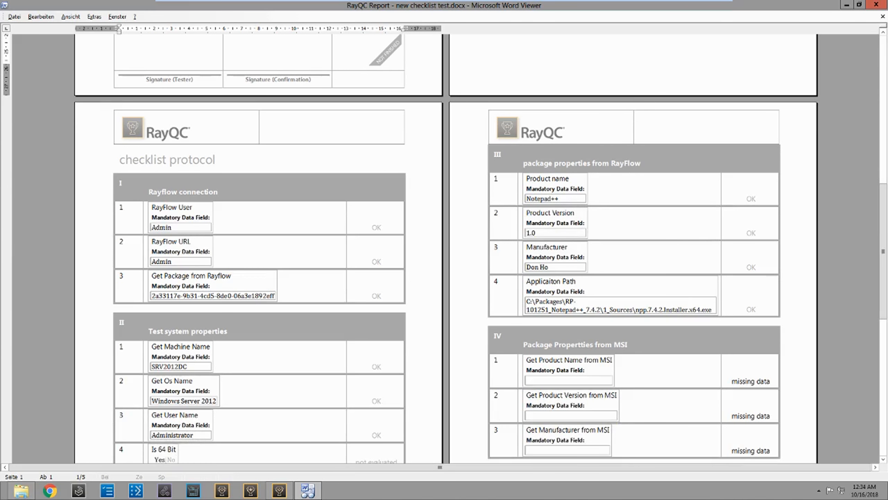
scroll("down", 3)
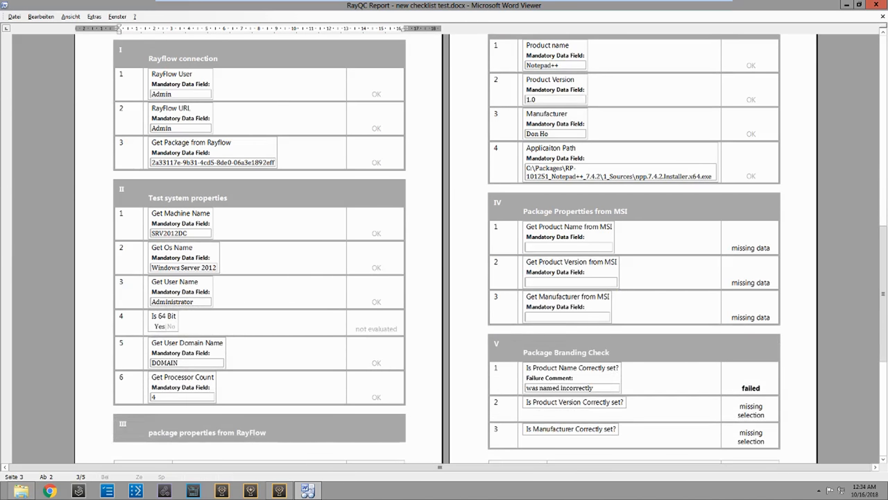
scroll("up", 3)
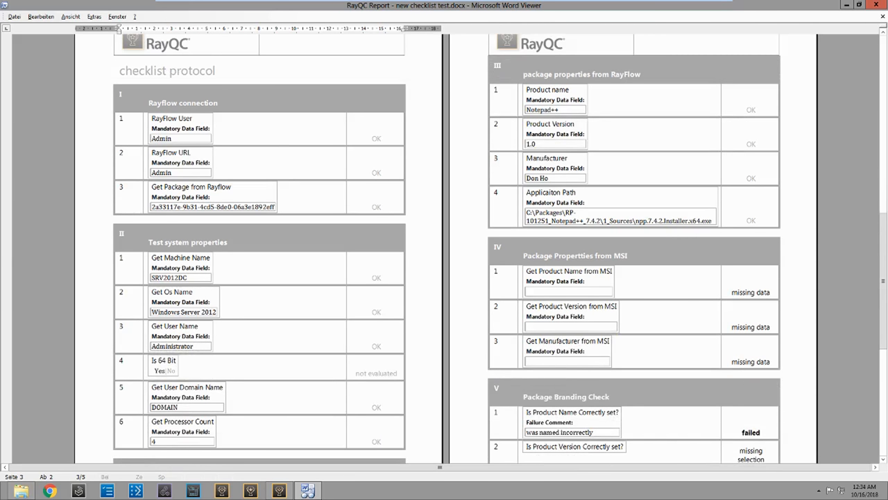
scroll("down", 3)
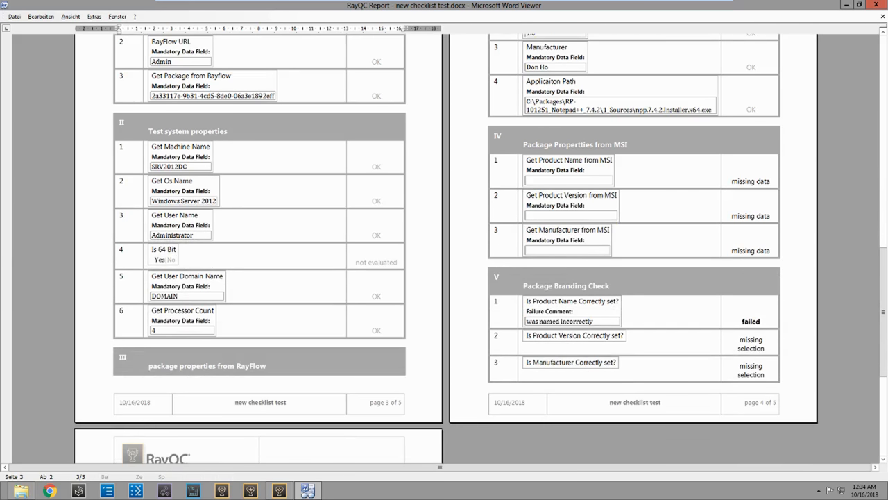
scroll("down", 3)
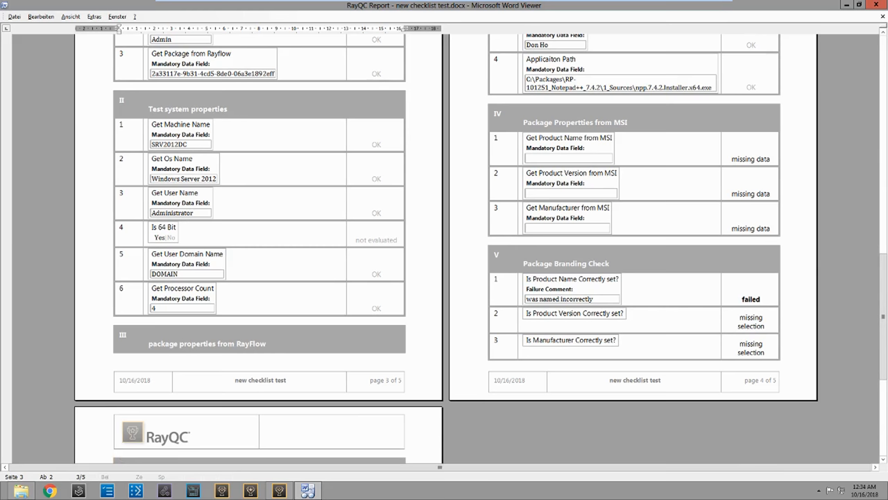
left_click(502, 278)
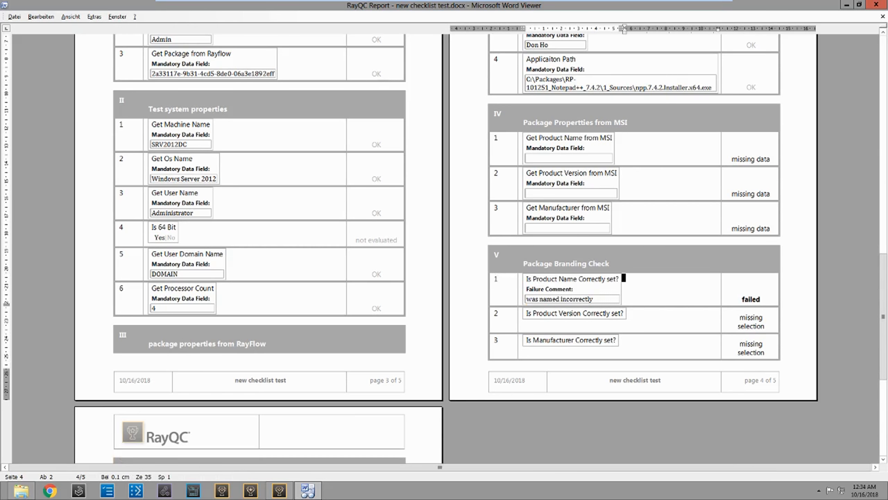
scroll("down", 3)
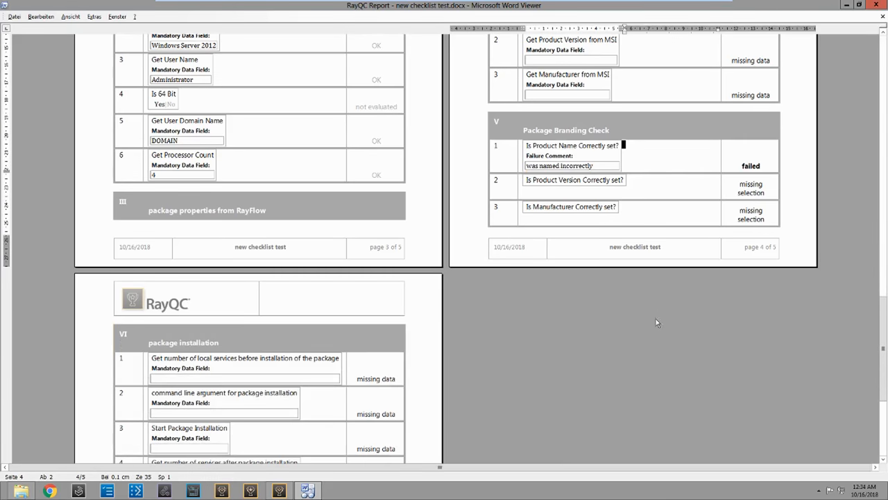
scroll("down", 3)
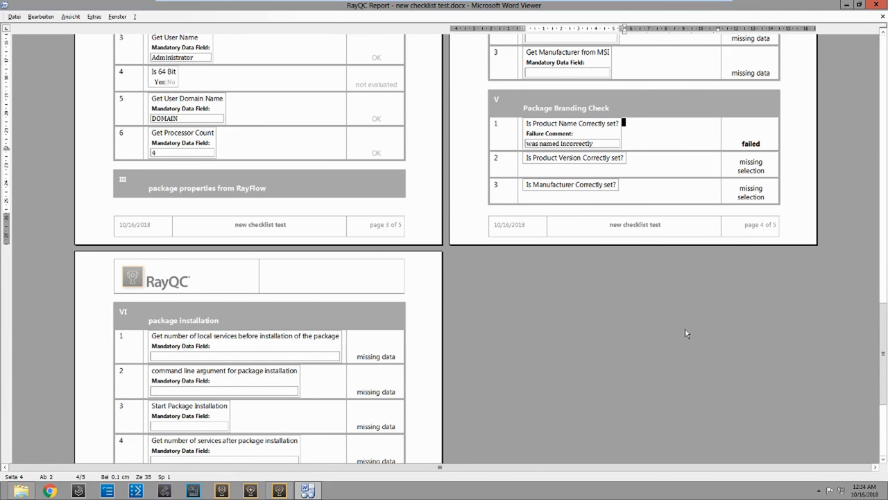
mouse_move(739, 324)
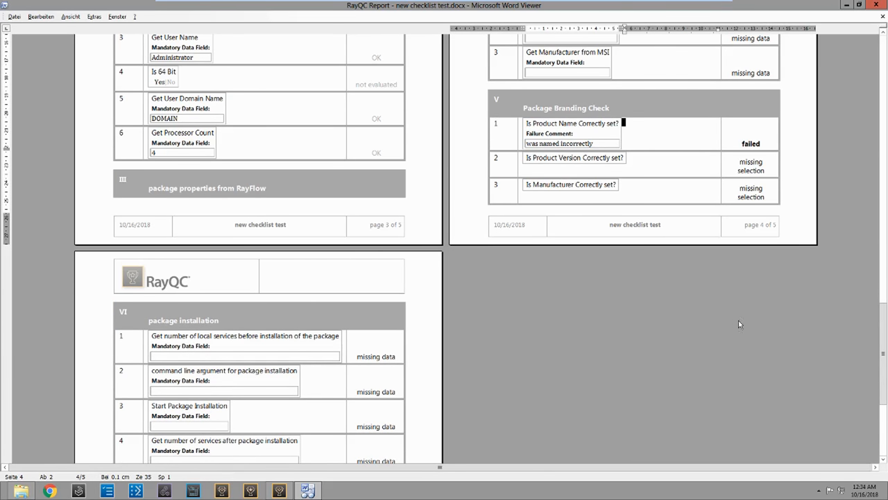
mouse_move(723, 347)
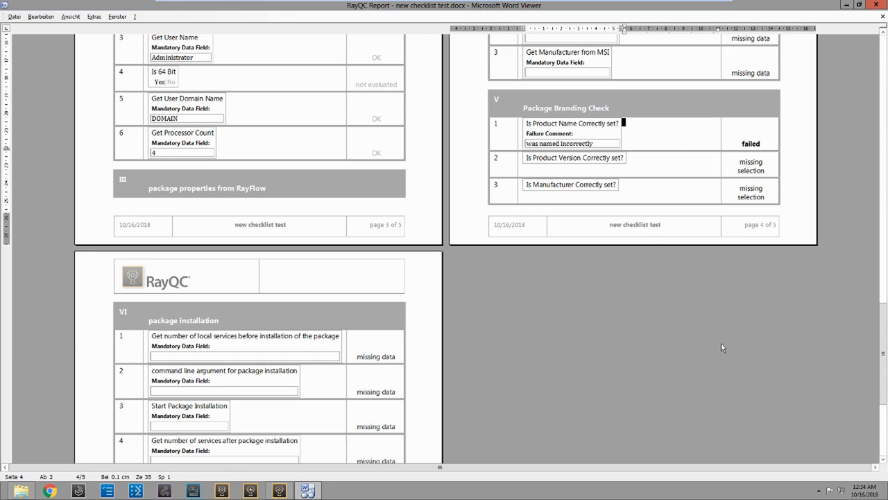